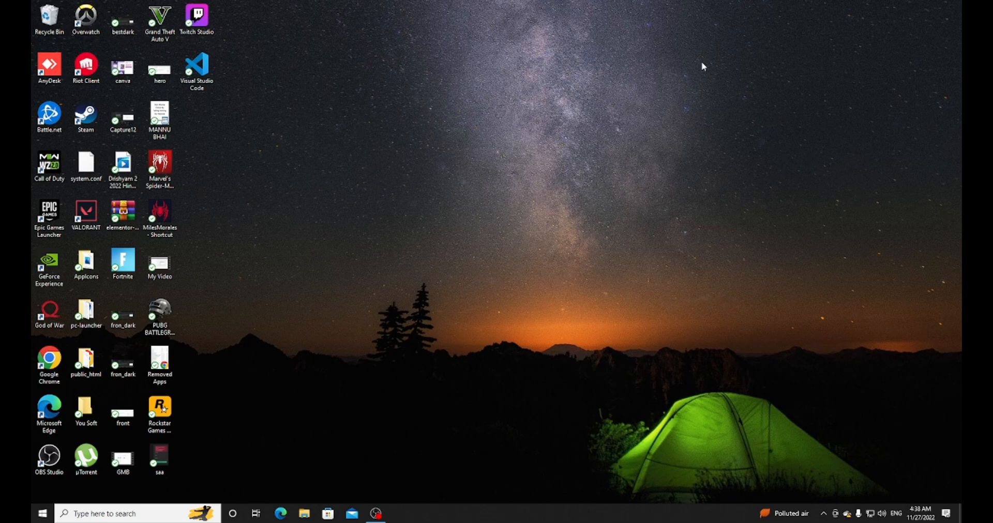
Step: Launch Google Chrome from its desktop shortcut to a blank new tab
{"action": "left_click", "coordinate": [49, 364]}
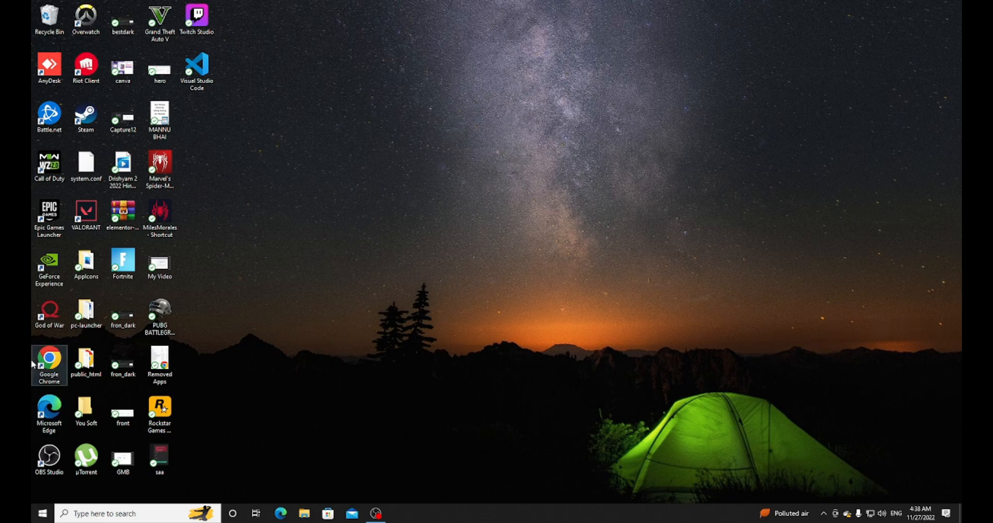
{"action": "double_click", "coordinate": [48, 361]}
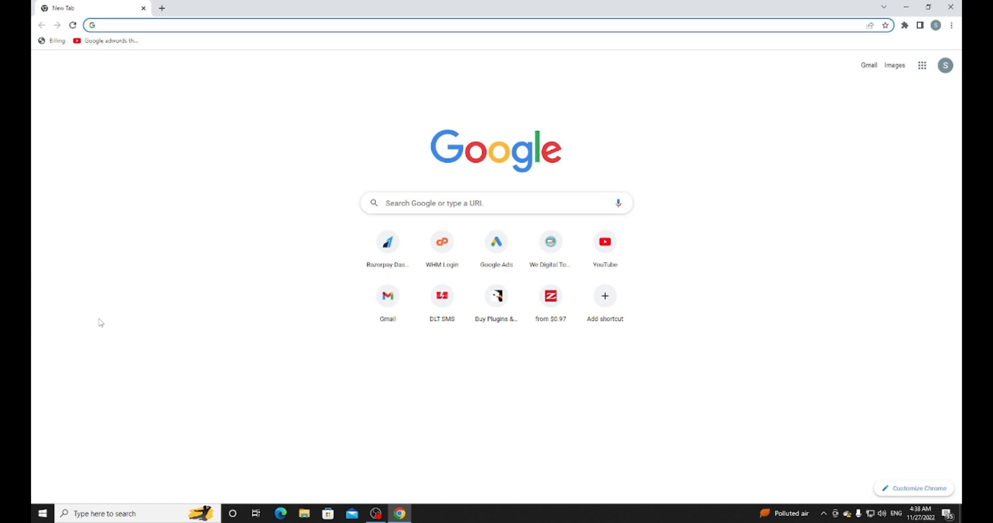
Step: Go to wedigitaltools.com, start registration and enter the name test
{"action": "type", "text": "wedigitaltools.com"}
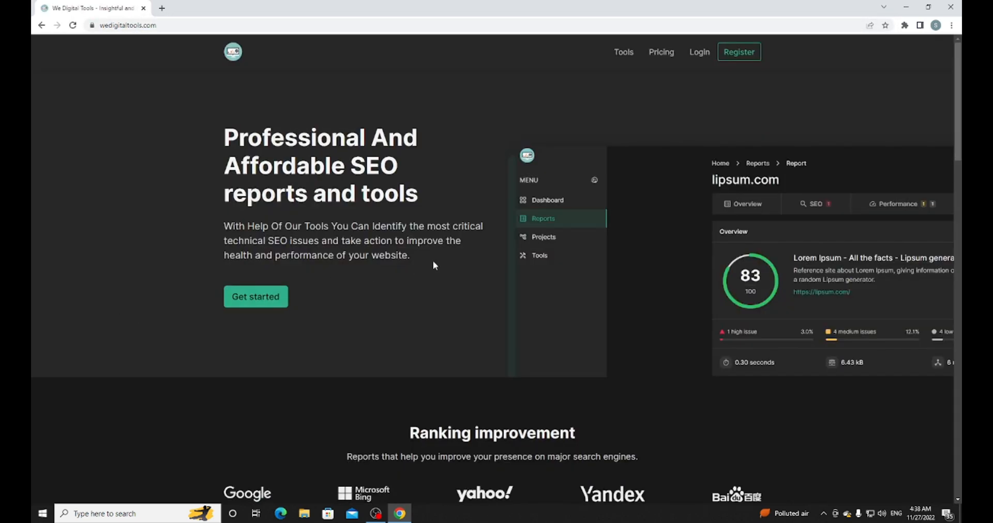
{"action": "left_click", "coordinate": [739, 51]}
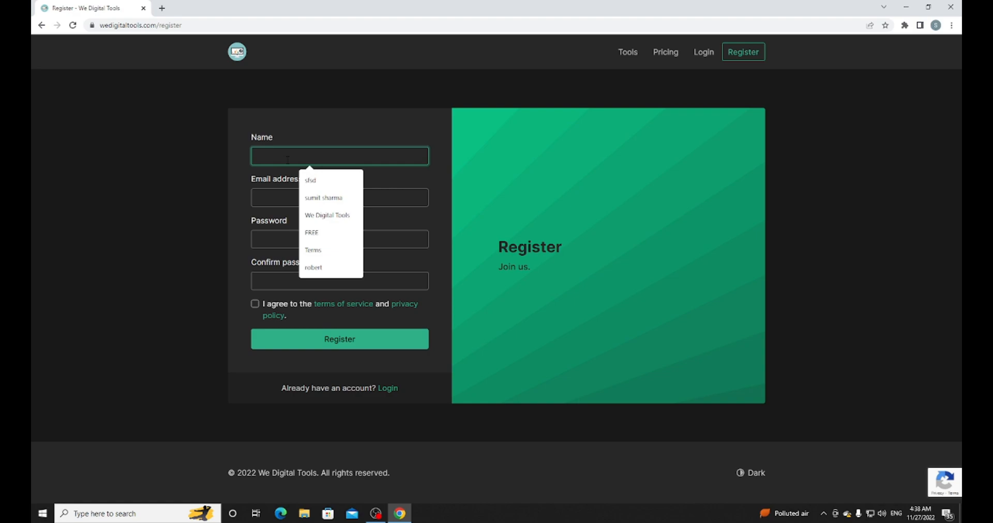
{"action": "type", "text": "test"}
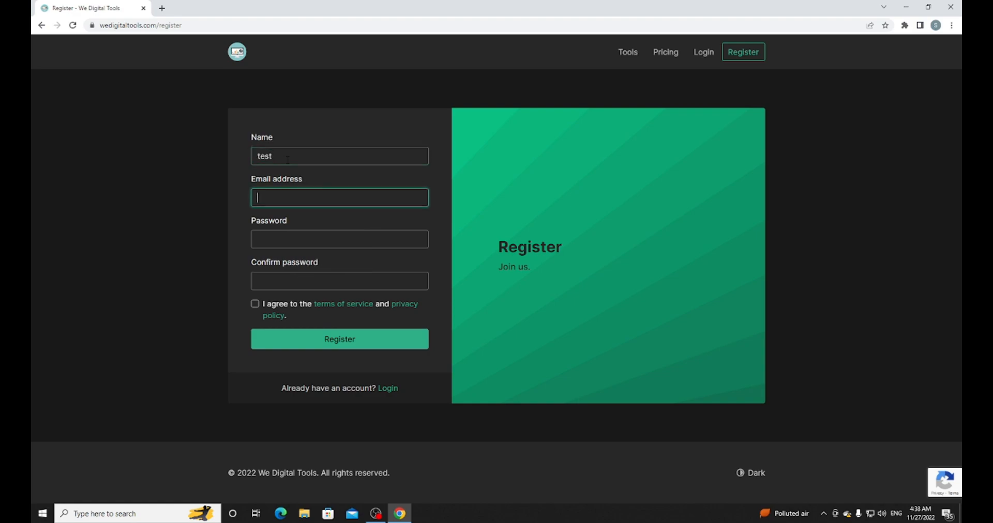
Step: Look up the account email in Gmail, paste it into the form and enter matching passwords
{"action": "left_click", "coordinate": [164, 8]}
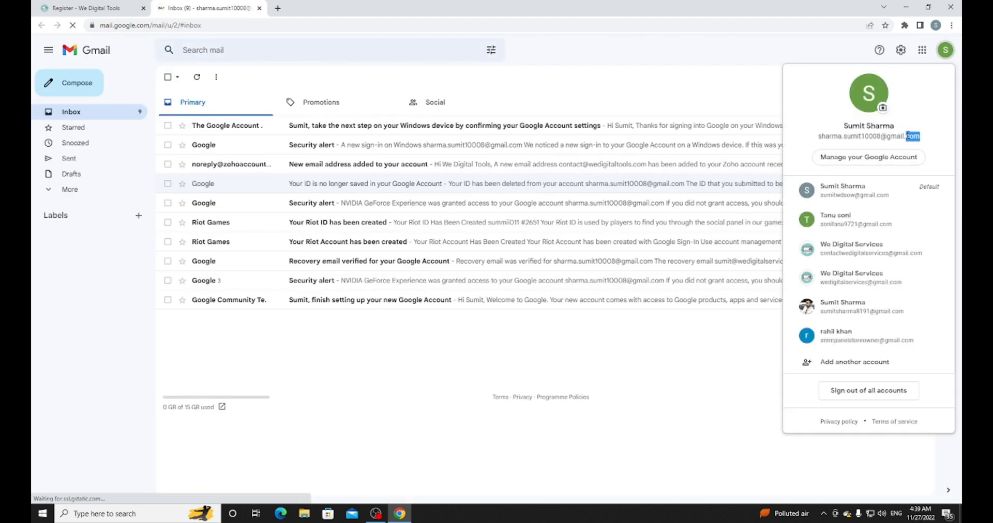
{"action": "left_click", "coordinate": [93, 9]}
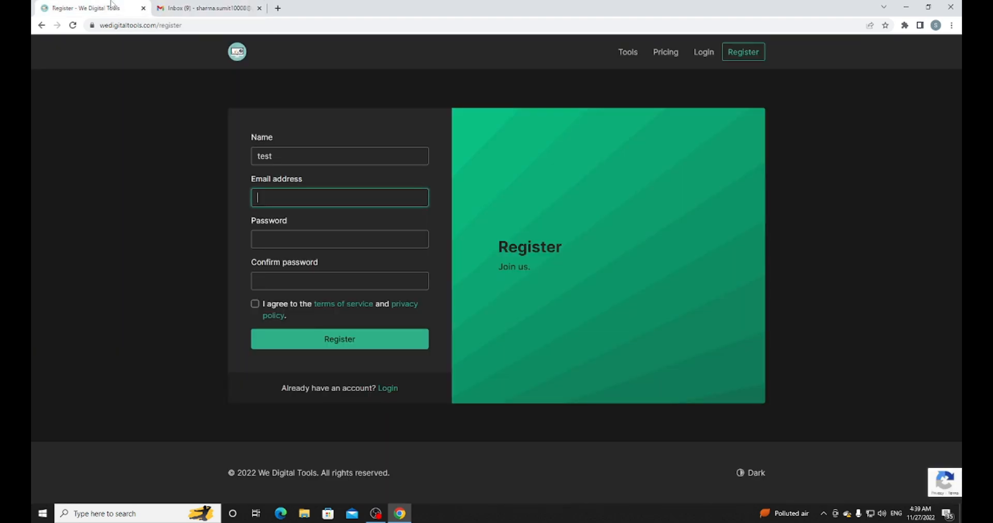
{"action": "right_click", "coordinate": [339, 197]}
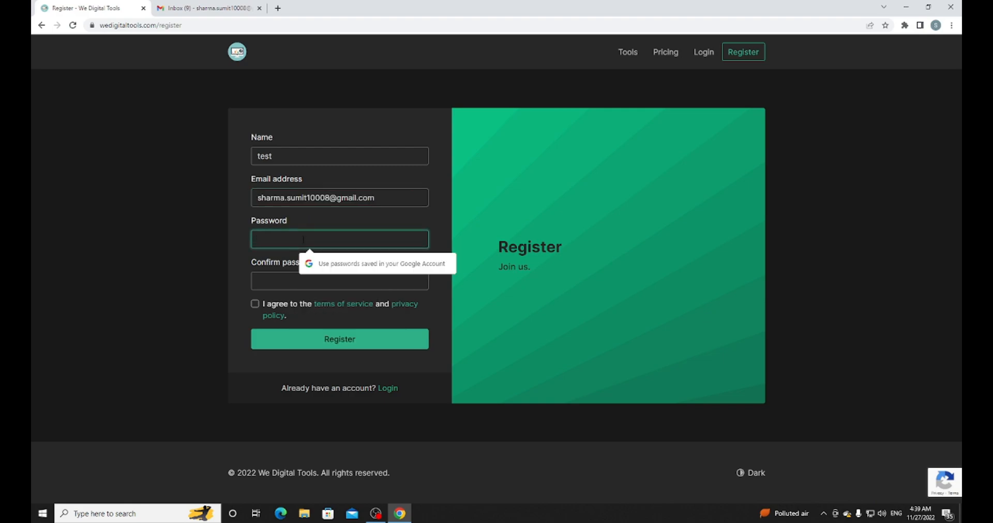
{"action": "type", "text": "••"}
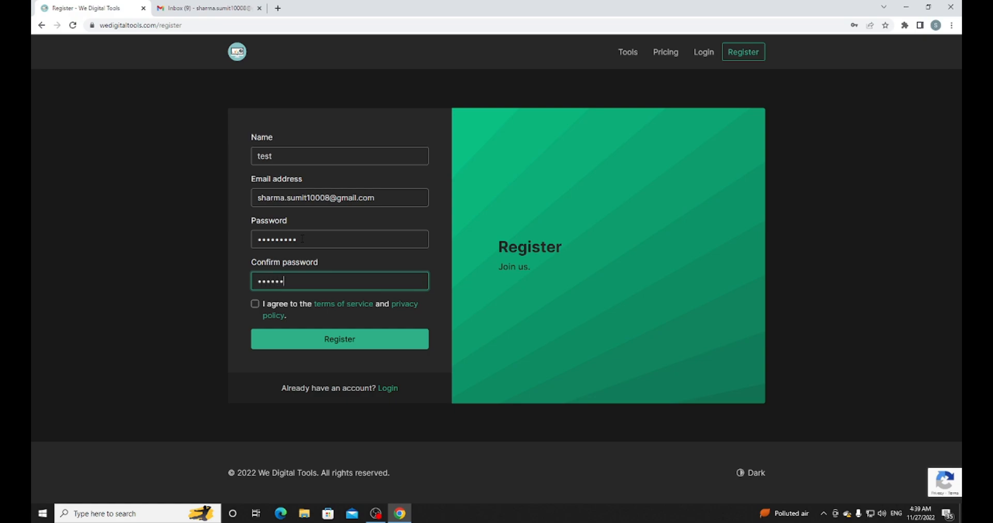
{"action": "type", "text": "••"}
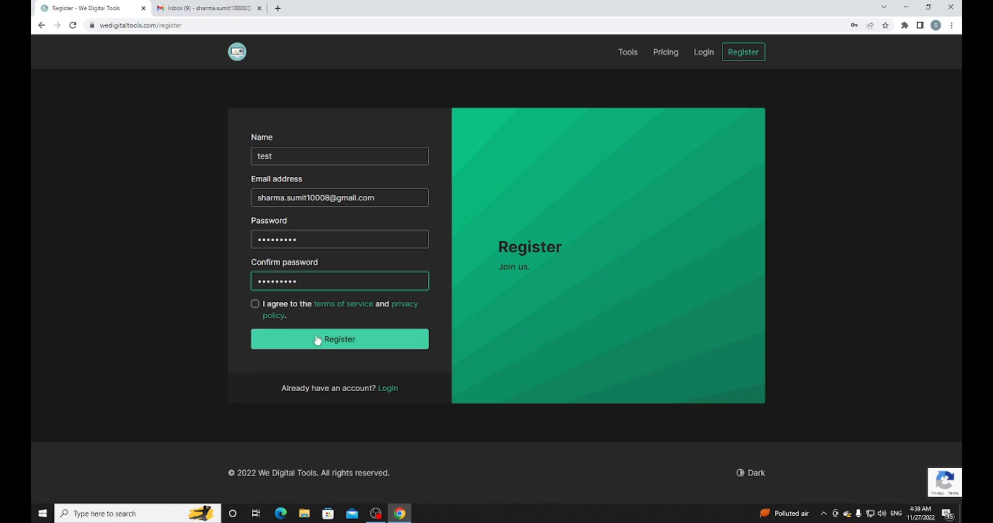
Step: Accept the terms of service and submit the registration
{"action": "left_click", "coordinate": [255, 304]}
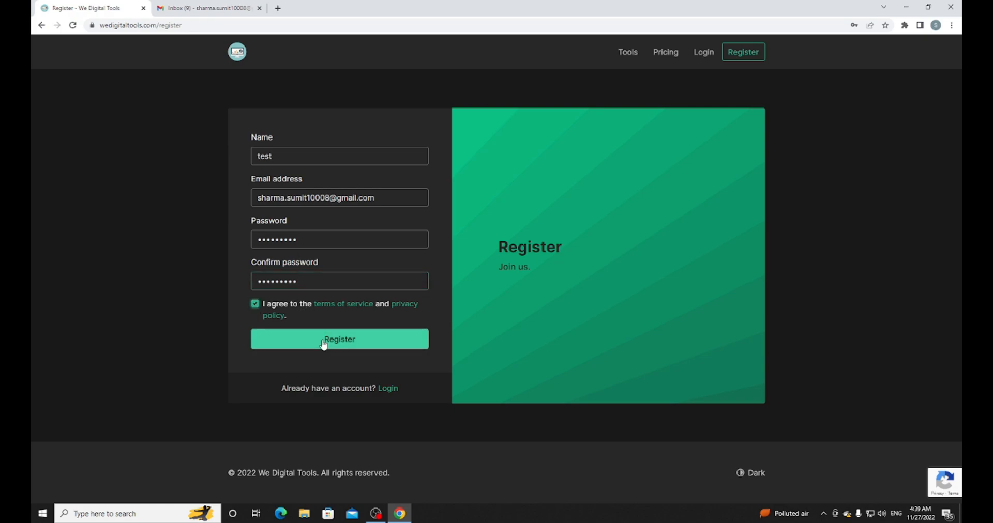
{"action": "left_click", "coordinate": [323, 340]}
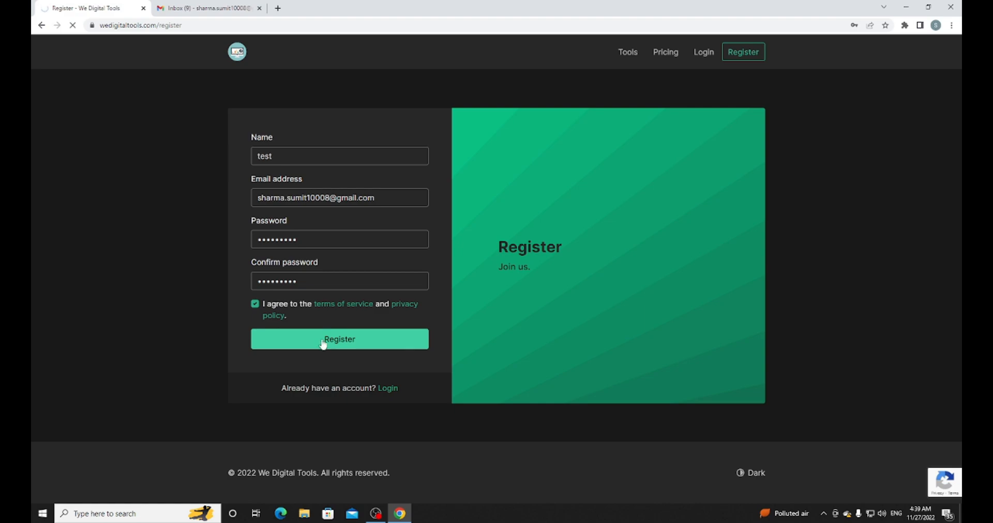
Step: Refresh the Gmail inbox, read the Verify Email Address message and follow its verification link
{"action": "left_click", "coordinate": [339, 339]}
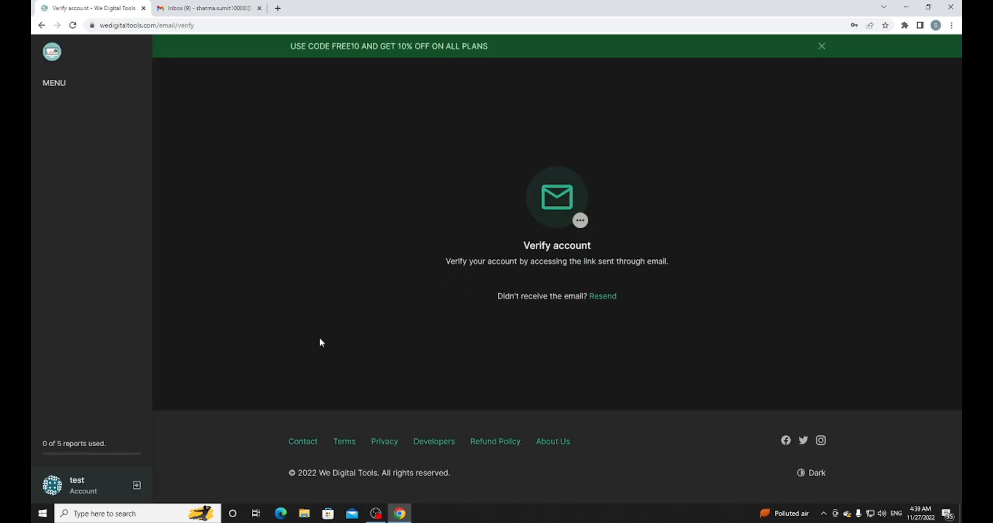
{"action": "left_click", "coordinate": [209, 9]}
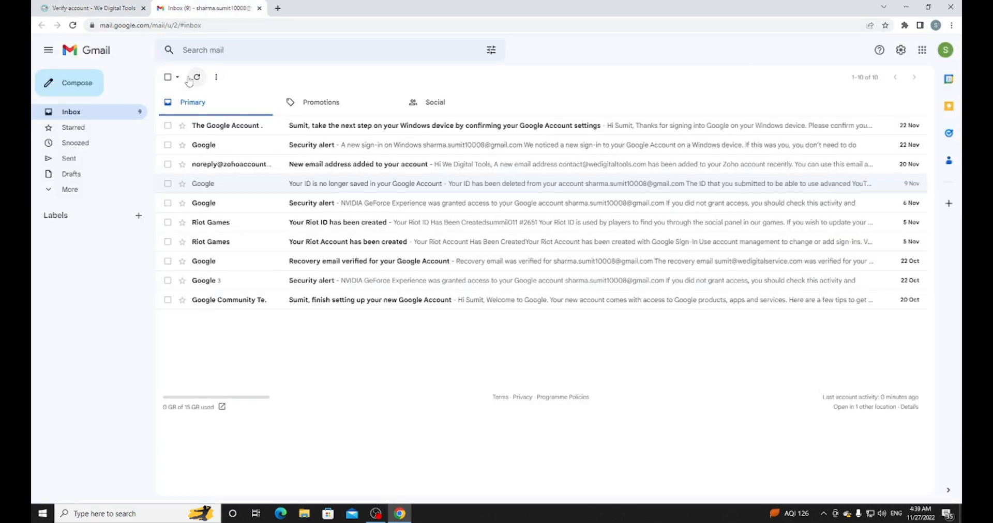
{"action": "left_click", "coordinate": [197, 78]}
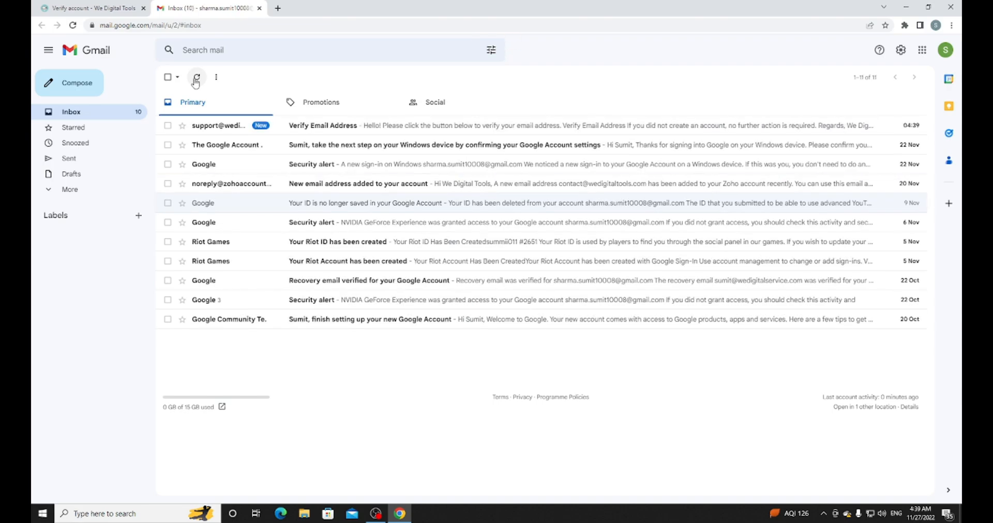
{"action": "left_click", "coordinate": [323, 126]}
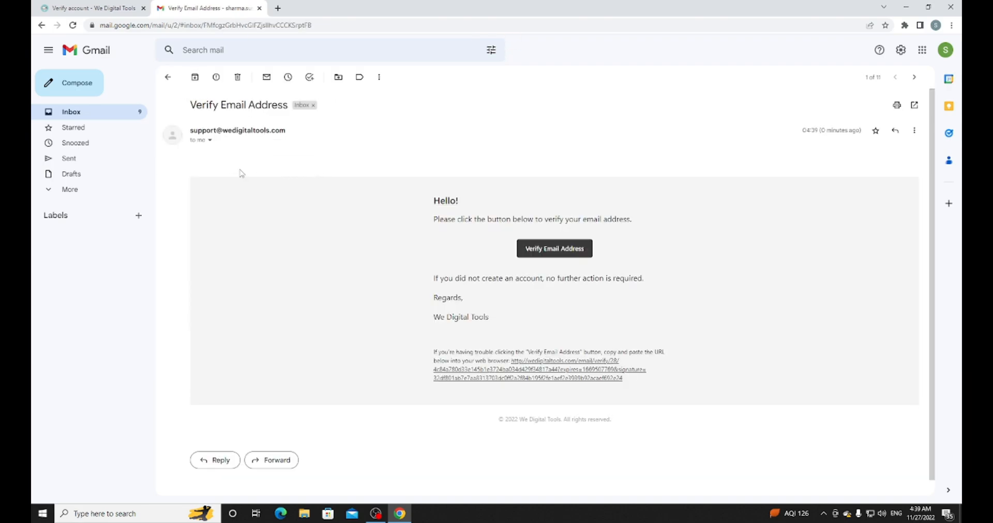
{"action": "left_click", "coordinate": [555, 248]}
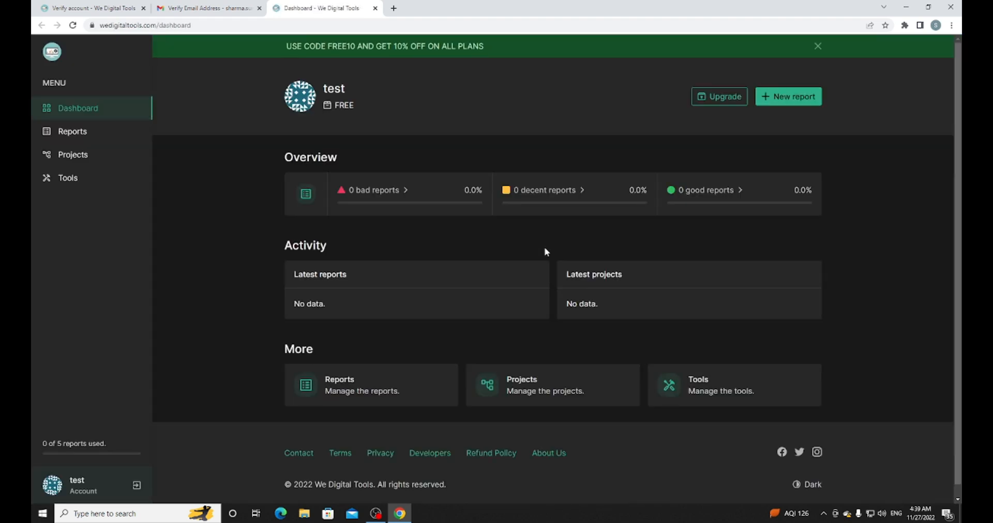
{"action": "mouse_move", "coordinate": [72, 203]}
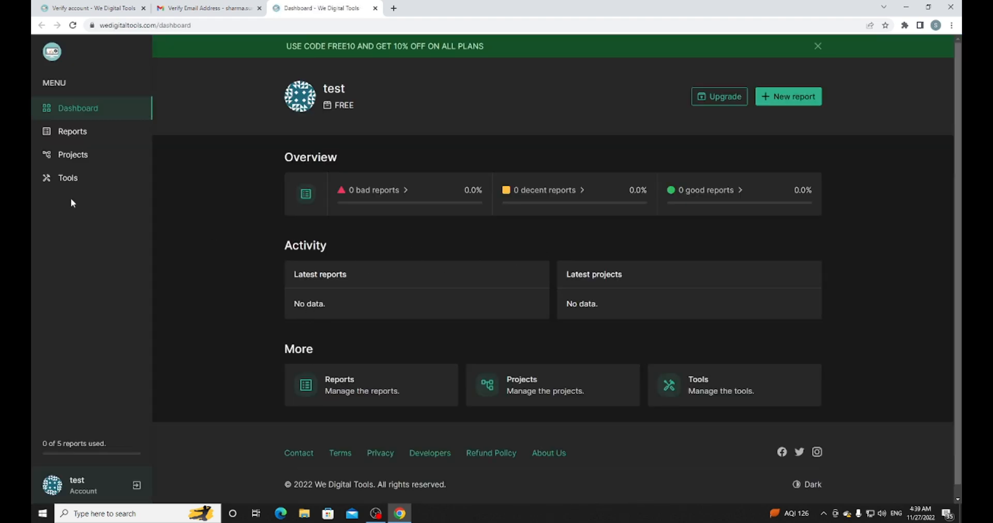
{"action": "mouse_move", "coordinate": [269, 274]}
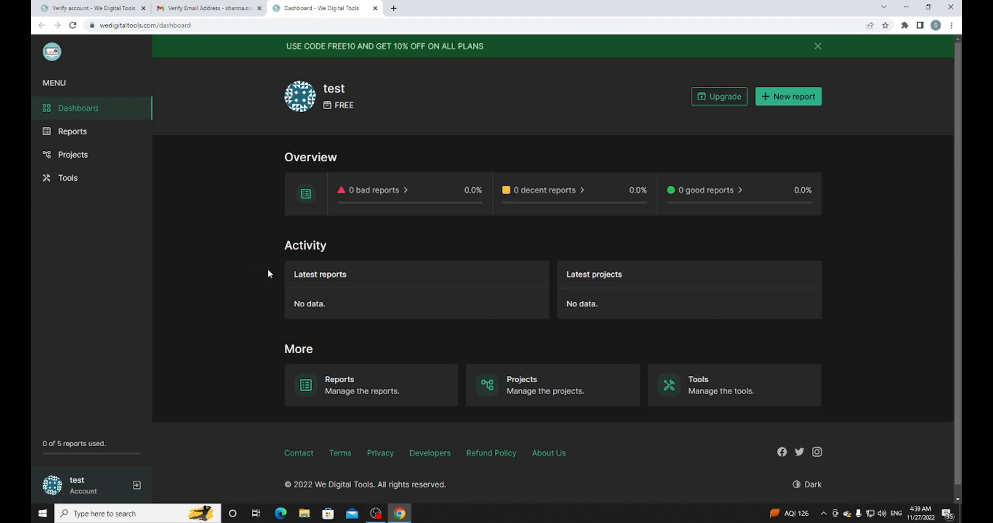
Step: Open the Reports page, then a new tab for digitubesolutions.com
{"action": "left_click", "coordinate": [72, 131]}
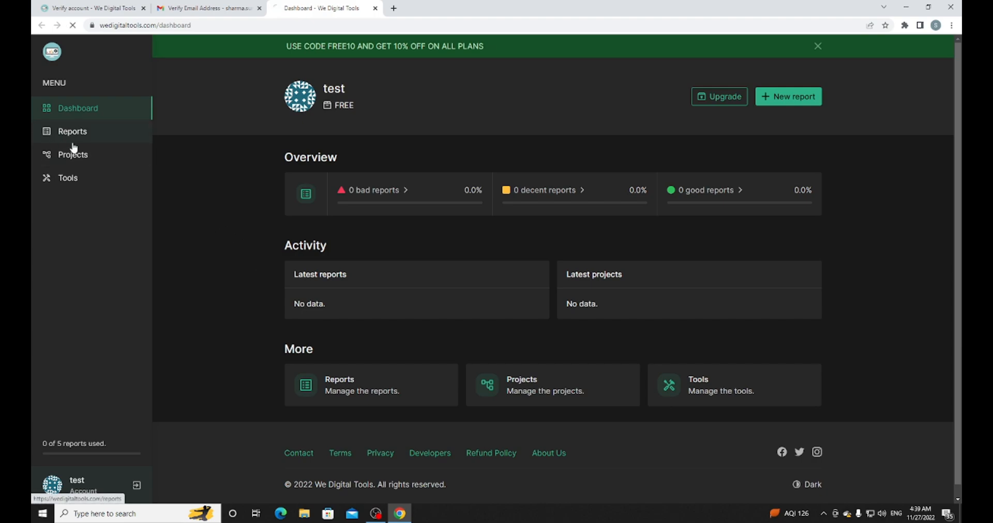
{"action": "left_click", "coordinate": [73, 132]}
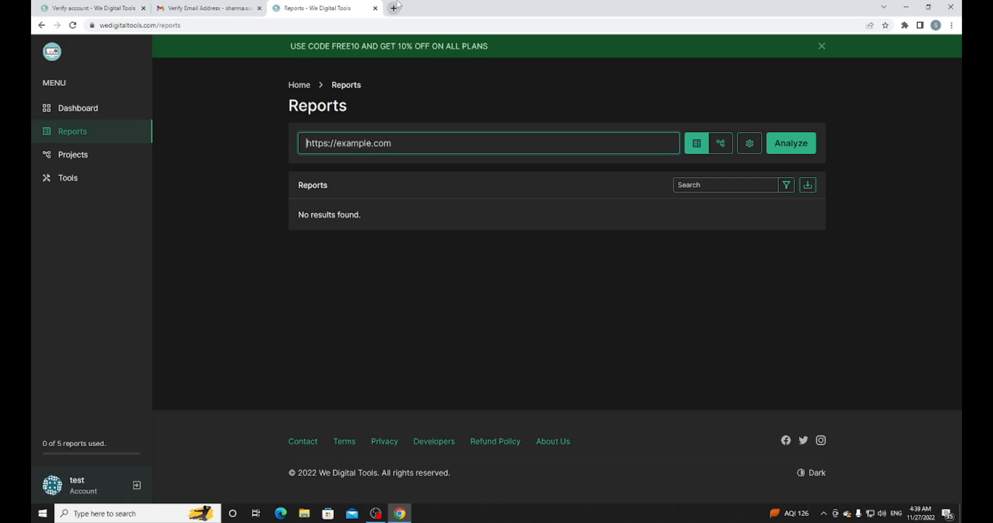
{"action": "left_click", "coordinate": [393, 8]}
{"action": "type", "text": "digitubesolutions.com"}
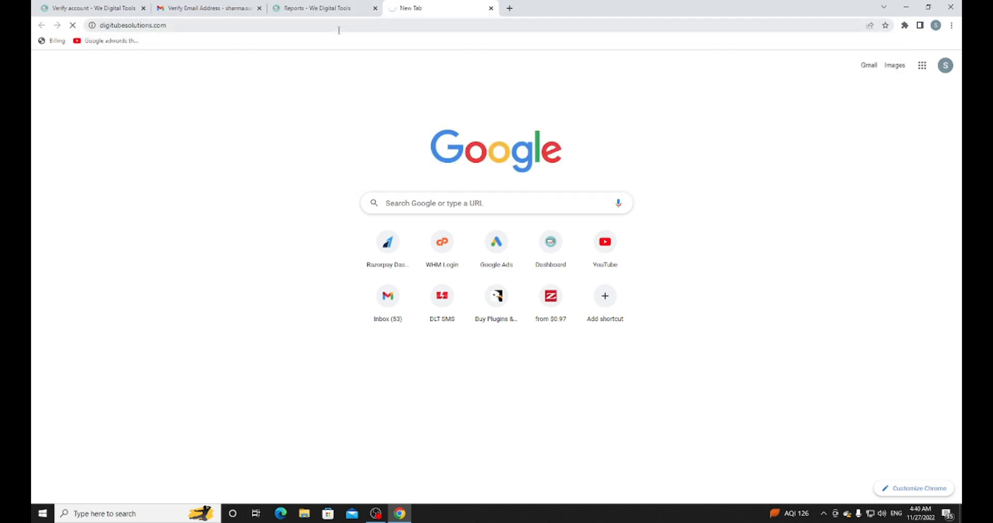
{"action": "left_click", "coordinate": [131, 25]}
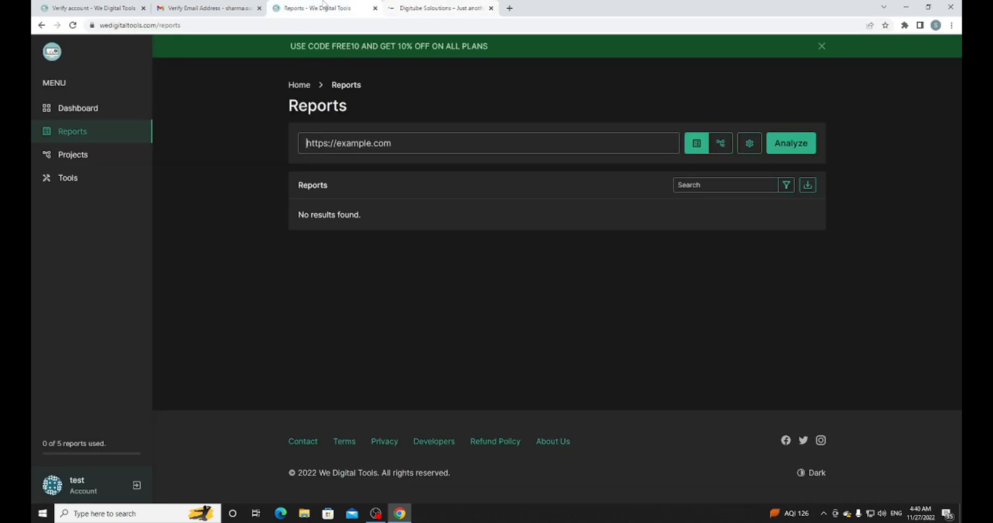
{"action": "type", "text": "https://digitubesolutions.com/"}
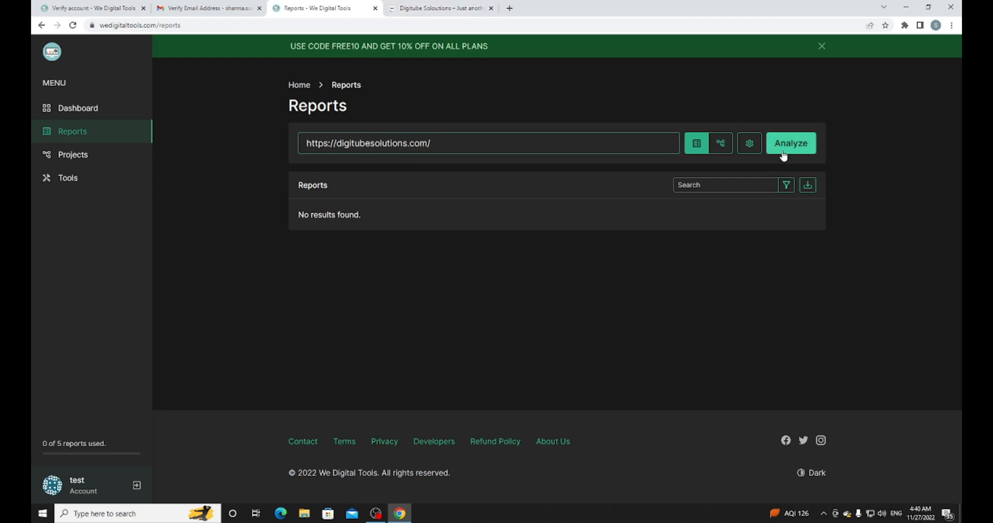
{"action": "left_click", "coordinate": [791, 144]}
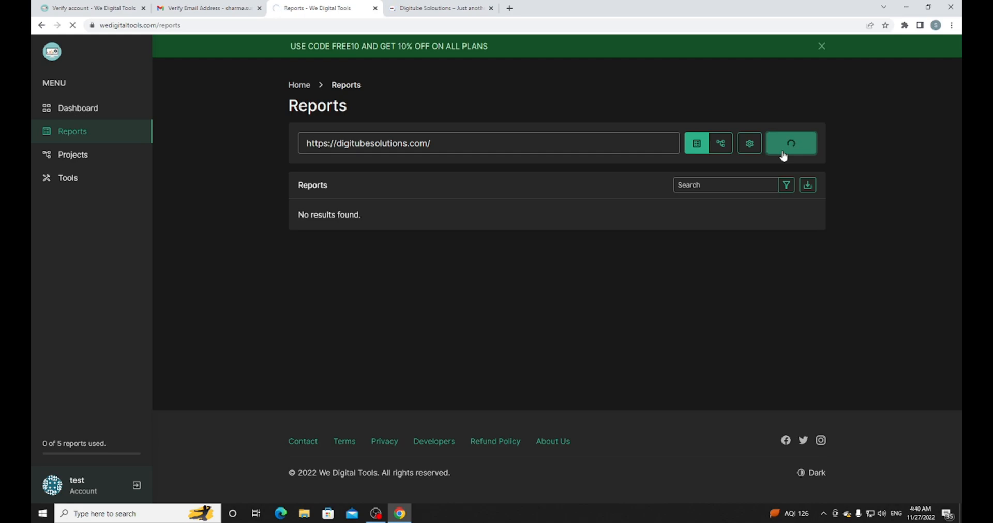
{"action": "left_click", "coordinate": [791, 144]}
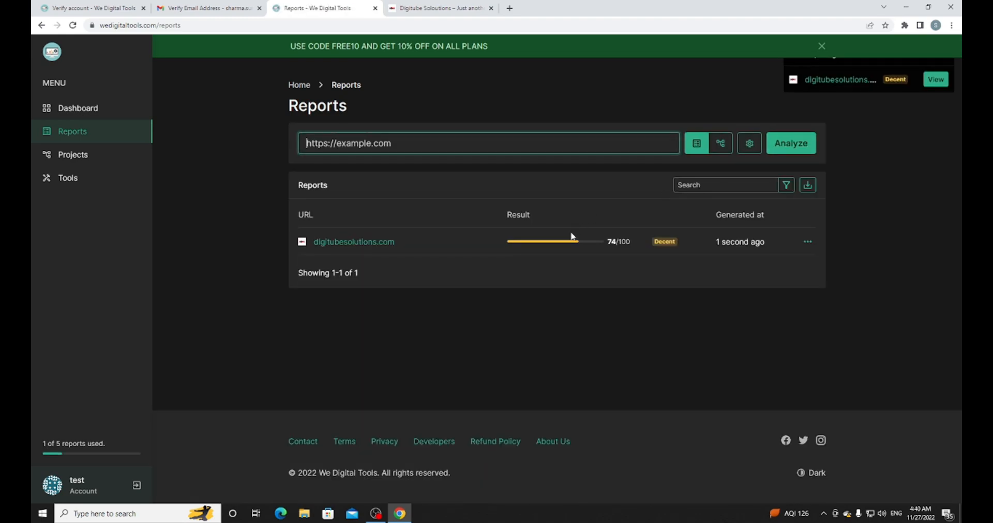
{"action": "left_click", "coordinate": [821, 46]}
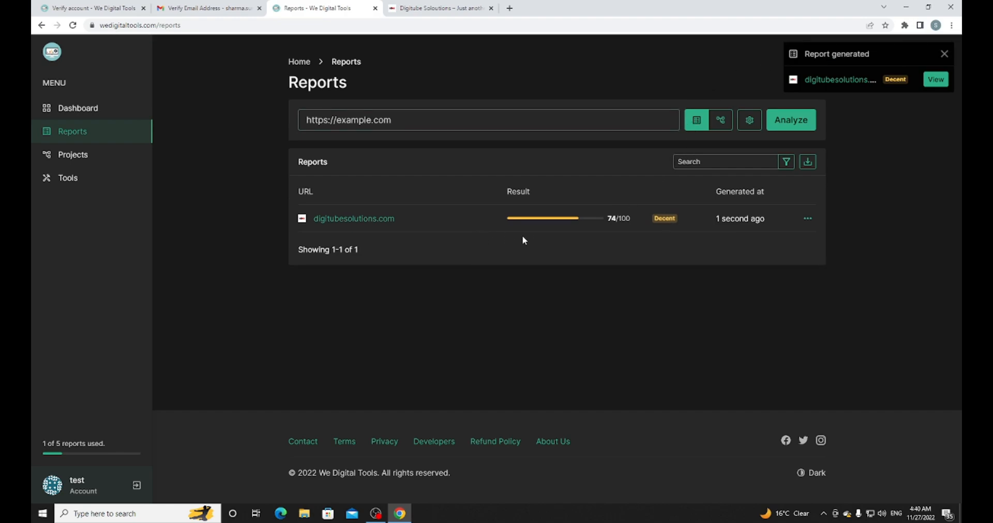
{"action": "mouse_move", "coordinate": [585, 220]}
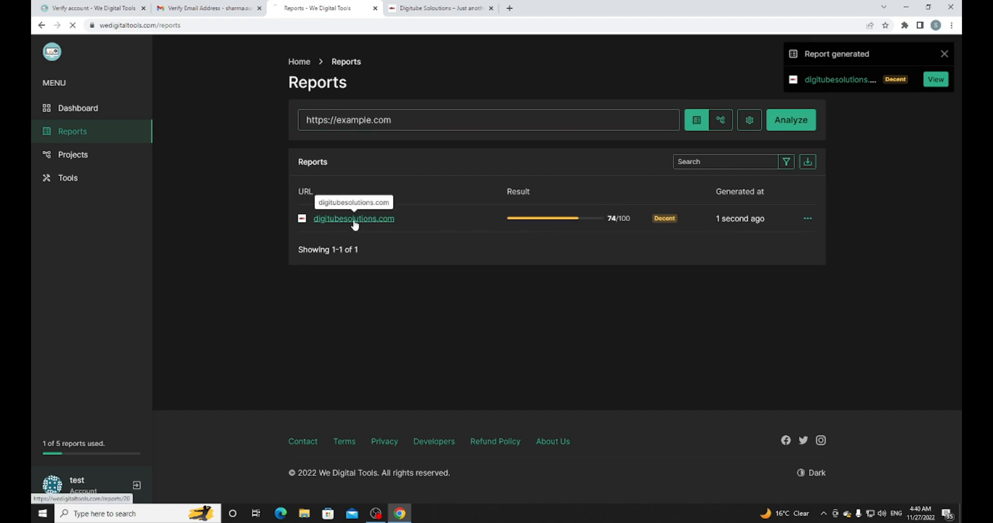
Step: Open the digitubesolutions.com report and scroll to the failed meta description check
{"action": "left_click", "coordinate": [354, 220]}
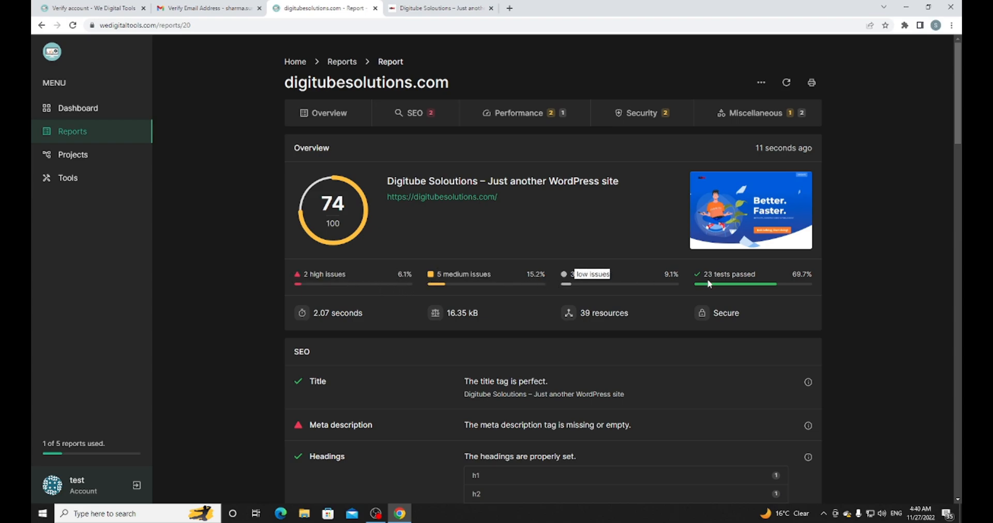
{"action": "scroll", "scroll_direction": "down", "scroll_amount": 3}
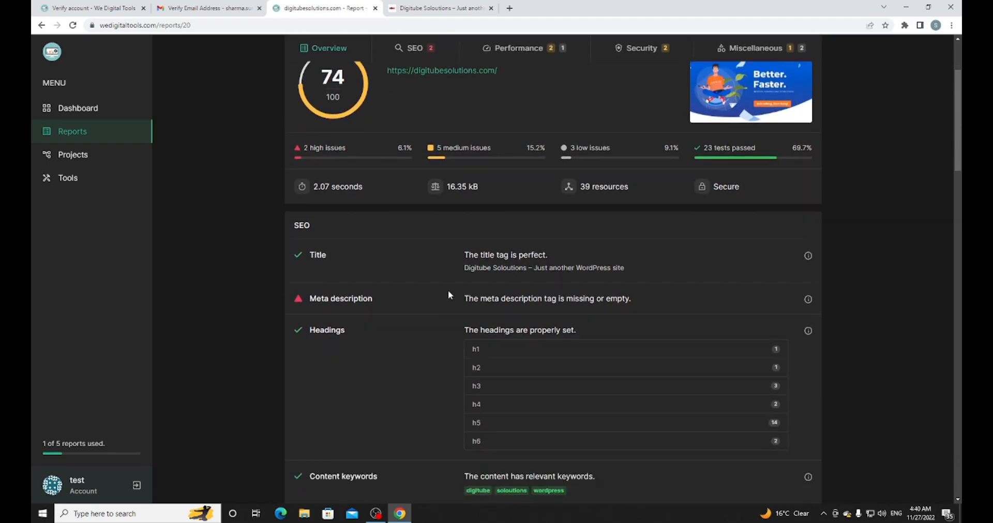
{"action": "scroll", "scroll_direction": "down", "scroll_amount": 3}
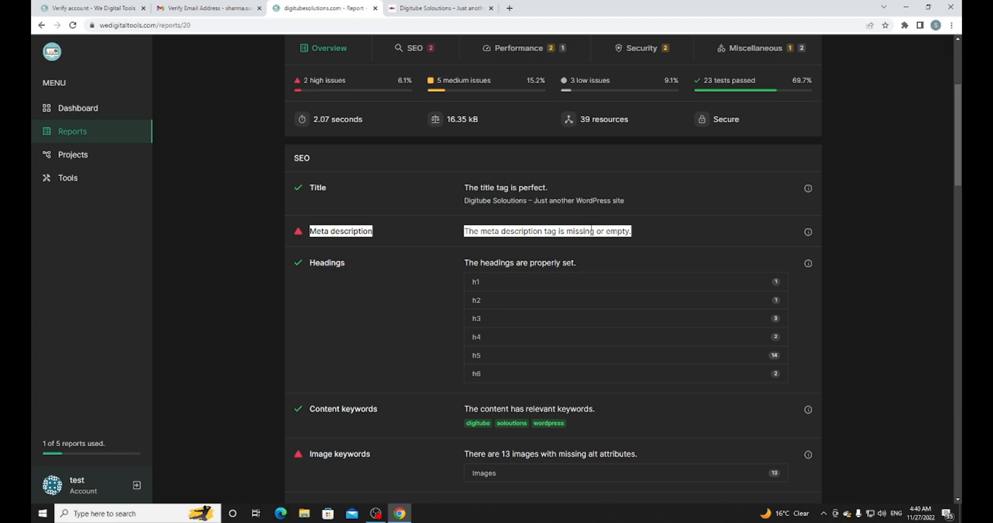
{"action": "mouse_move", "coordinate": [795, 240]}
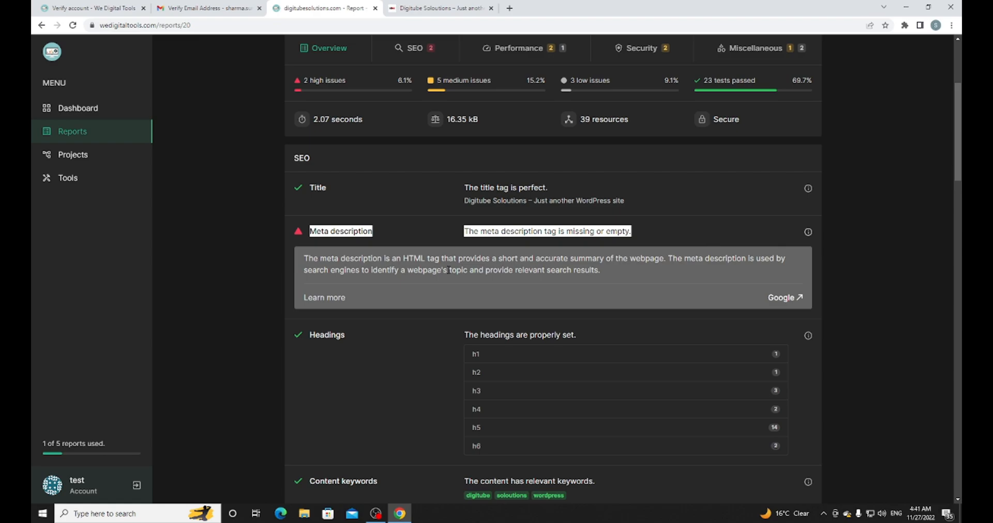
{"action": "mouse_move", "coordinate": [451, 283]}
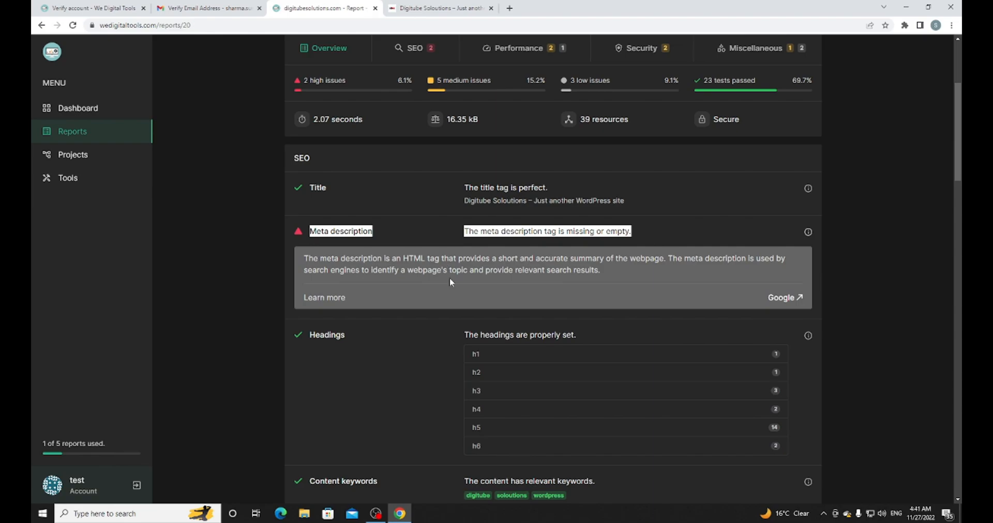
{"action": "mouse_move", "coordinate": [797, 302]}
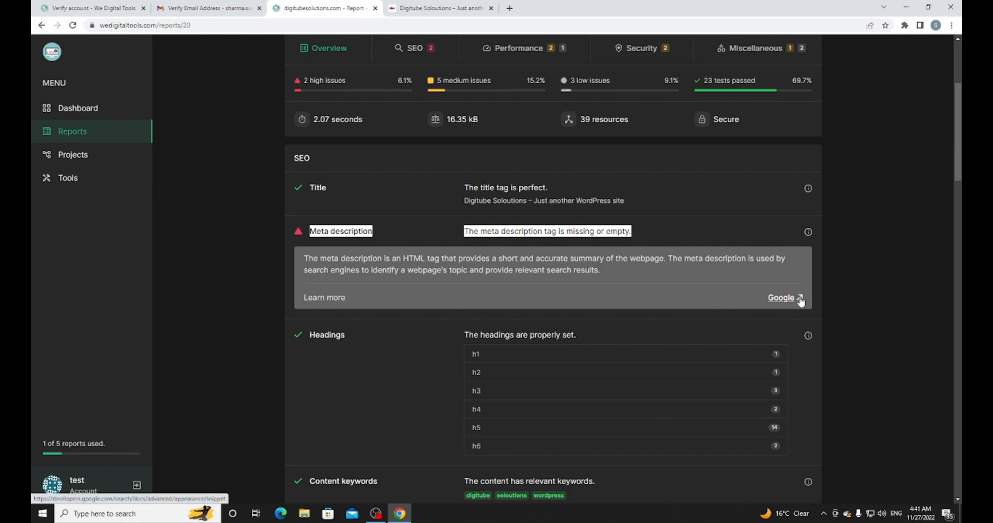
Step: Read Google's snippets documentation through the meta description best practices and examples
{"action": "left_click", "coordinate": [782, 297]}
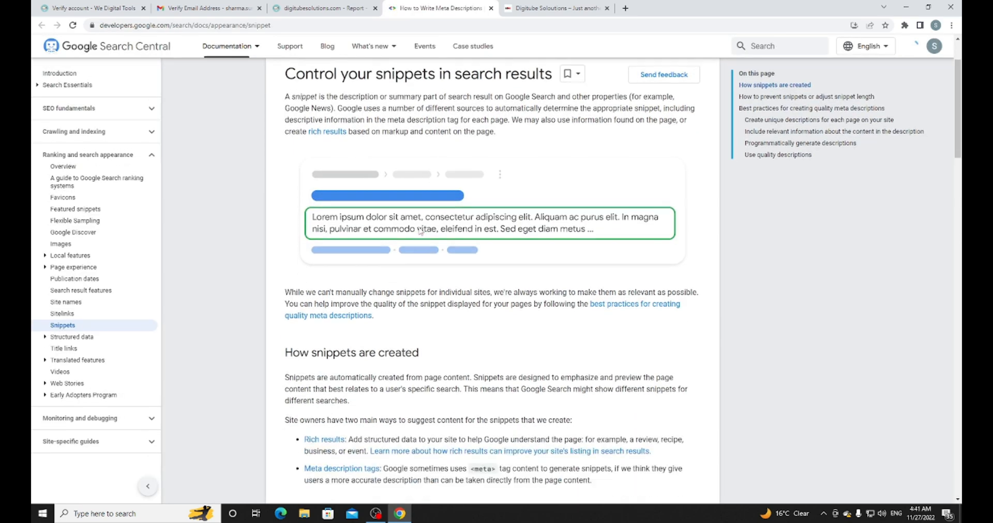
{"action": "scroll", "scroll_direction": "down", "scroll_amount": 3}
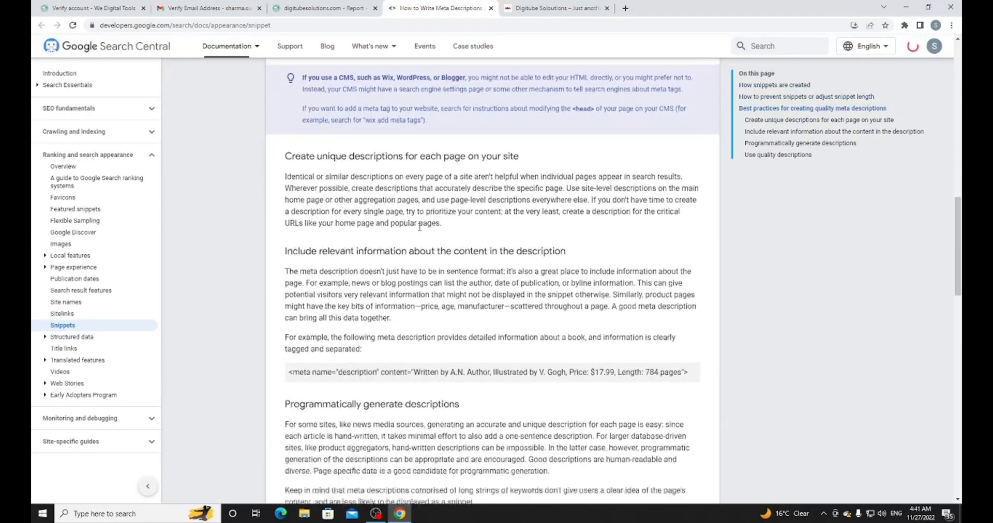
{"action": "scroll", "scroll_direction": "down", "scroll_amount": 3}
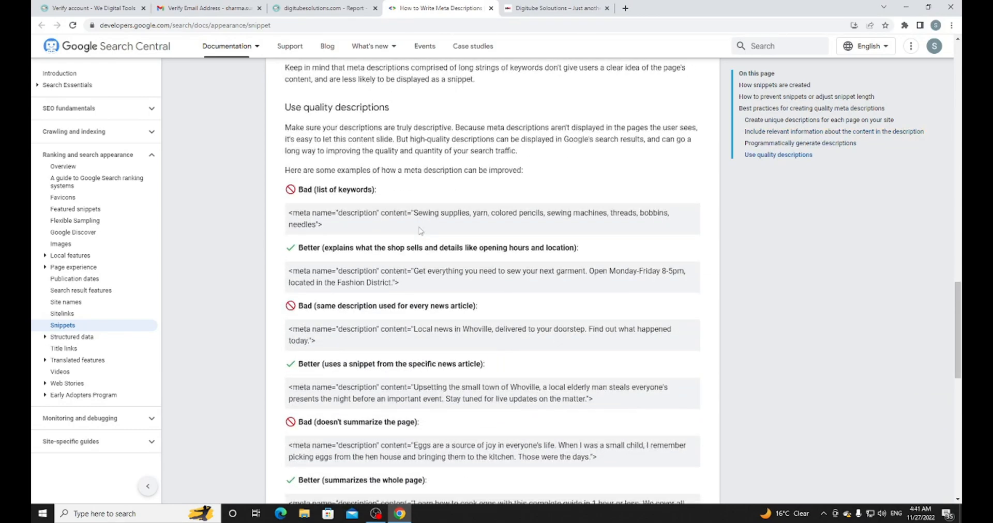
{"action": "scroll", "scroll_direction": "down", "scroll_amount": 3}
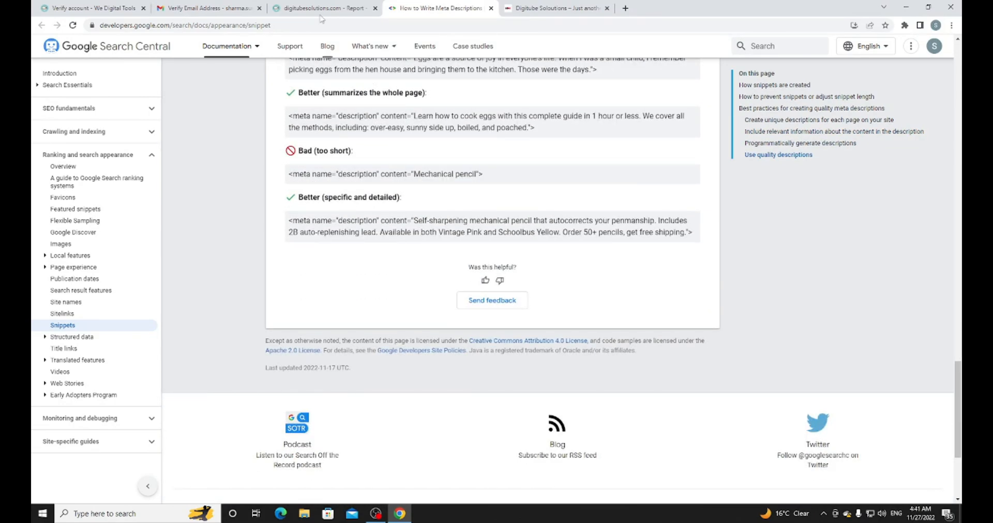
Step: Return to the report and scroll through the image keywords (alt attribute) section
{"action": "left_click", "coordinate": [322, 8]}
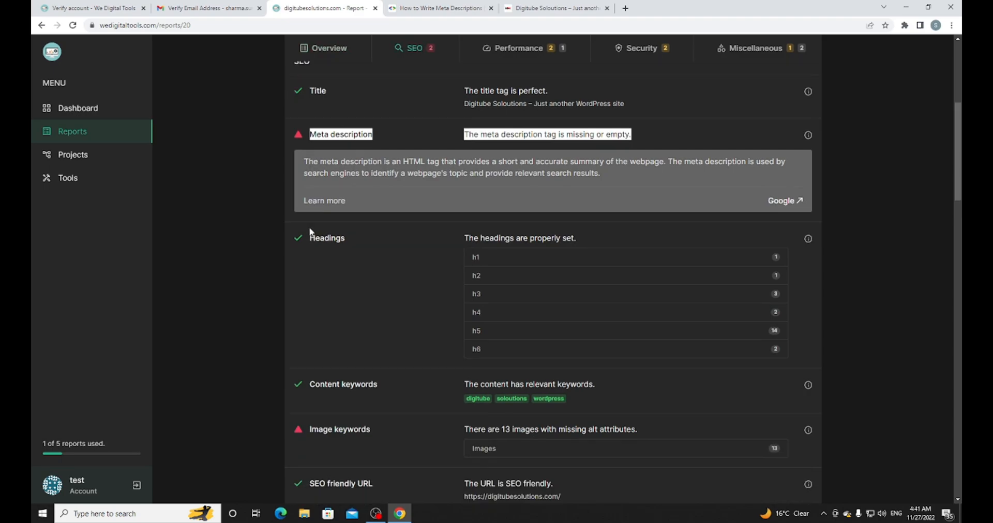
{"action": "scroll", "scroll_direction": "down", "scroll_amount": 3}
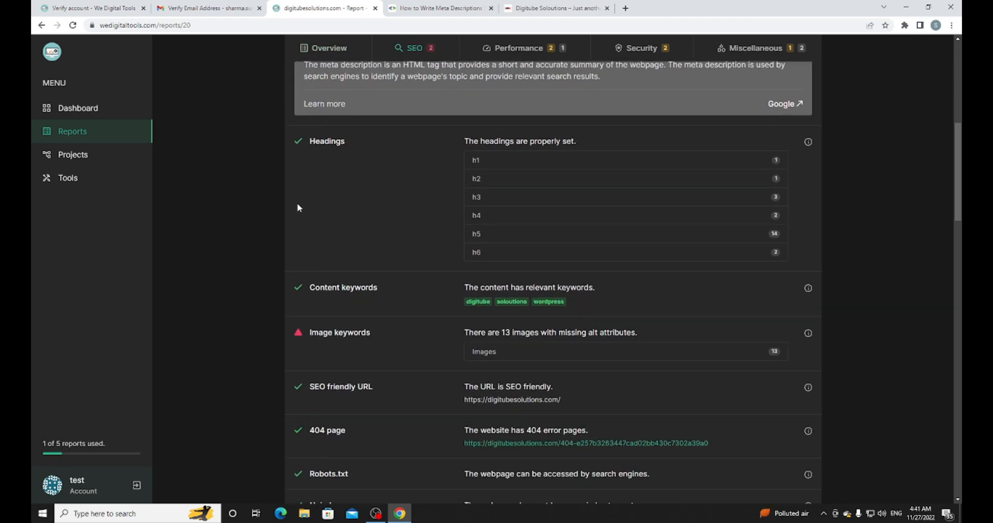
{"action": "scroll", "scroll_direction": "down", "scroll_amount": 3}
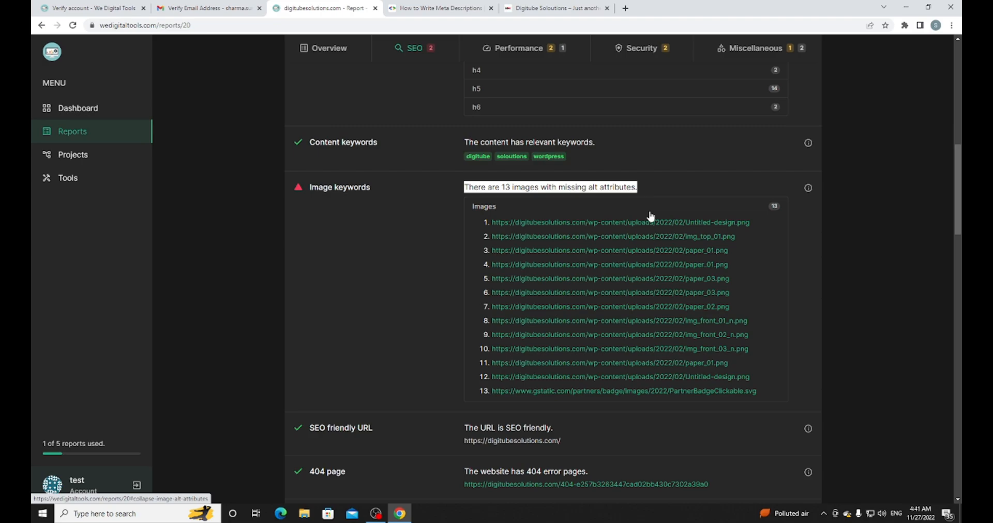
{"action": "mouse_move", "coordinate": [656, 236]}
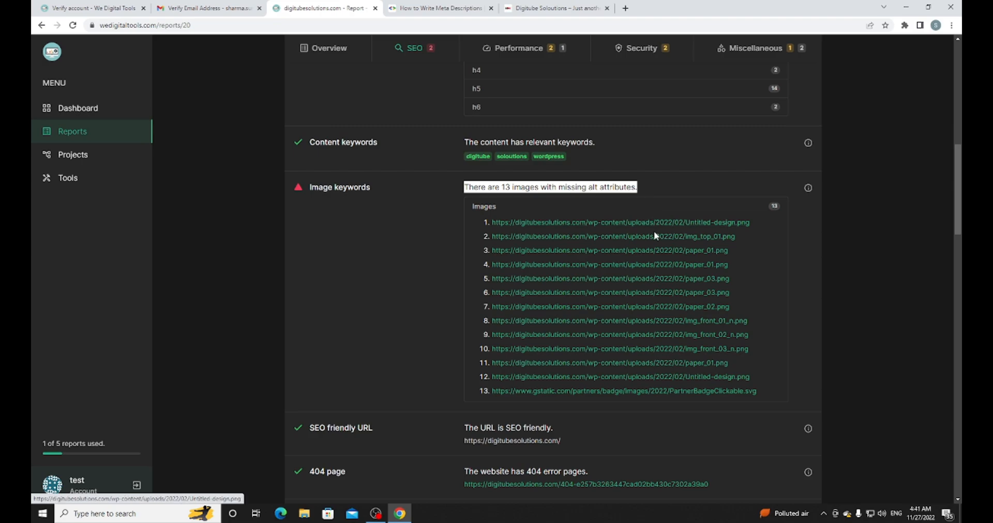
{"action": "mouse_move", "coordinate": [808, 189]}
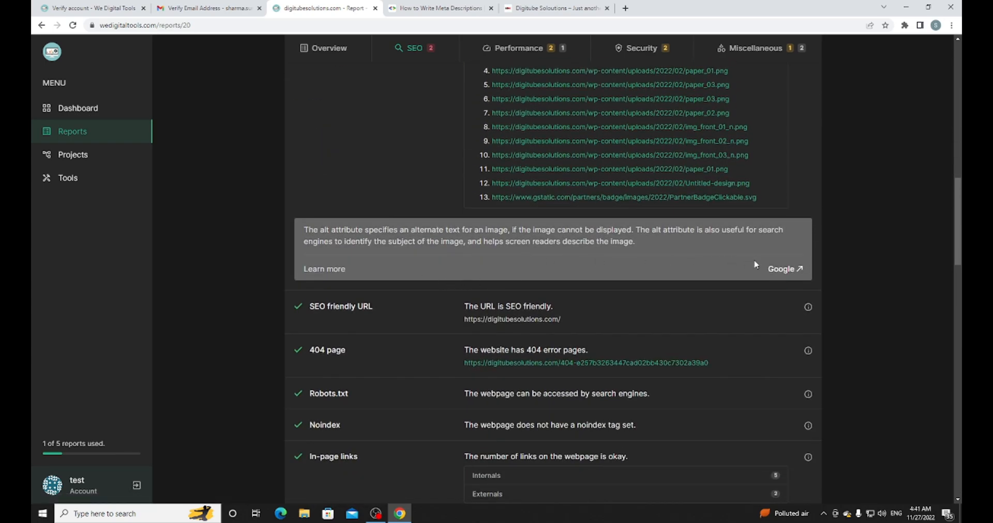
{"action": "scroll", "scroll_direction": "down", "scroll_amount": 3}
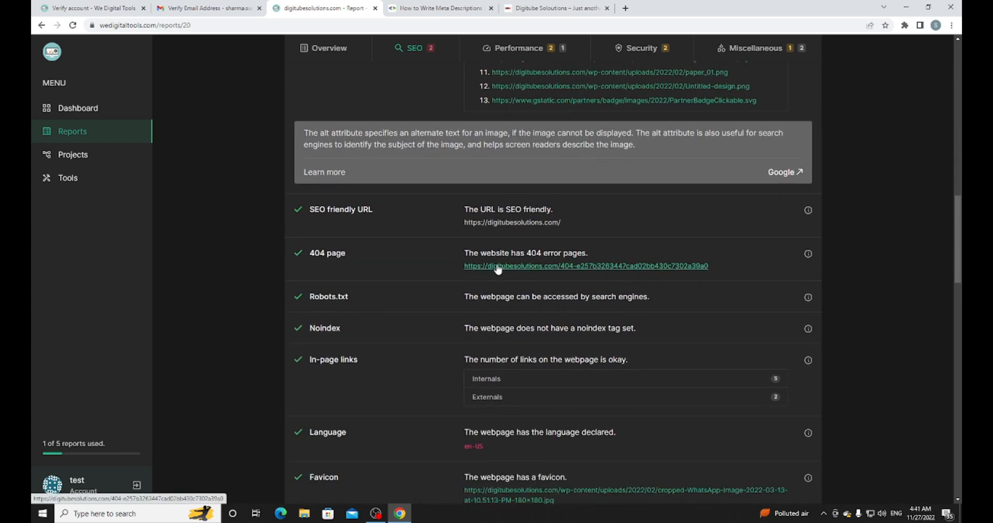
{"action": "mouse_move", "coordinate": [589, 220]}
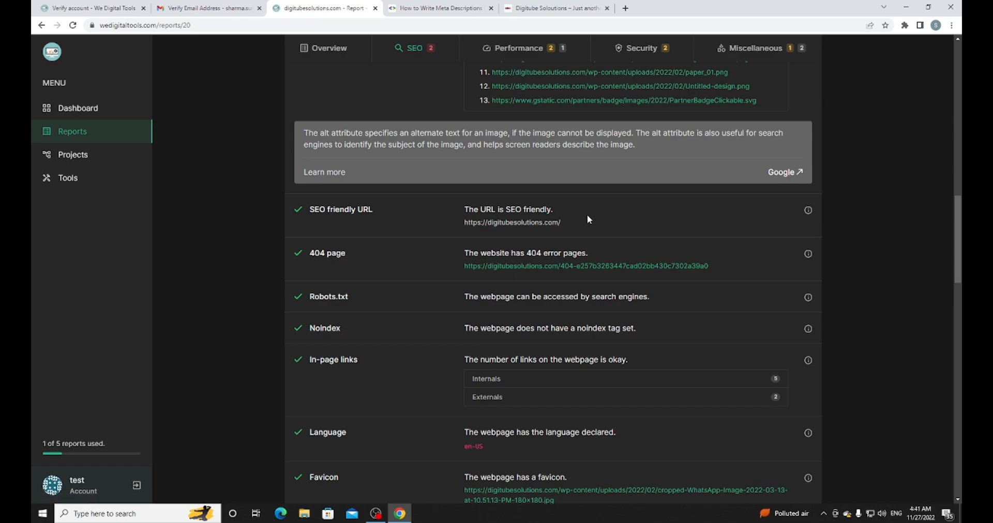
{"action": "scroll", "scroll_direction": "down", "scroll_amount": 3}
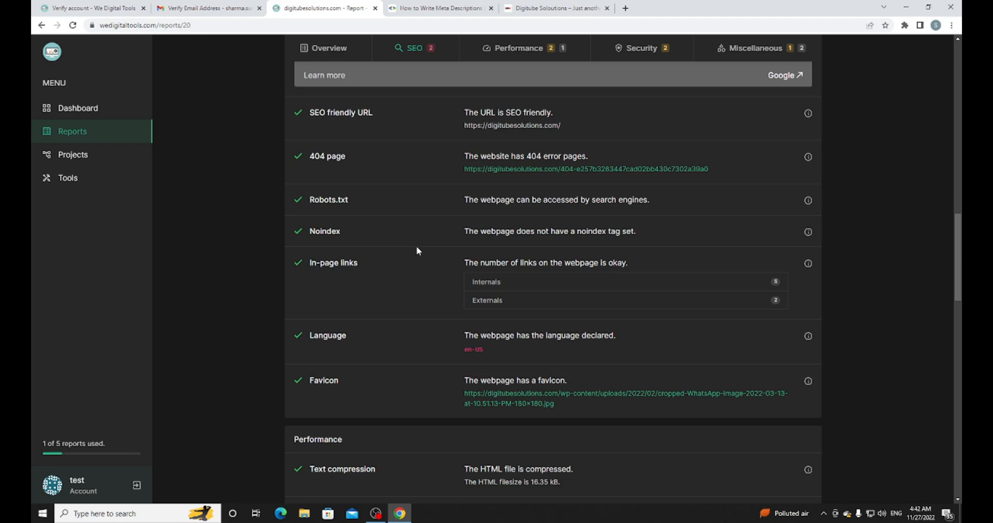
{"action": "mouse_move", "coordinate": [471, 313]}
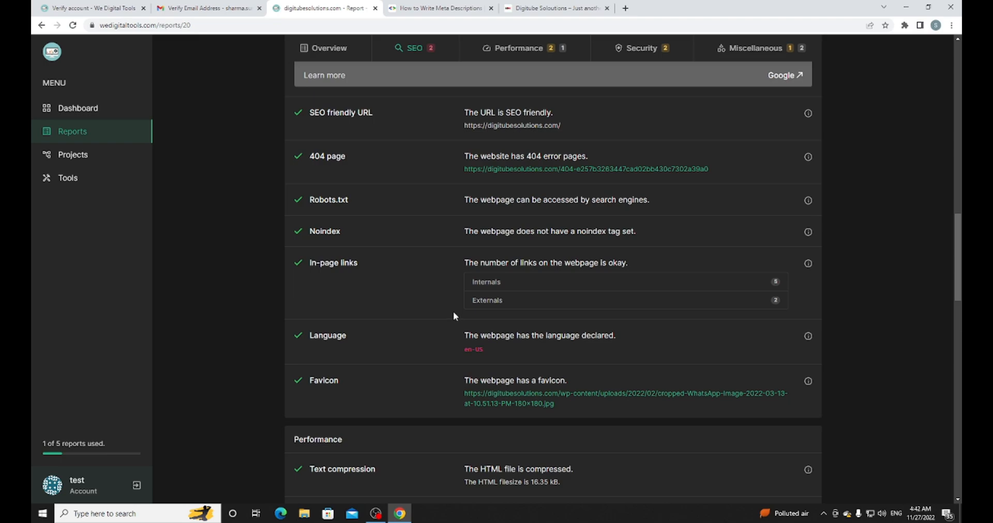
Step: Scroll the performance section through the image format and JavaScript defer lists
{"action": "scroll", "scroll_direction": "down", "scroll_amount": 3}
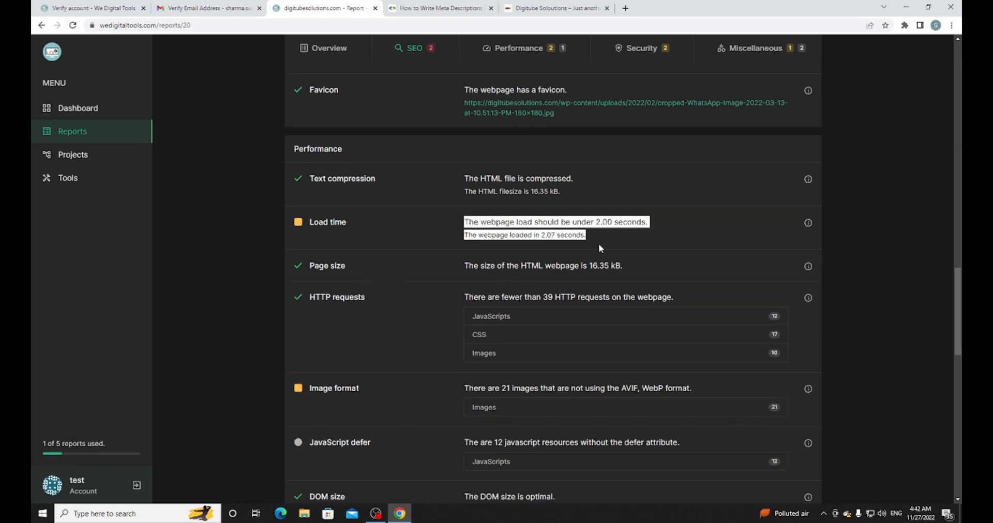
{"action": "mouse_move", "coordinate": [604, 250]}
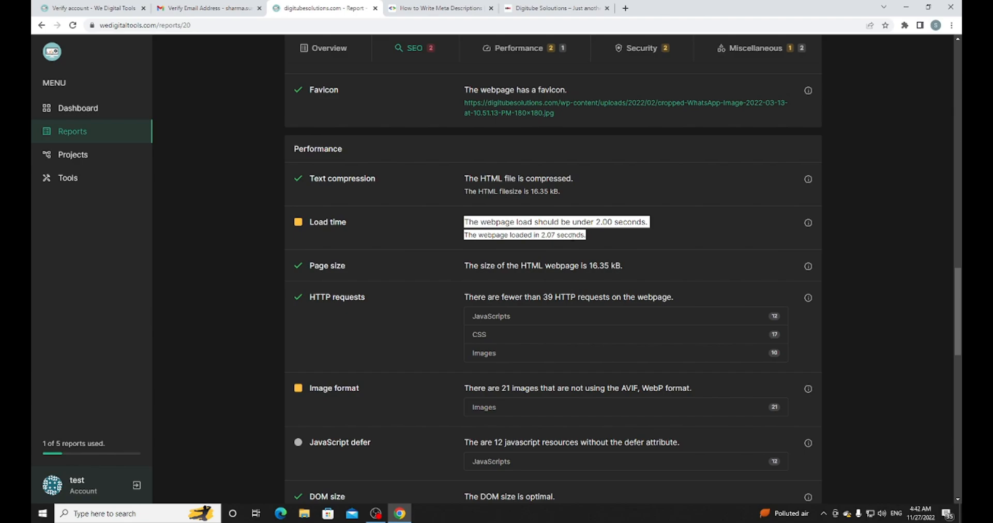
{"action": "scroll", "scroll_direction": "down", "scroll_amount": 3}
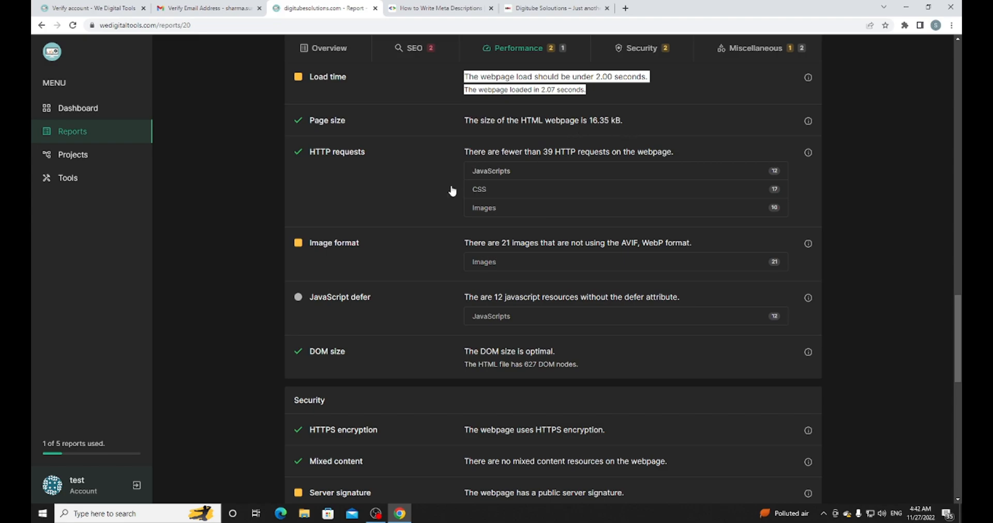
{"action": "mouse_move", "coordinate": [374, 265]}
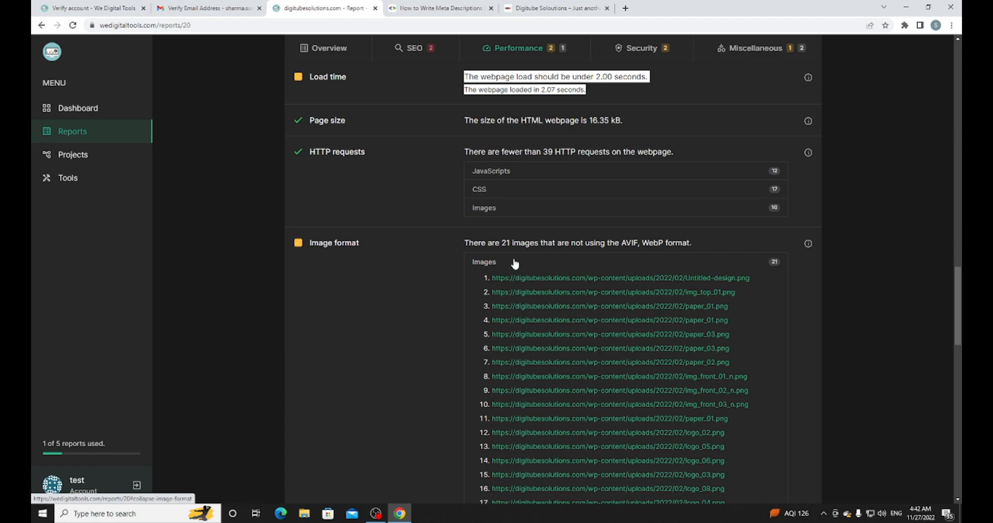
{"action": "mouse_move", "coordinate": [707, 249]}
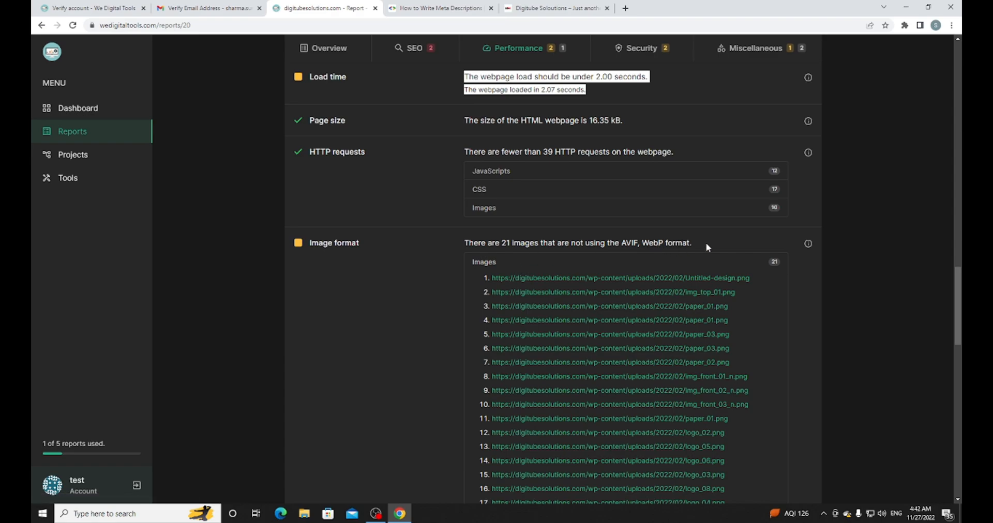
{"action": "scroll", "scroll_direction": "down", "scroll_amount": 3}
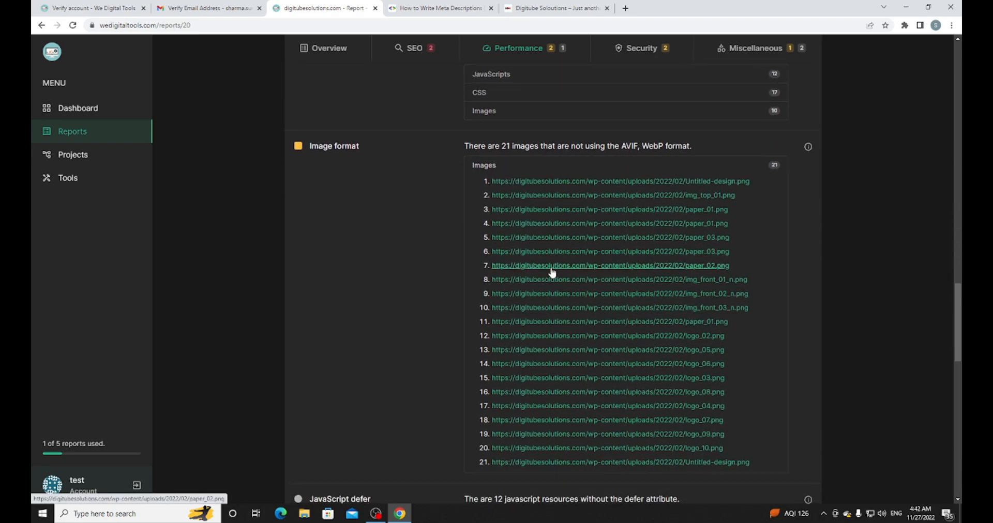
{"action": "scroll", "scroll_direction": "down", "scroll_amount": 3}
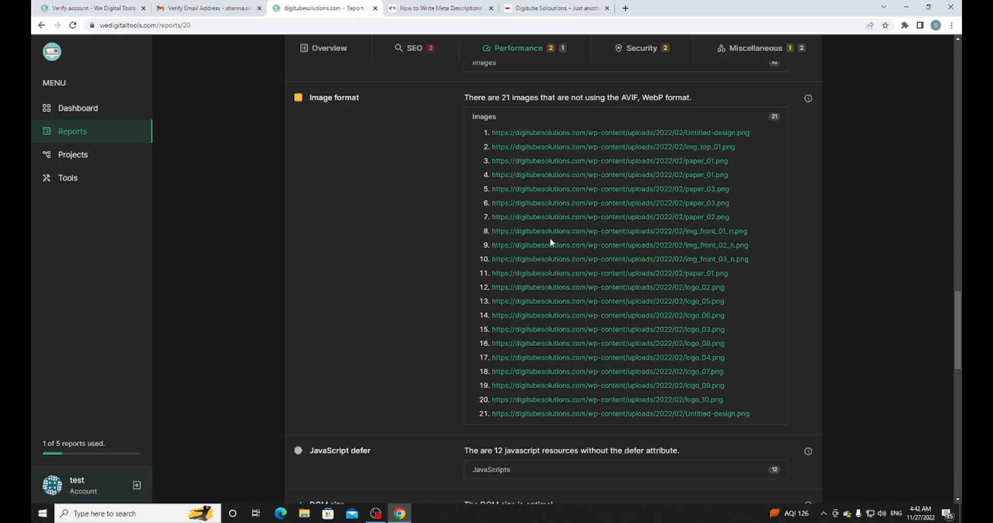
{"action": "mouse_move", "coordinate": [546, 184]}
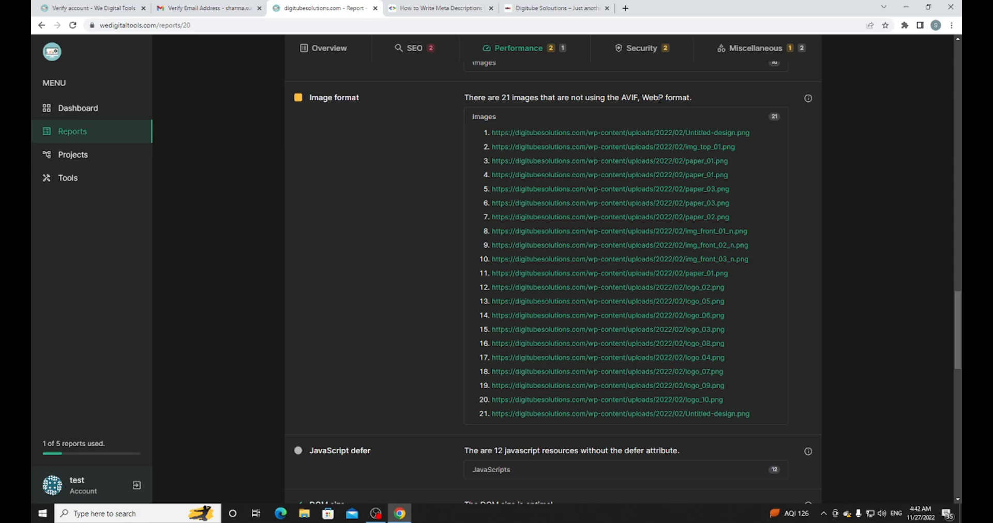
{"action": "scroll", "scroll_direction": "down", "scroll_amount": 3}
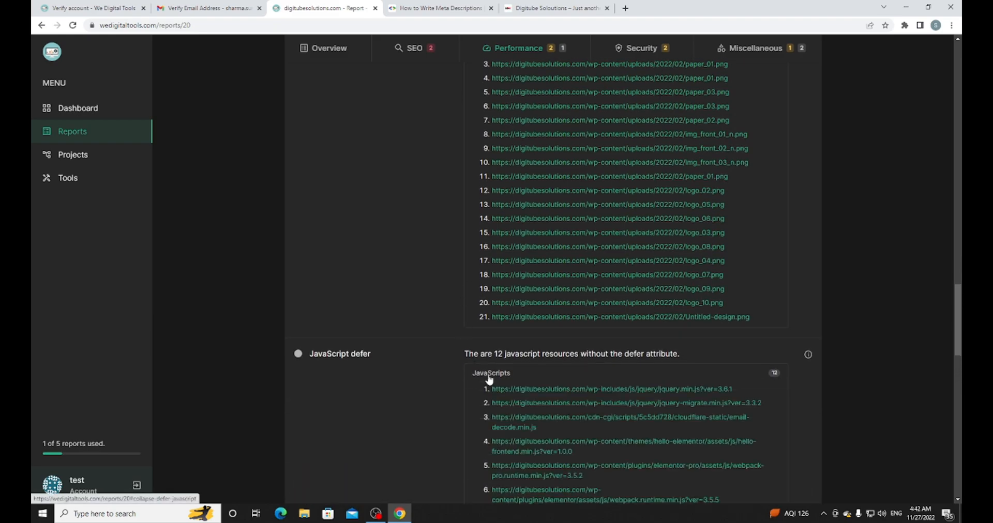
Step: Scroll the web.dev article to the async attribute explanation and its timing diagram
{"action": "scroll", "scroll_direction": "down", "scroll_amount": 3}
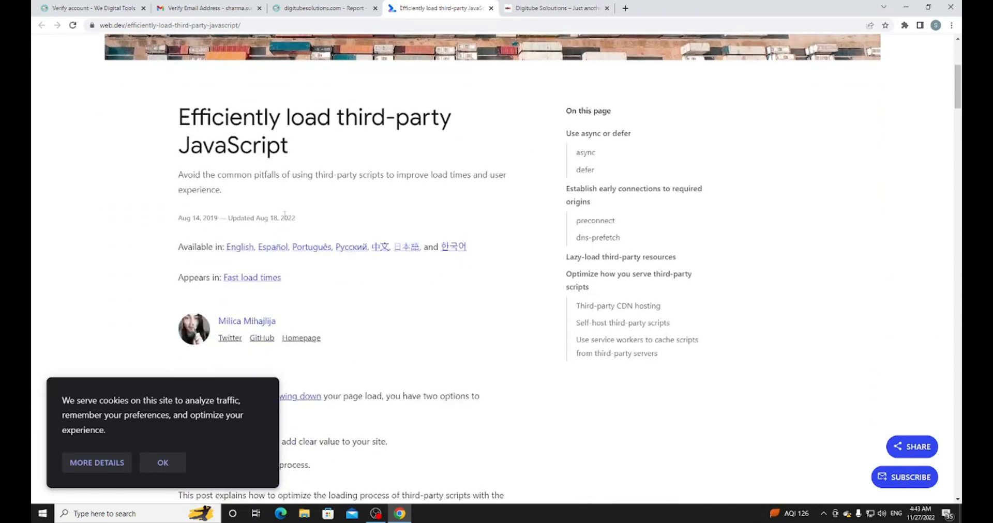
{"action": "scroll", "scroll_direction": "down", "scroll_amount": 3}
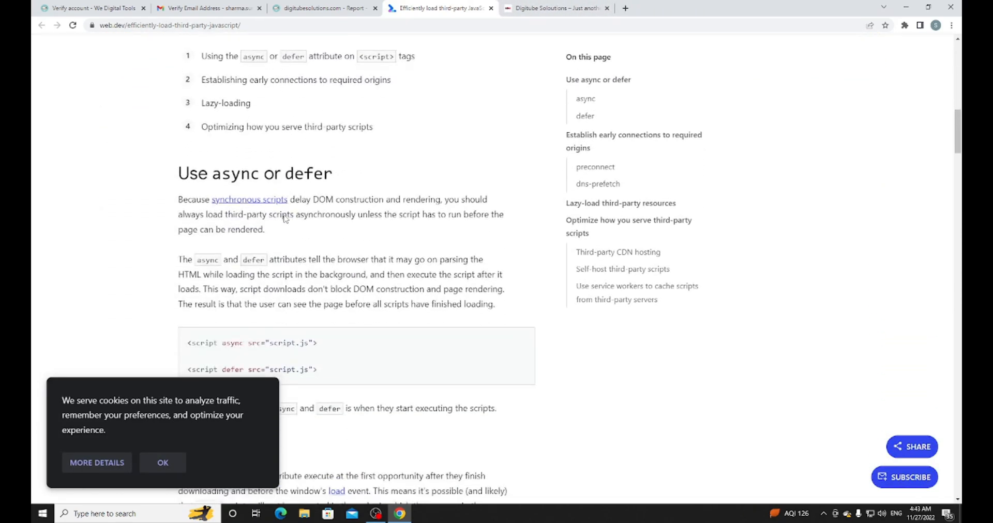
{"action": "scroll", "scroll_direction": "down", "scroll_amount": 3}
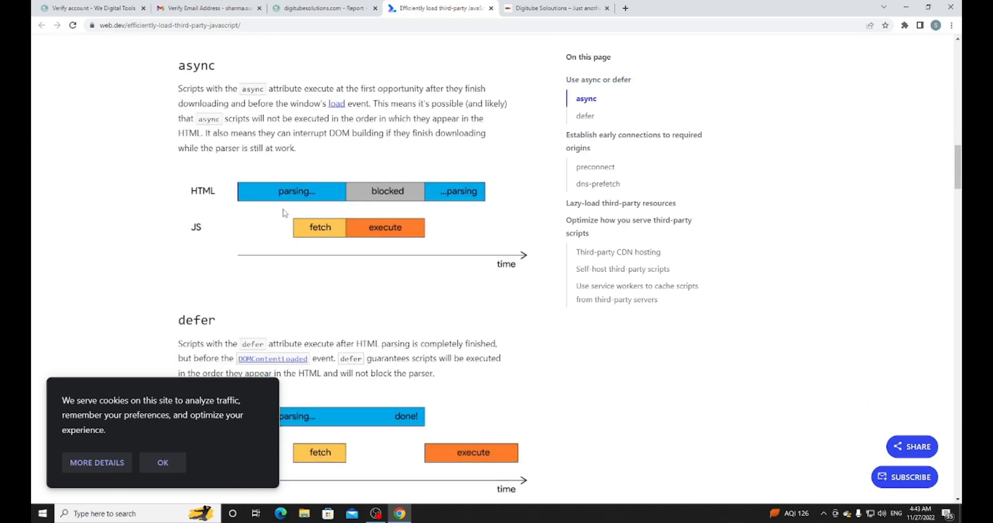
{"action": "mouse_move", "coordinate": [324, 152]}
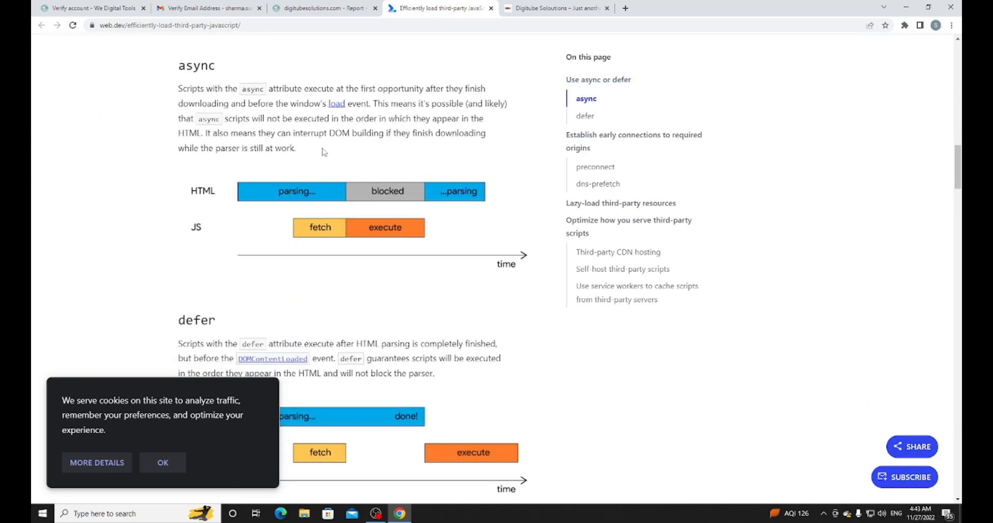
{"action": "mouse_move", "coordinate": [486, 13]}
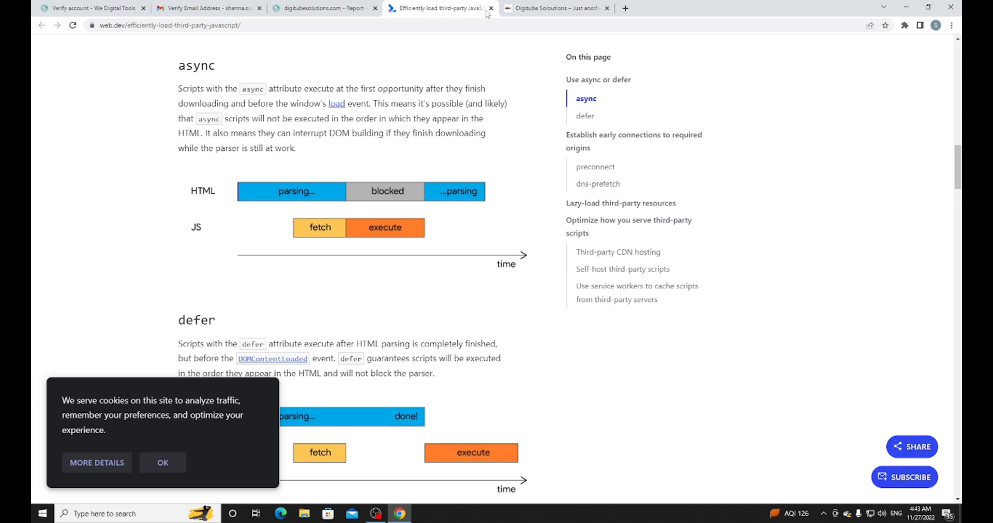
{"action": "mouse_move", "coordinate": [489, 9]}
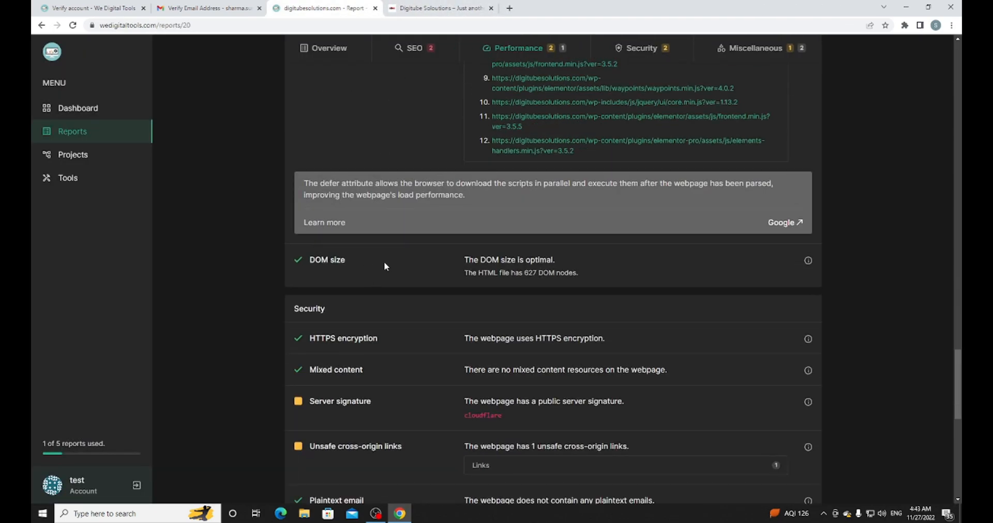
Step: Reveal the unsafe Google Partners cross-origin link and check it in the agency site's footer
{"action": "scroll", "scroll_direction": "down", "scroll_amount": 3}
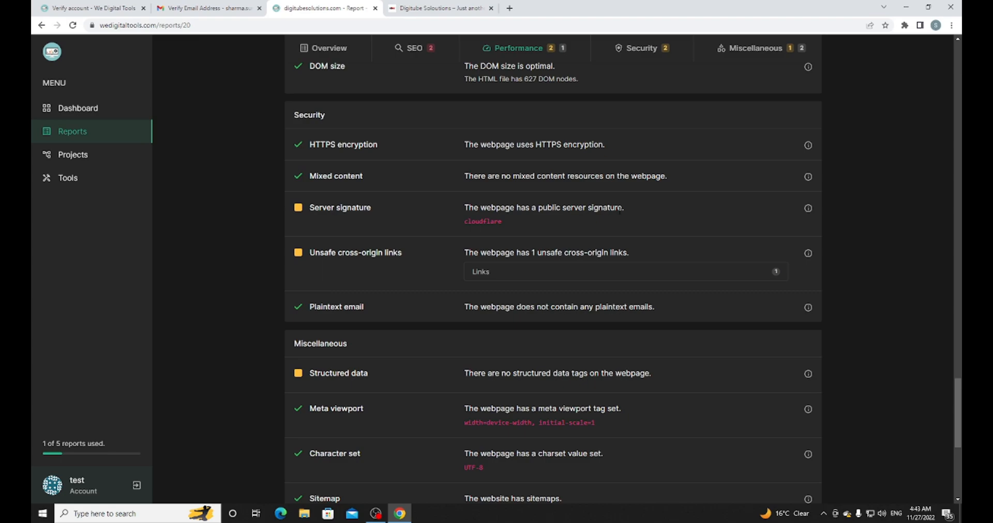
{"action": "mouse_move", "coordinate": [738, 287]}
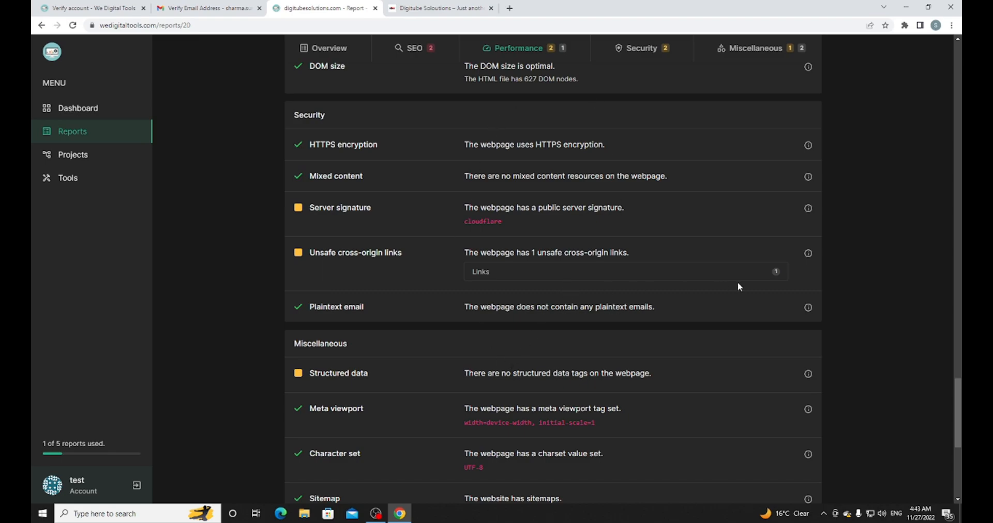
{"action": "left_click", "coordinate": [480, 272]}
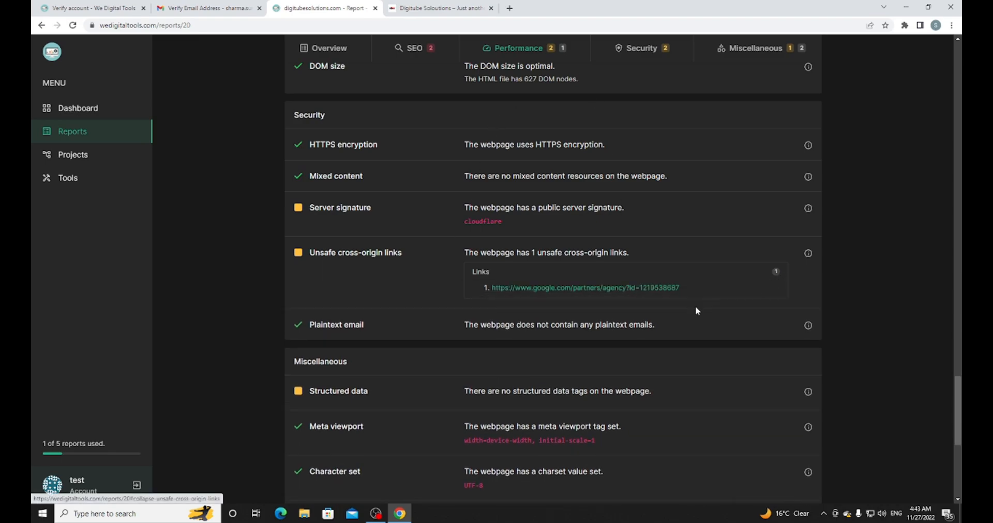
{"action": "left_click", "coordinate": [438, 8]}
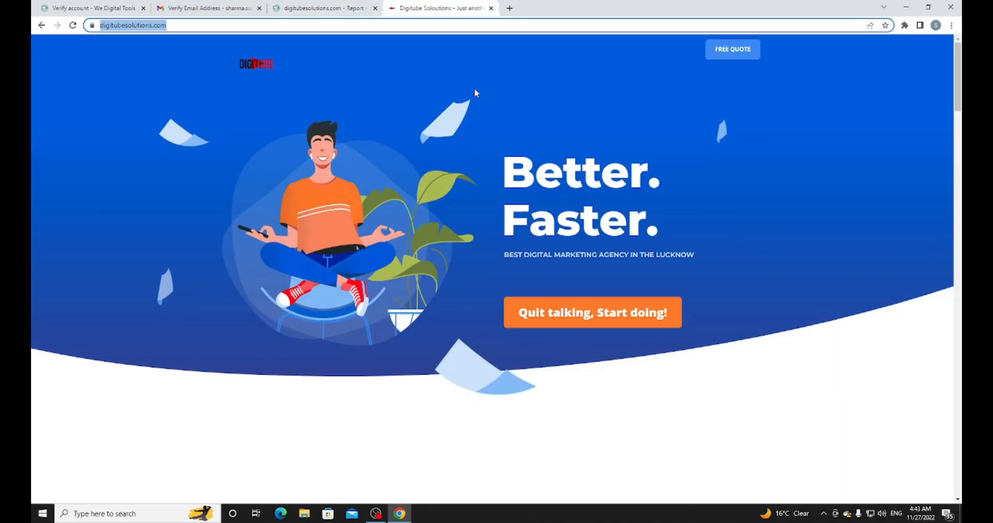
{"action": "scroll", "scroll_direction": "down", "scroll_amount": 3}
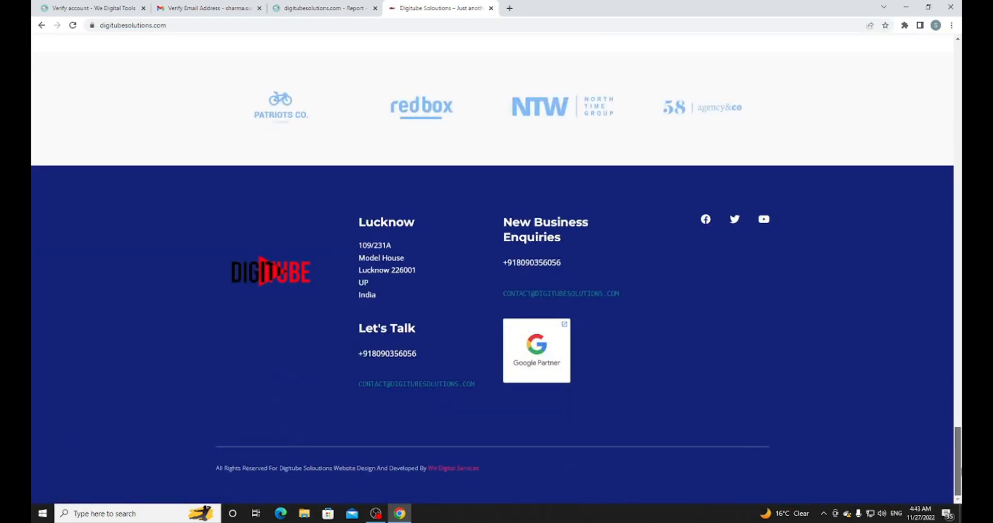
{"action": "left_click", "coordinate": [324, 9]}
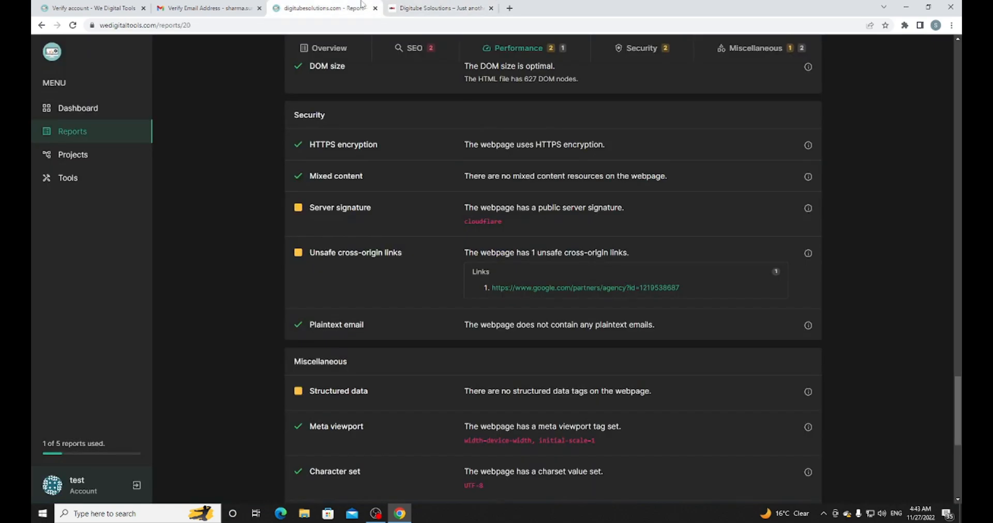
{"action": "mouse_move", "coordinate": [622, 280]}
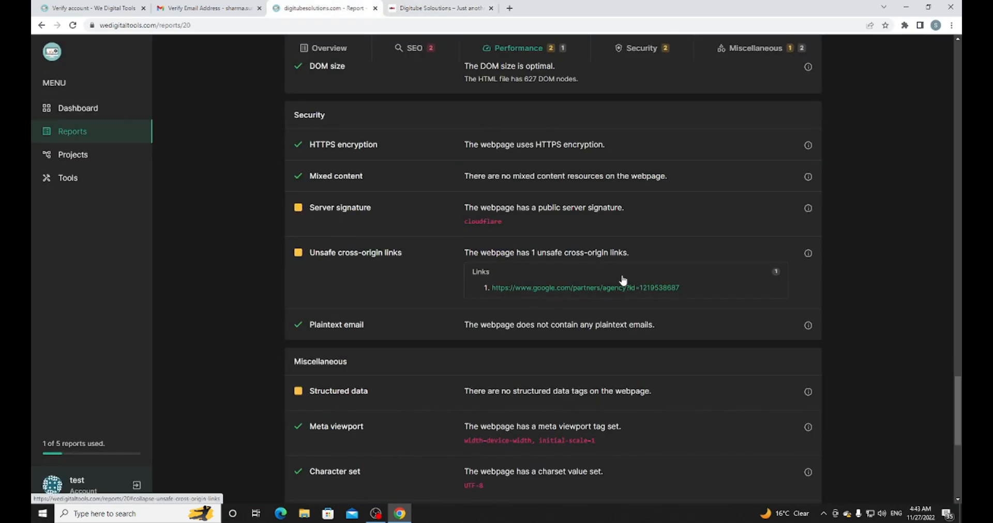
Step: Read the Structured data check's explanation and the rest of the report's miscellaneous section
{"action": "scroll", "scroll_direction": "down", "scroll_amount": 3}
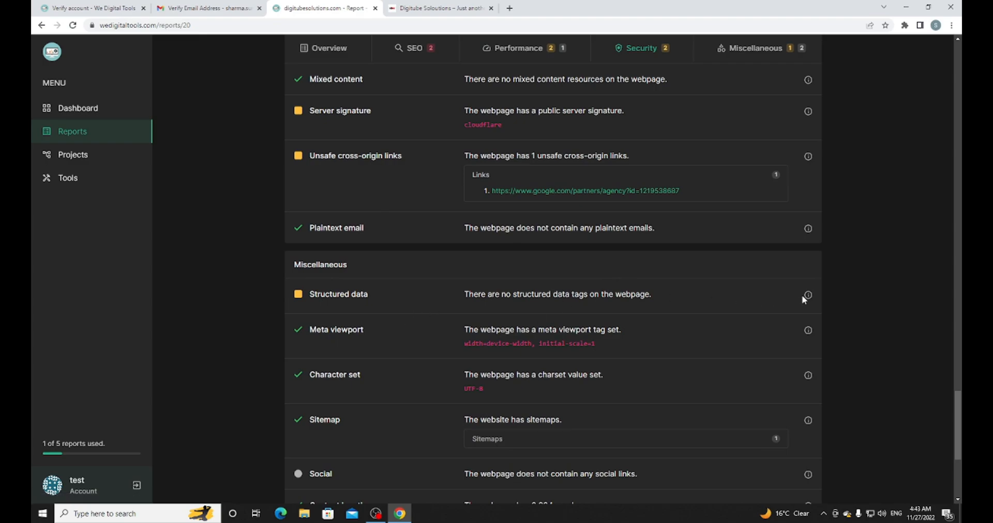
{"action": "left_click", "coordinate": [808, 295]}
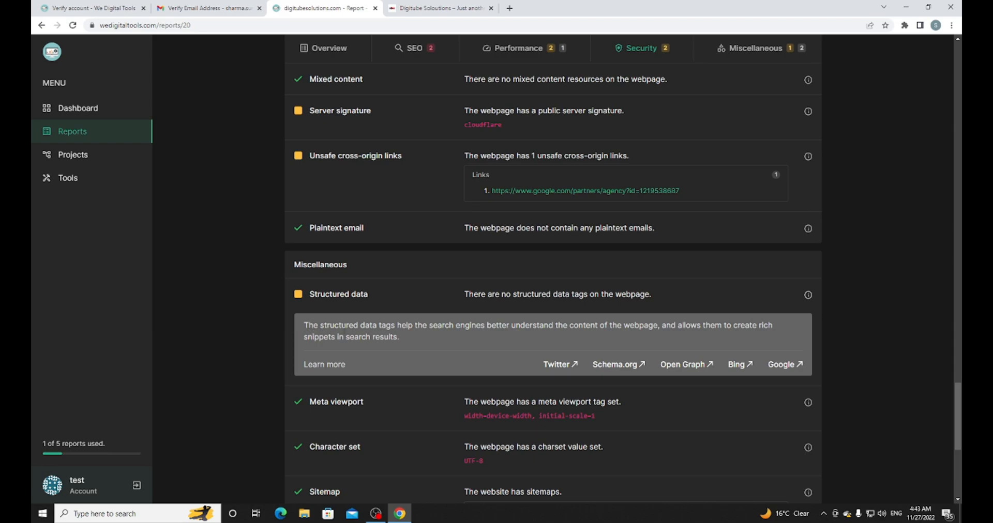
{"action": "mouse_move", "coordinate": [676, 338]}
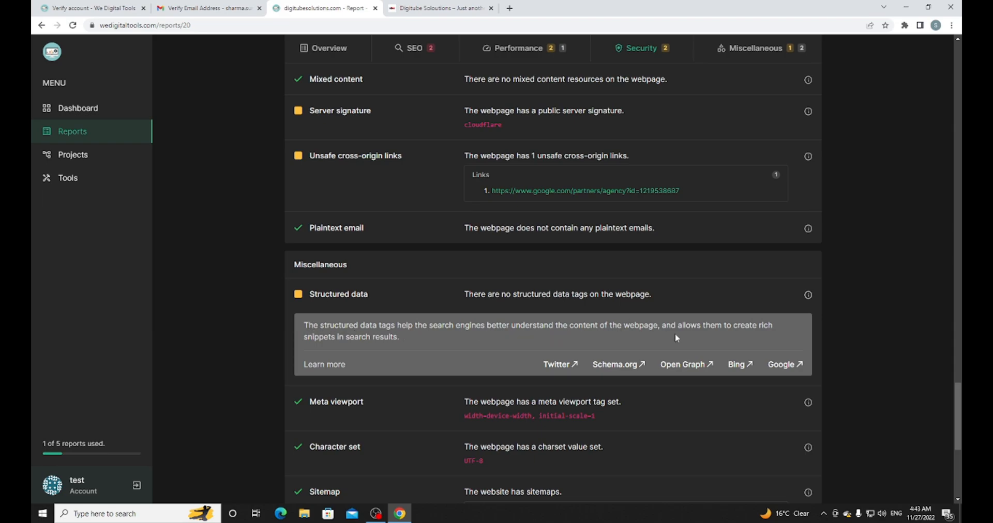
{"action": "mouse_move", "coordinate": [342, 359]}
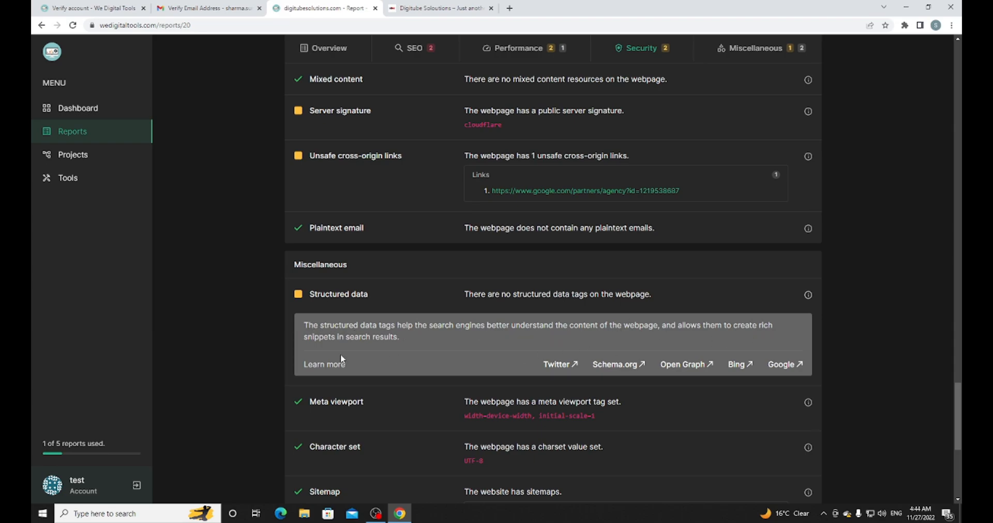
{"action": "scroll", "scroll_direction": "down", "scroll_amount": 3}
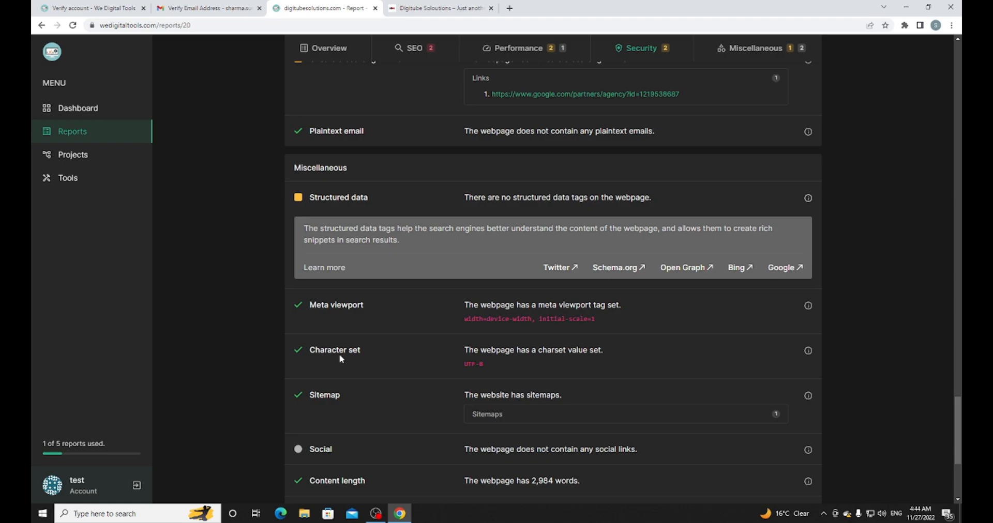
{"action": "mouse_move", "coordinate": [578, 272]}
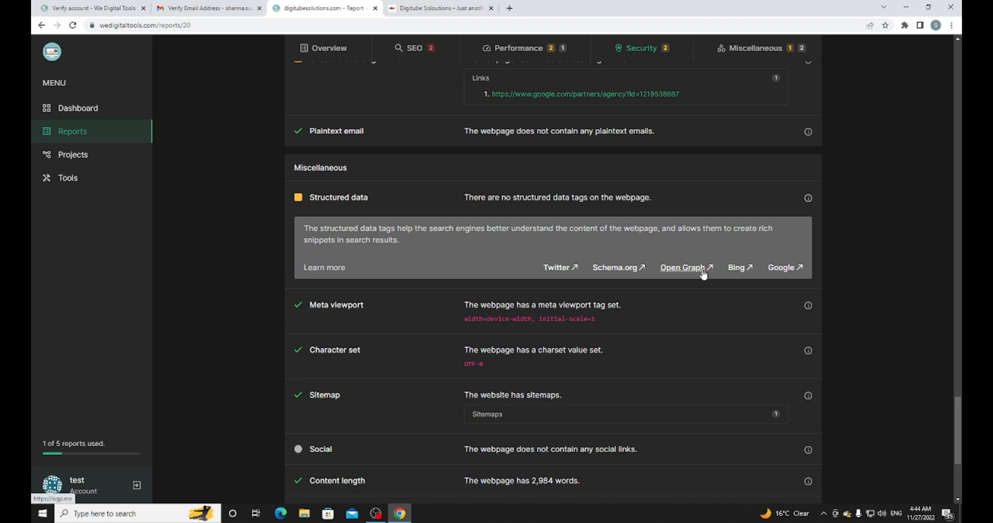
{"action": "mouse_move", "coordinate": [418, 293]}
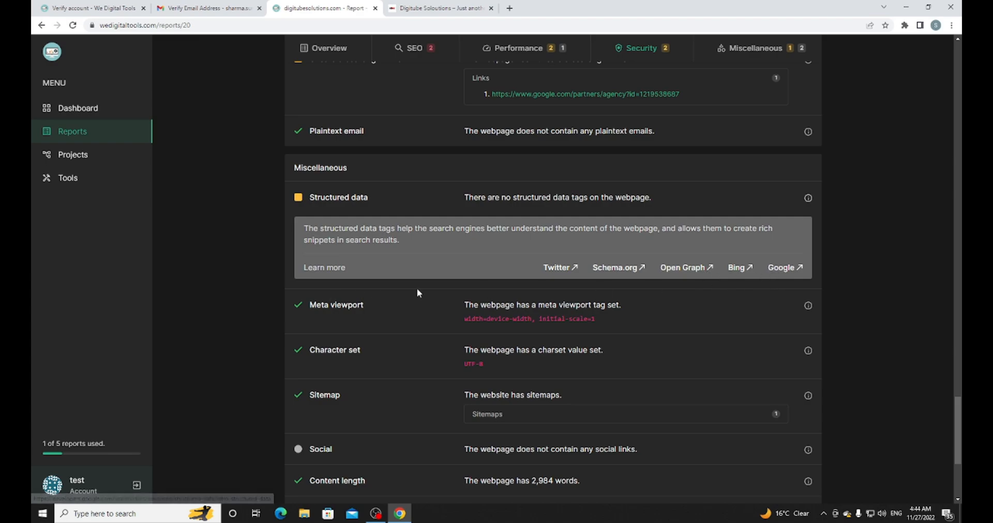
{"action": "scroll", "scroll_direction": "down", "scroll_amount": 3}
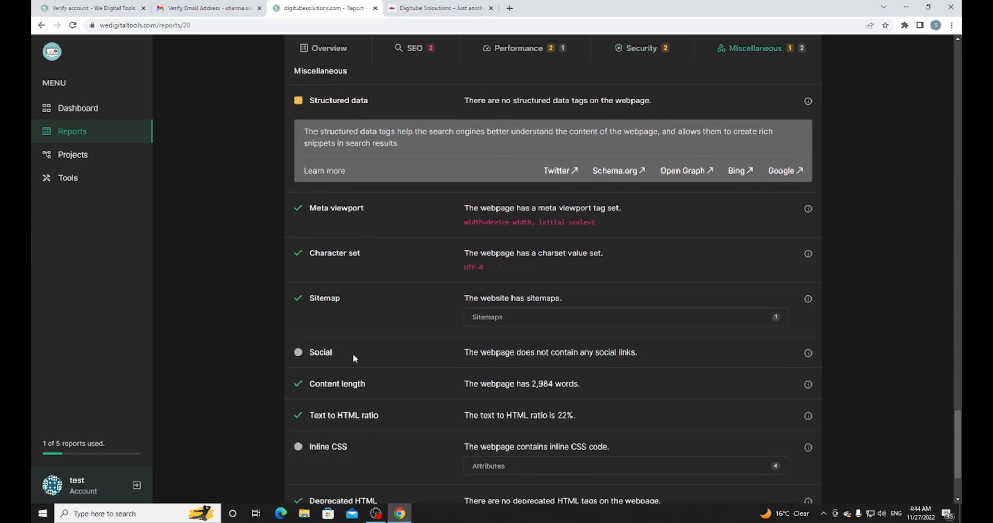
{"action": "scroll", "scroll_direction": "down", "scroll_amount": 3}
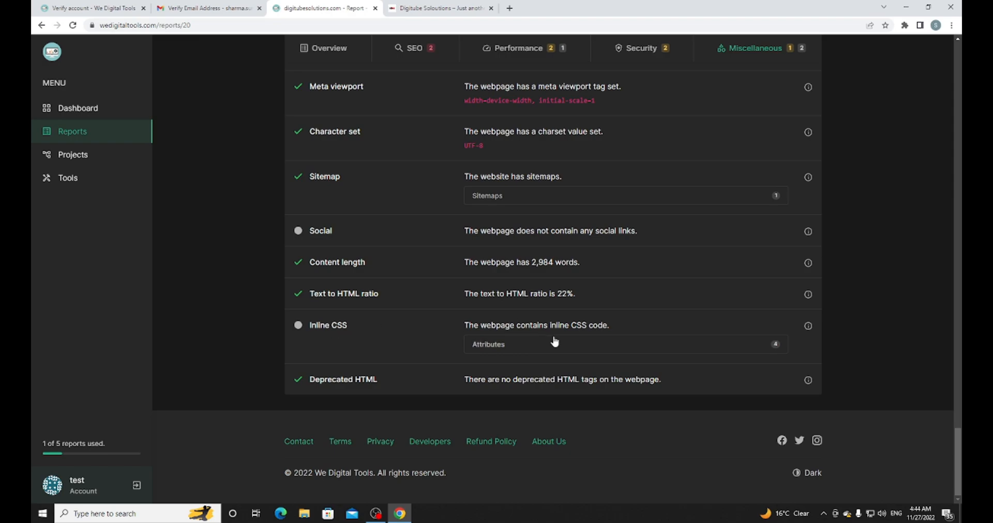
Step: Revisit the Performance and Overview findings, then go to the Tools page of free web utilities
{"action": "left_click", "coordinate": [516, 48]}
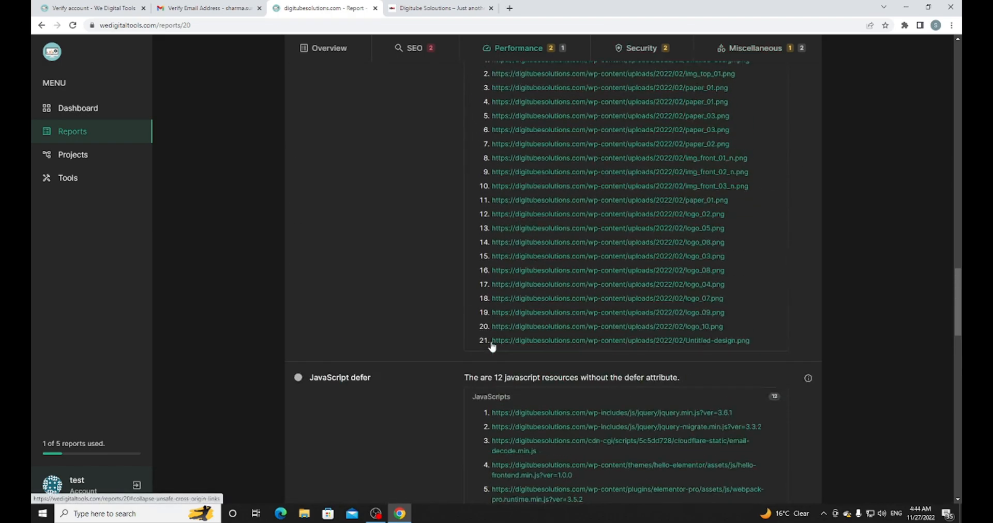
{"action": "left_click", "coordinate": [329, 48]}
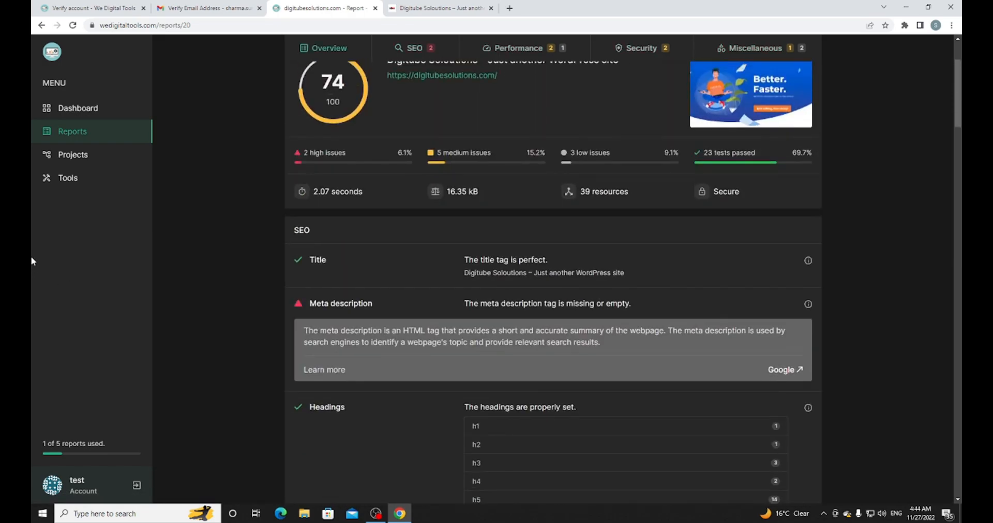
{"action": "left_click", "coordinate": [68, 178]}
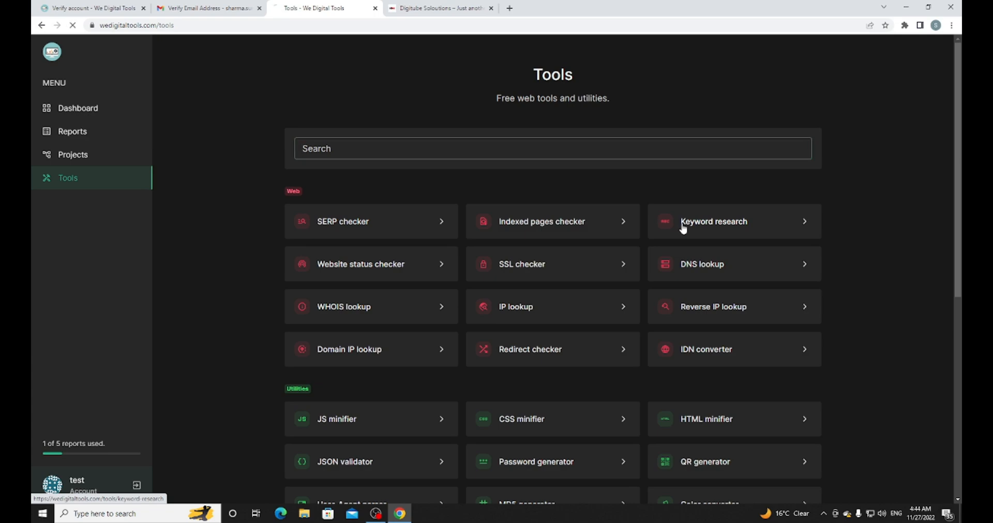
Step: In Keyword research, enter 'how to create a website' with country United States and USD currency
{"action": "left_click", "coordinate": [714, 222]}
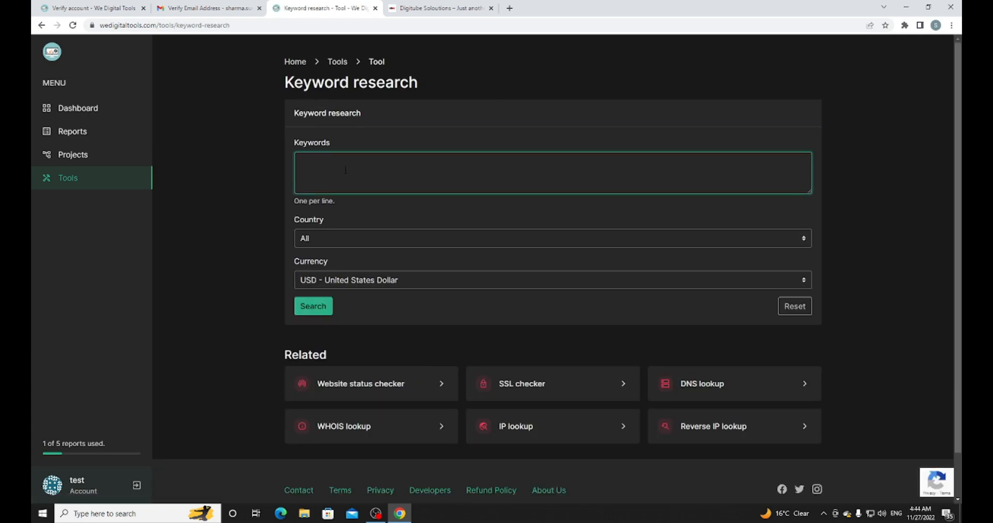
{"action": "type", "text": "how to"}
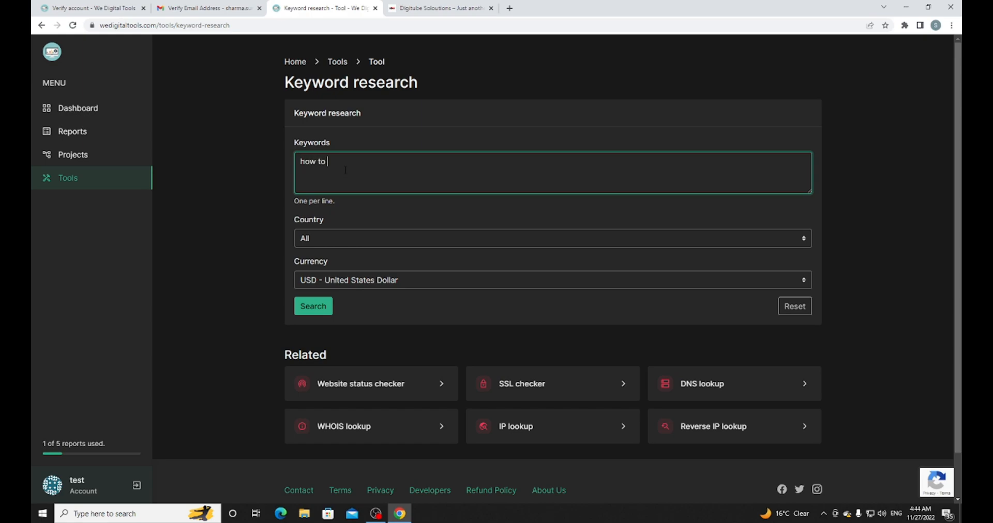
{"action": "type", "text": "create"}
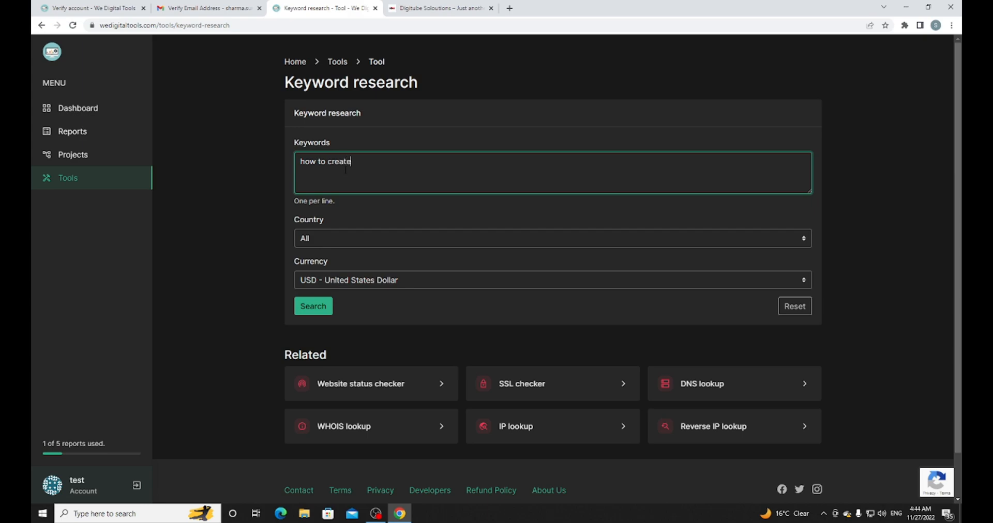
{"action": "type", "text": "a webs"}
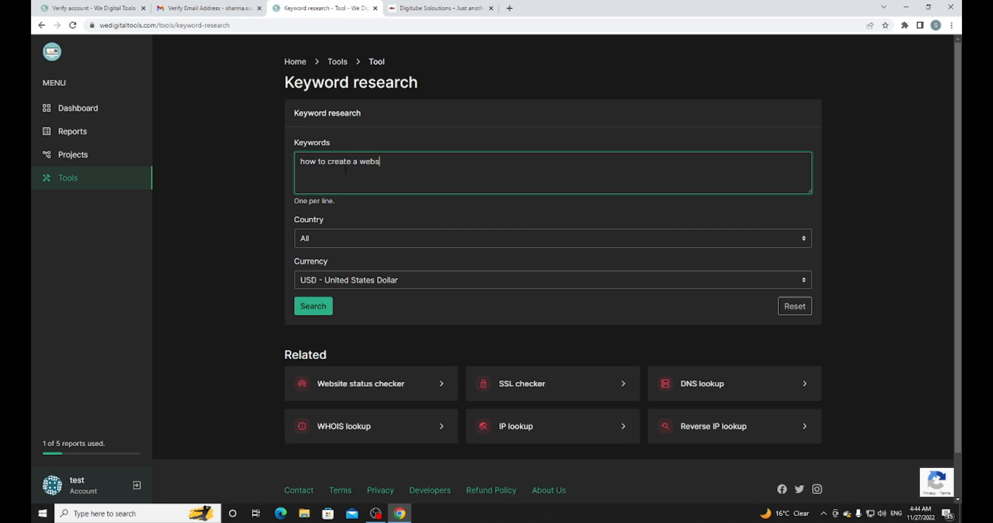
{"action": "type", "text": "ite"}
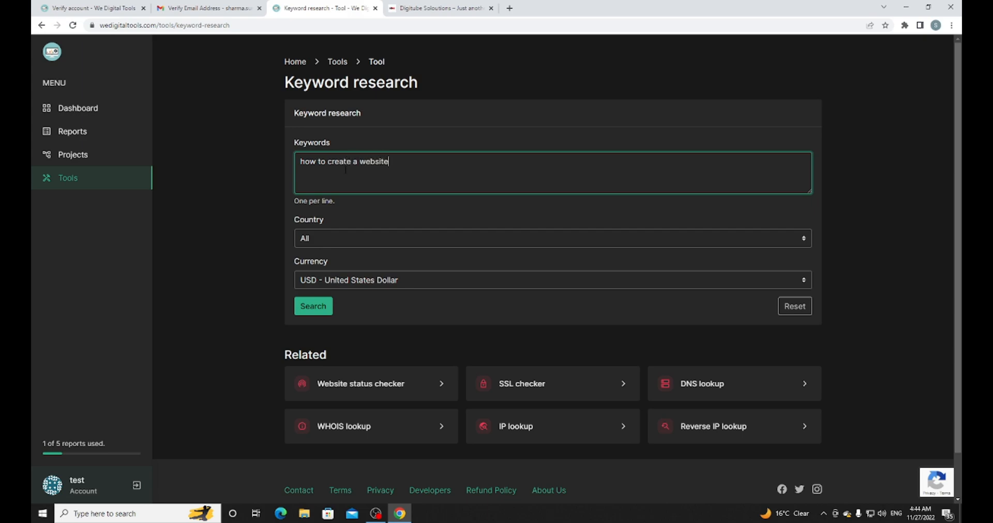
{"action": "left_click", "coordinate": [550, 238]}
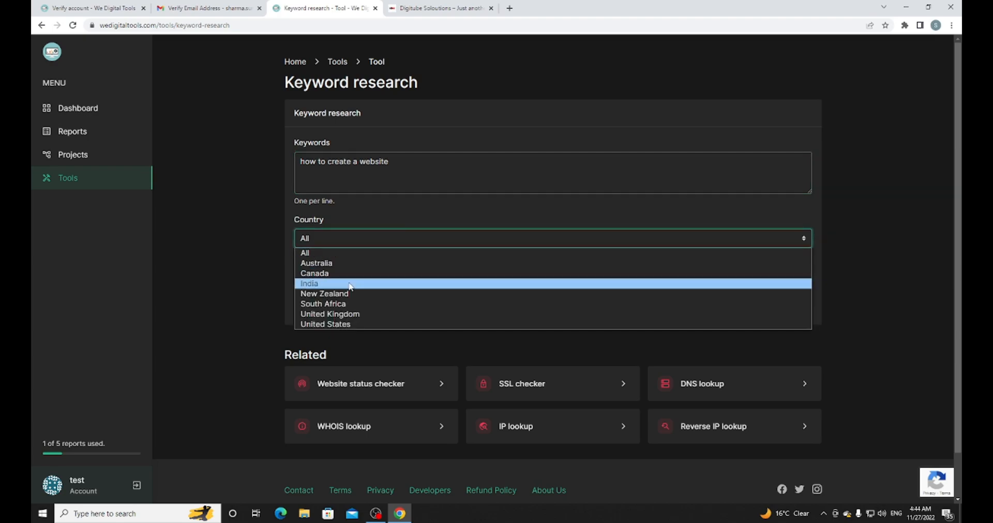
{"action": "left_click", "coordinate": [325, 325]}
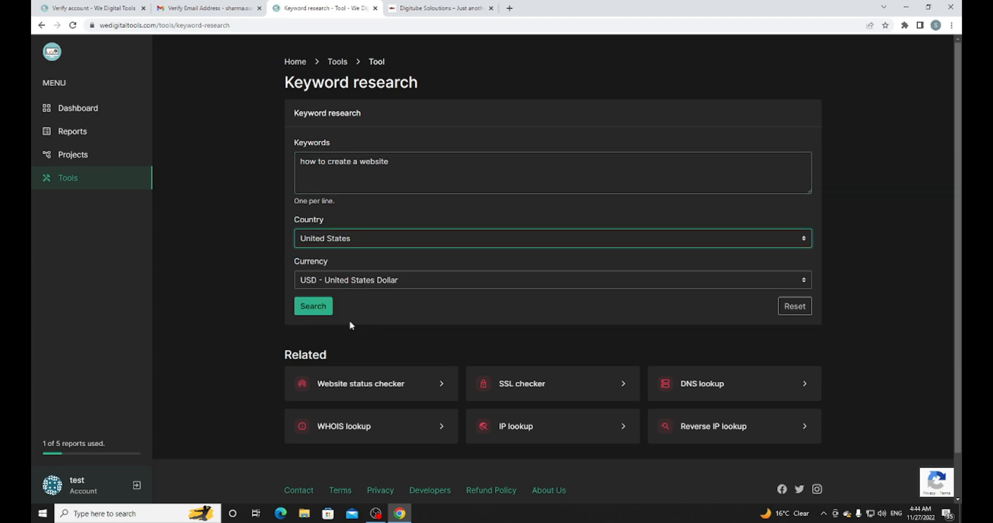
{"action": "mouse_move", "coordinate": [321, 290]}
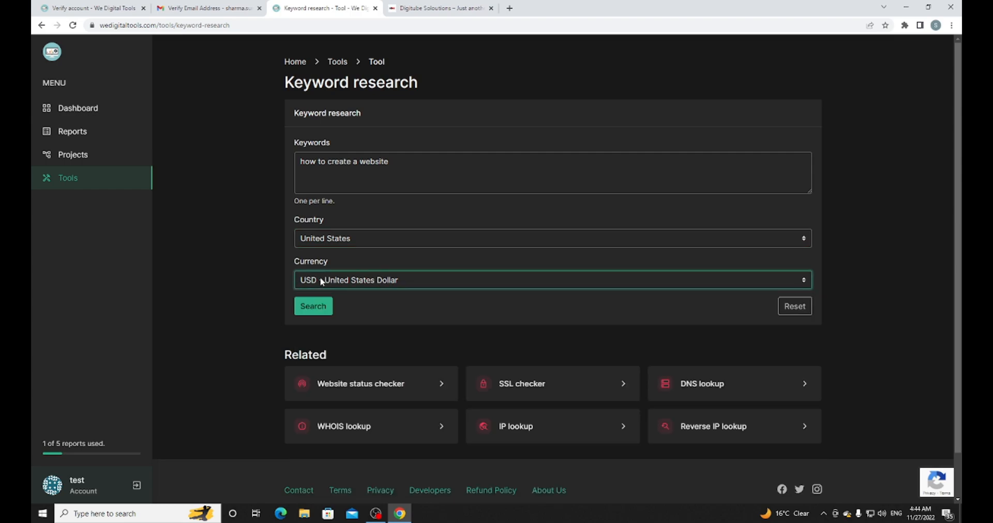
Step: Run the research, getting 22,200 US searches and a 24.23 USD cost per click
{"action": "left_click", "coordinate": [313, 307]}
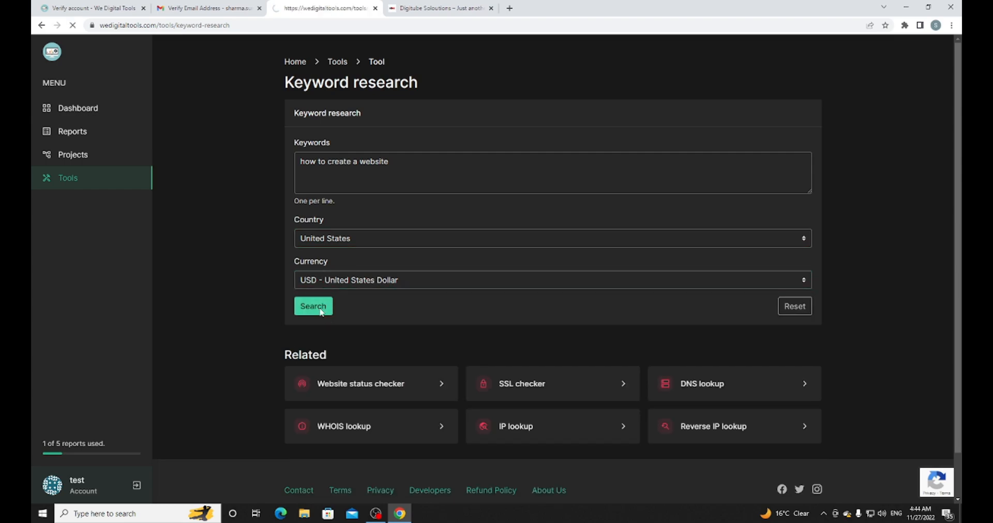
{"action": "left_click", "coordinate": [313, 306]}
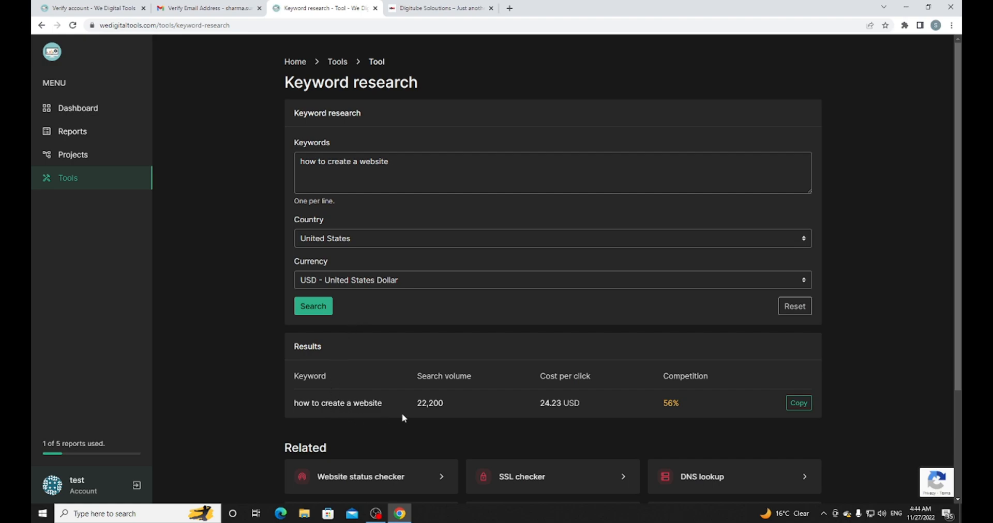
{"action": "mouse_move", "coordinate": [436, 415]}
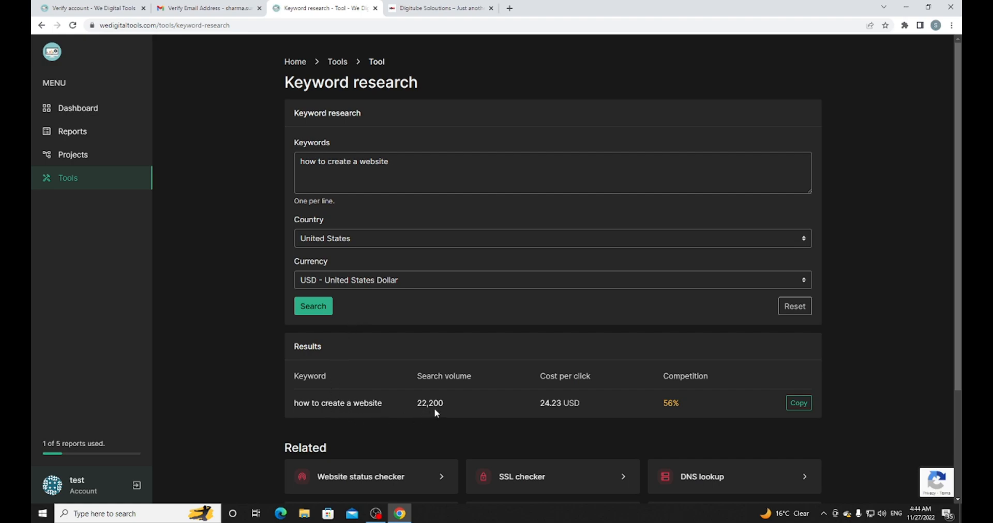
{"action": "double_click", "coordinate": [559, 404]}
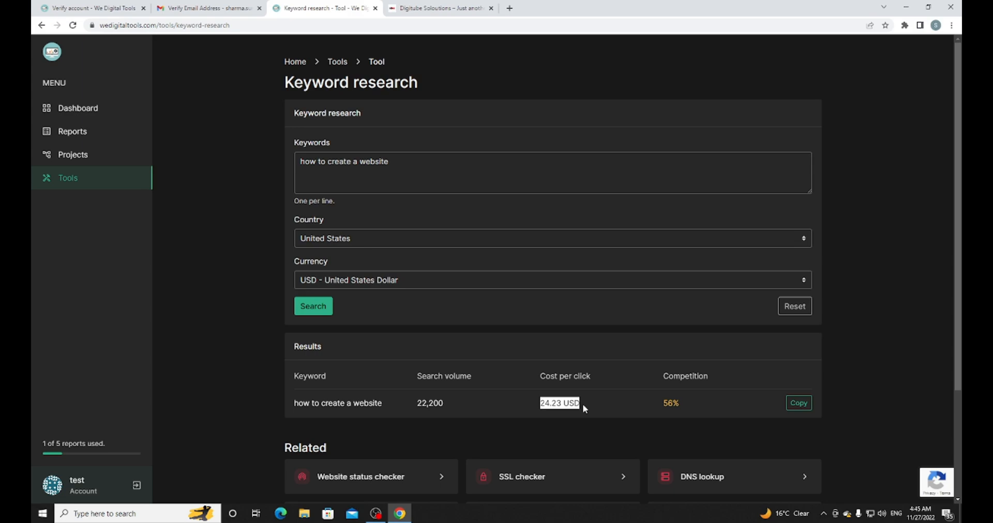
{"action": "scroll", "scroll_direction": "down", "scroll_amount": 3}
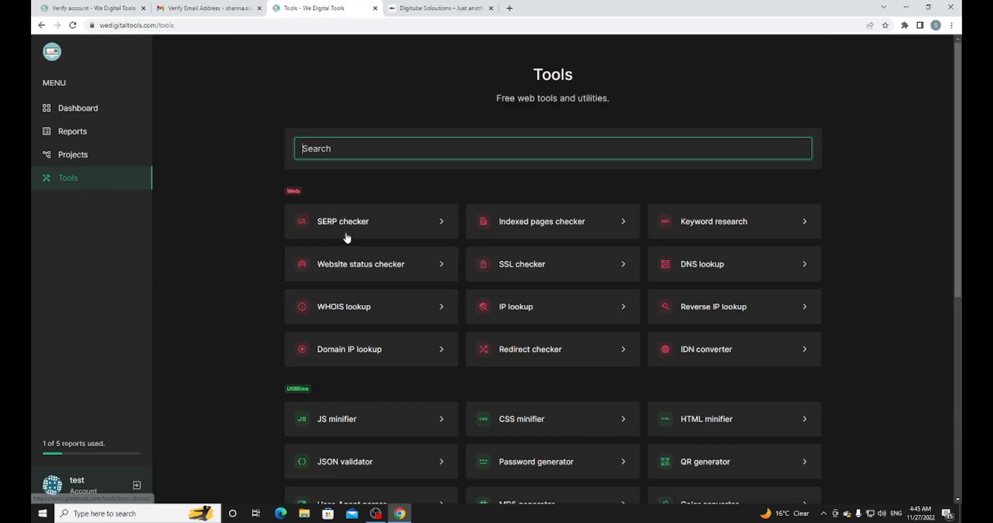
Step: Run the SERP checker for 'selfdrive car rental chennai' in India against the rental domain, then return to Tools
{"action": "left_click", "coordinate": [343, 221]}
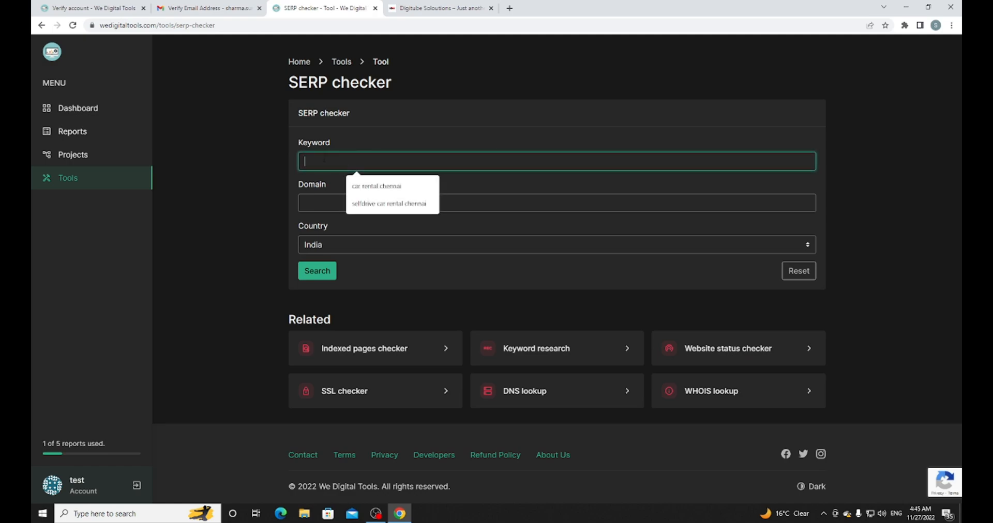
{"action": "left_click", "coordinate": [387, 204]}
{"action": "type", "text": "ilonearentals.com"}
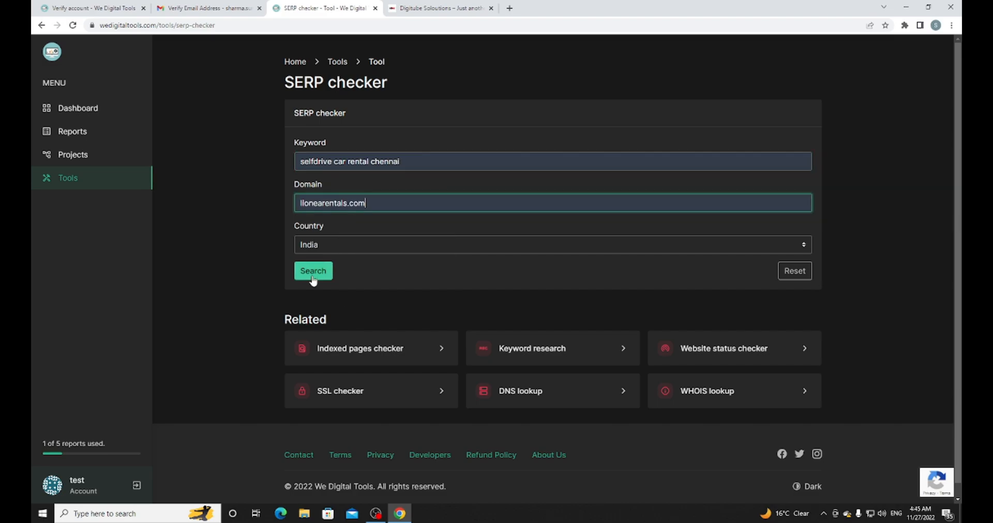
{"action": "left_click", "coordinate": [312, 271]}
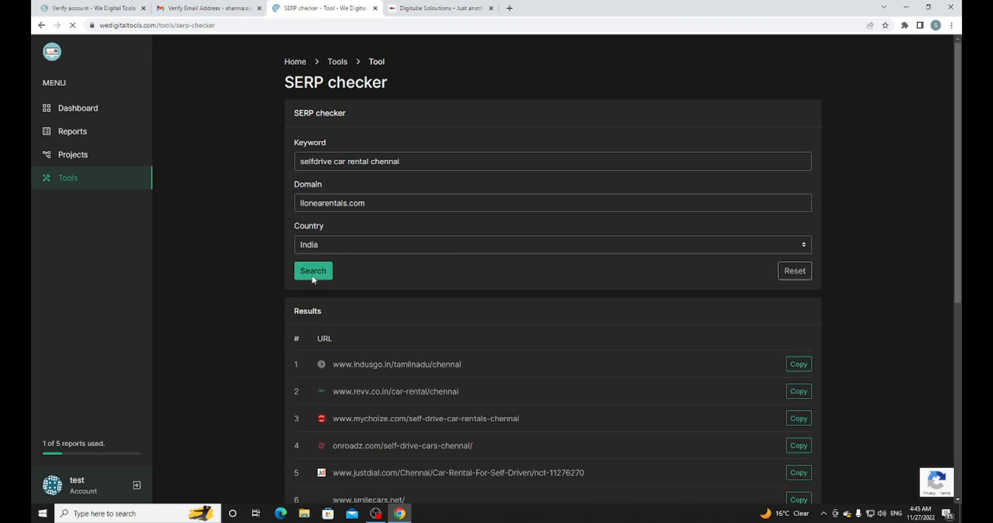
{"action": "scroll", "scroll_direction": "down", "scroll_amount": 3}
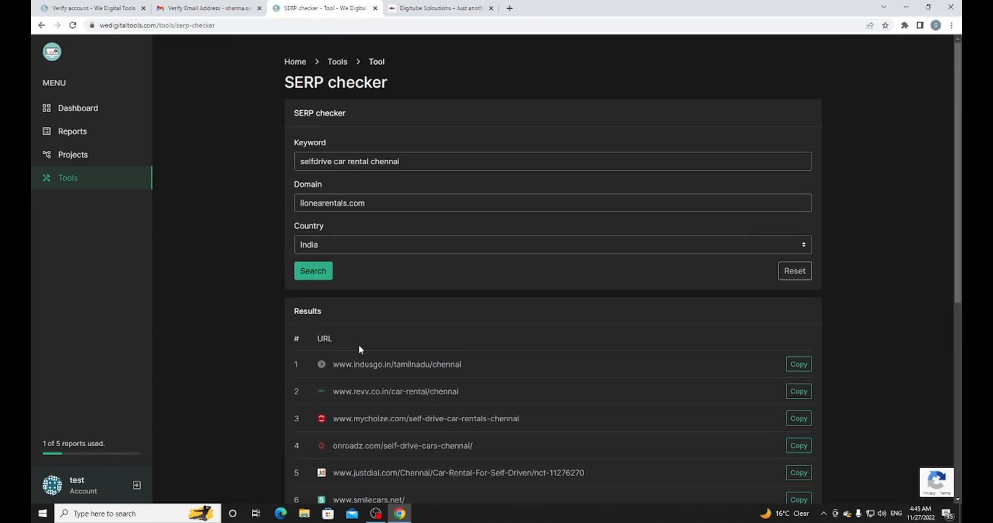
{"action": "mouse_move", "coordinate": [374, 227]}
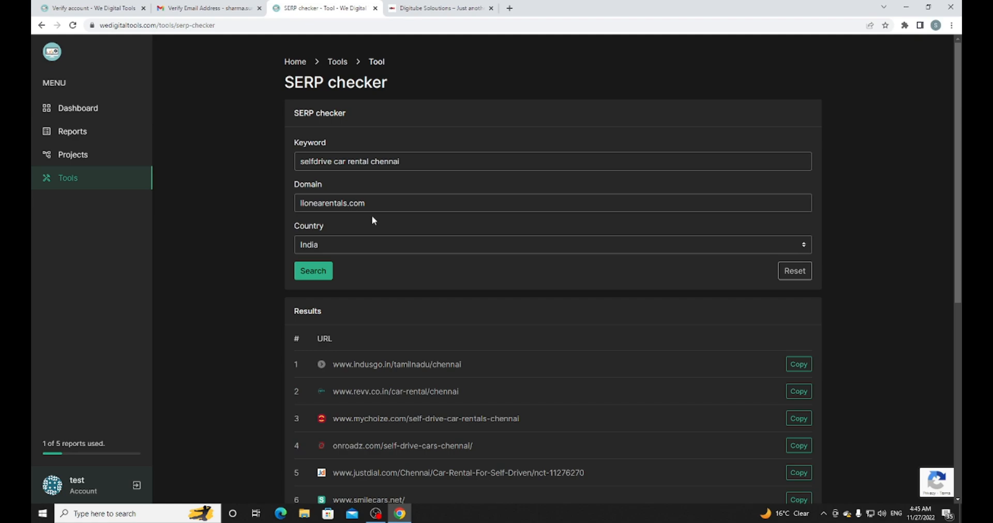
{"action": "left_click", "coordinate": [68, 178]}
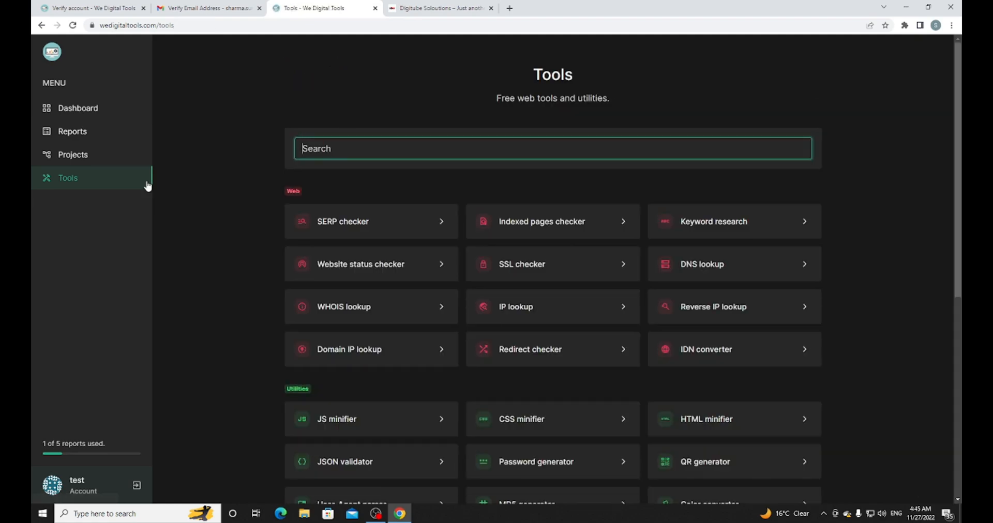
{"action": "mouse_move", "coordinate": [581, 222]}
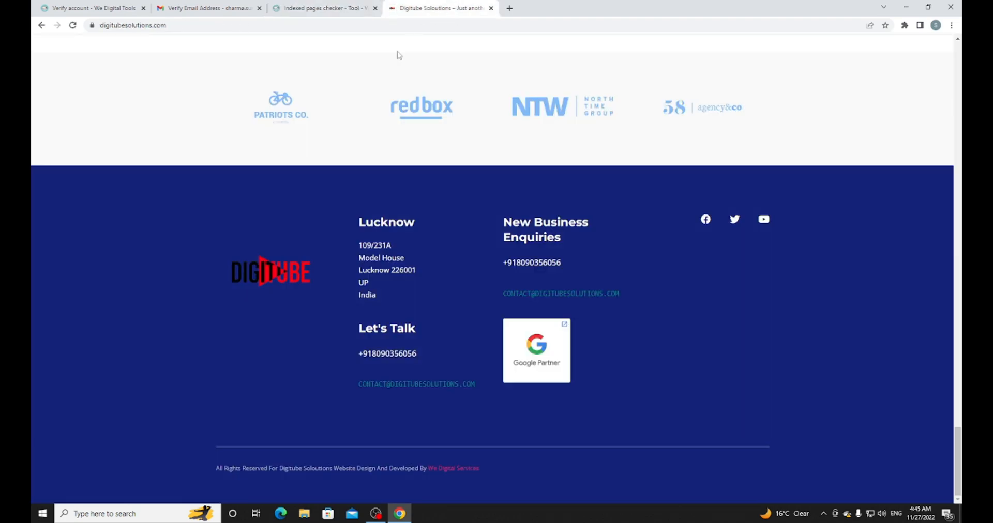
Step: Check indexed pages for digitubesolutions.com, which shows about 2 pages in India
{"action": "left_click", "coordinate": [133, 25]}
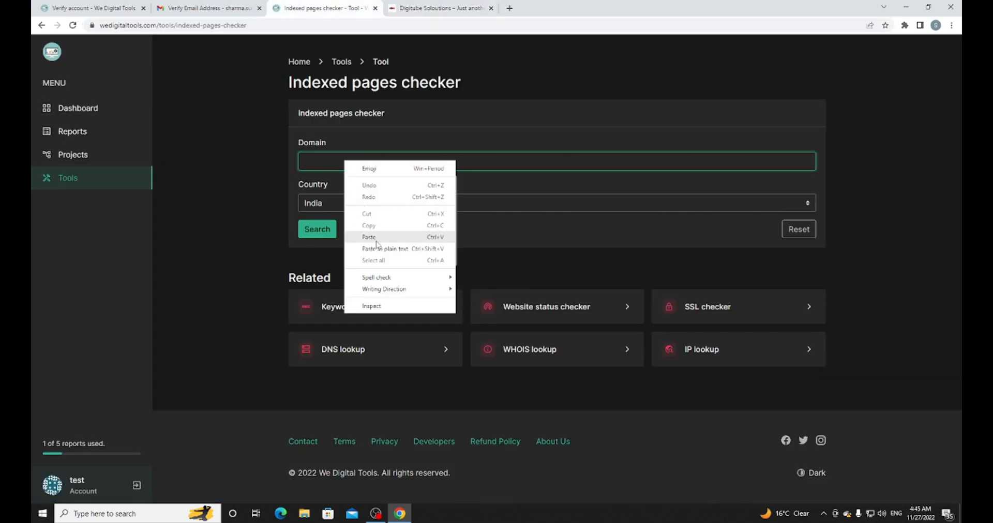
{"action": "left_click", "coordinate": [369, 237]}
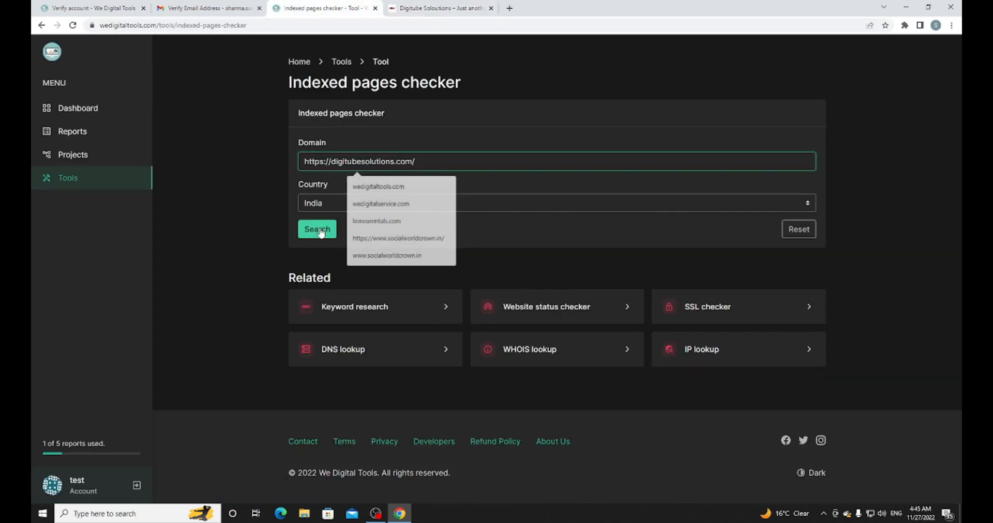
{"action": "left_click", "coordinate": [316, 230]}
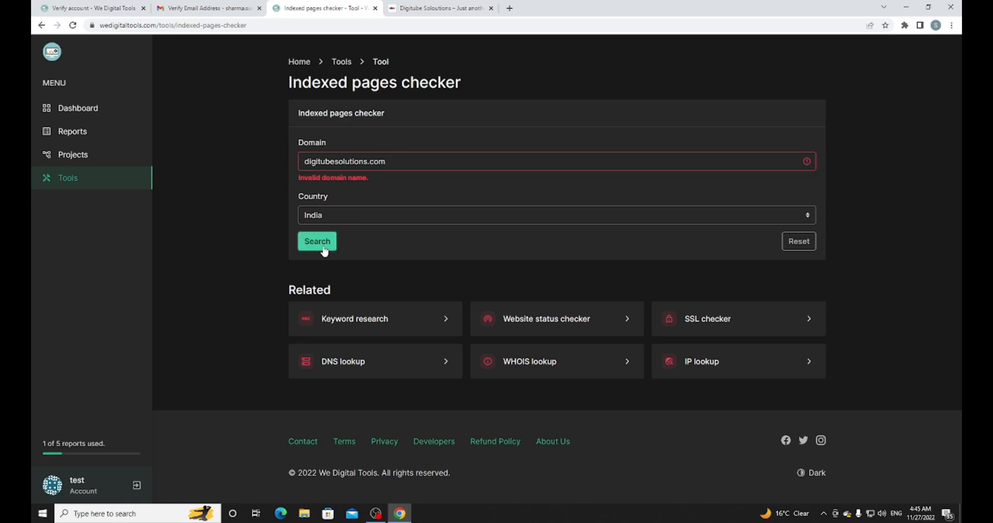
{"action": "left_click", "coordinate": [317, 242]}
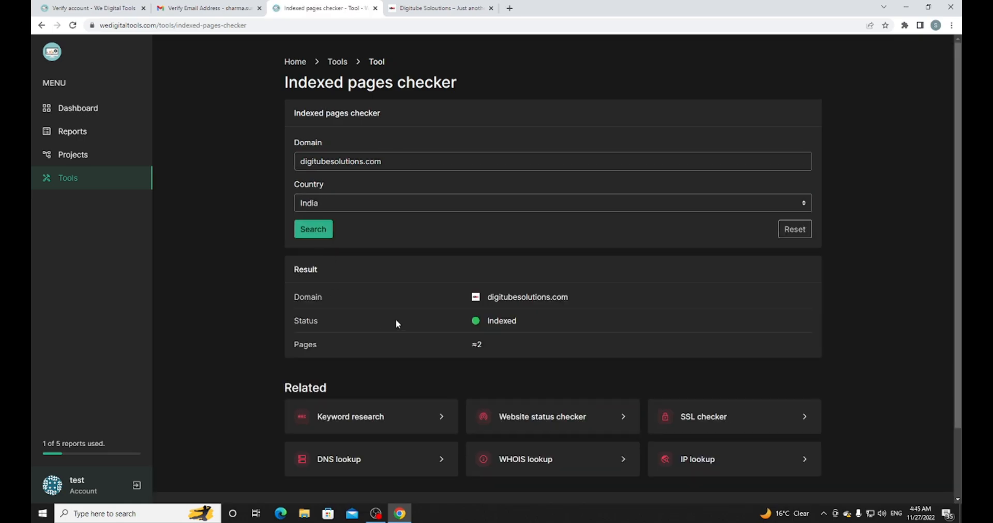
{"action": "mouse_move", "coordinate": [509, 348]}
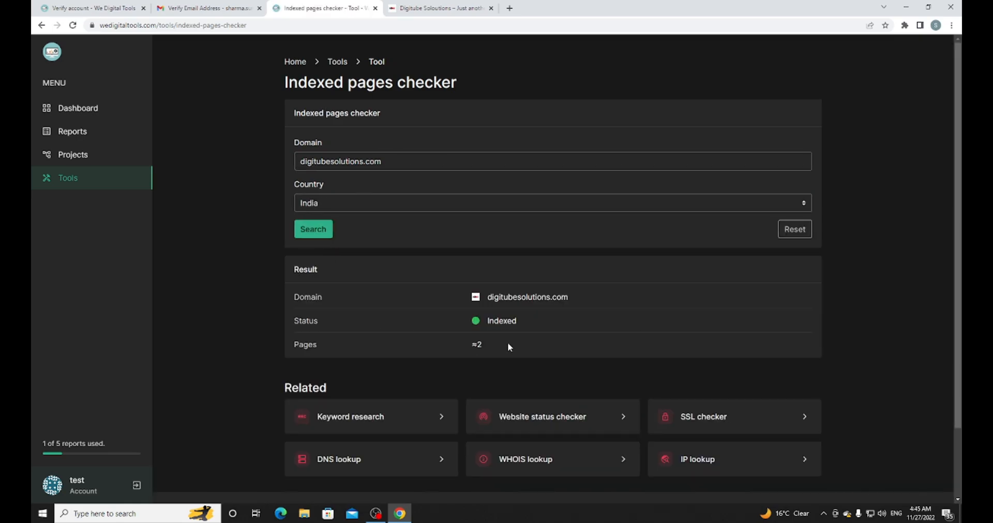
{"action": "mouse_move", "coordinate": [398, 8]}
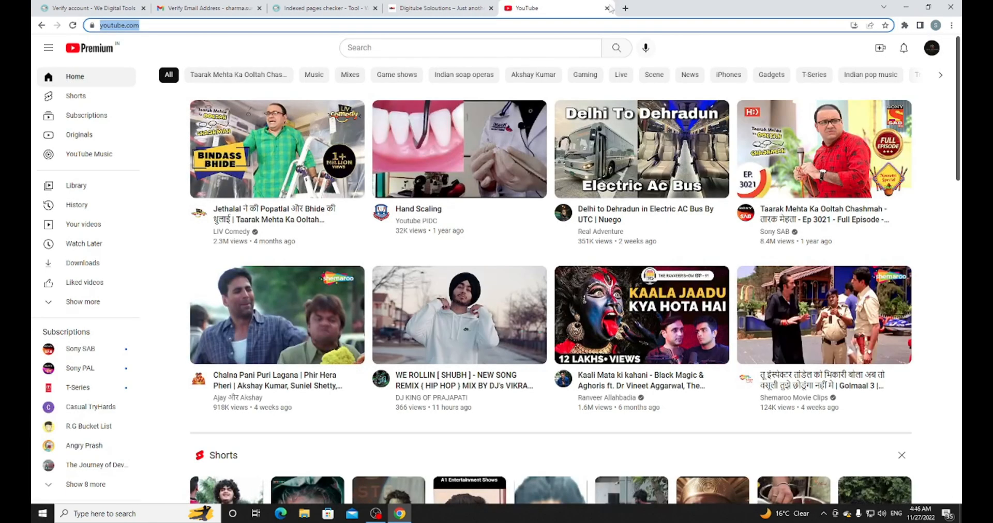
{"action": "left_click", "coordinate": [325, 8]}
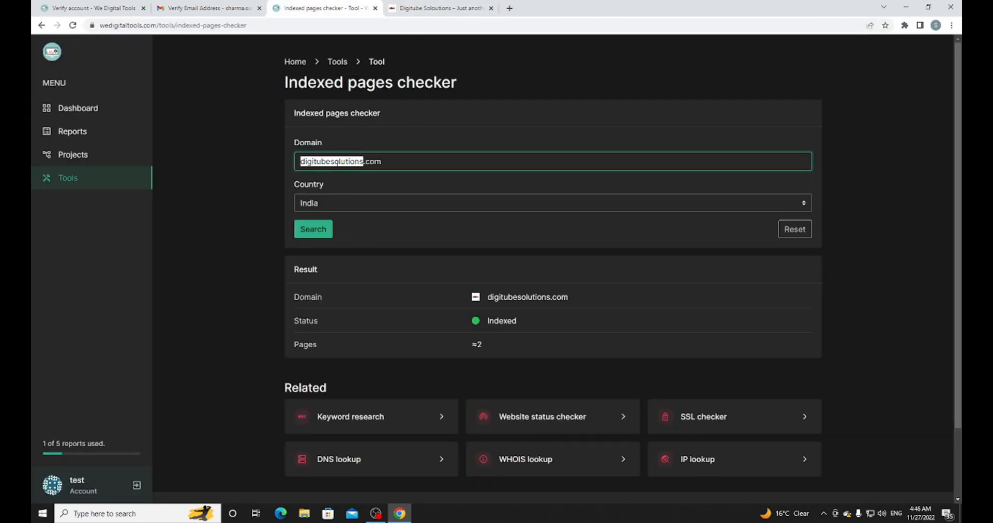
{"action": "type", "text": "https://www.youtube.com/"}
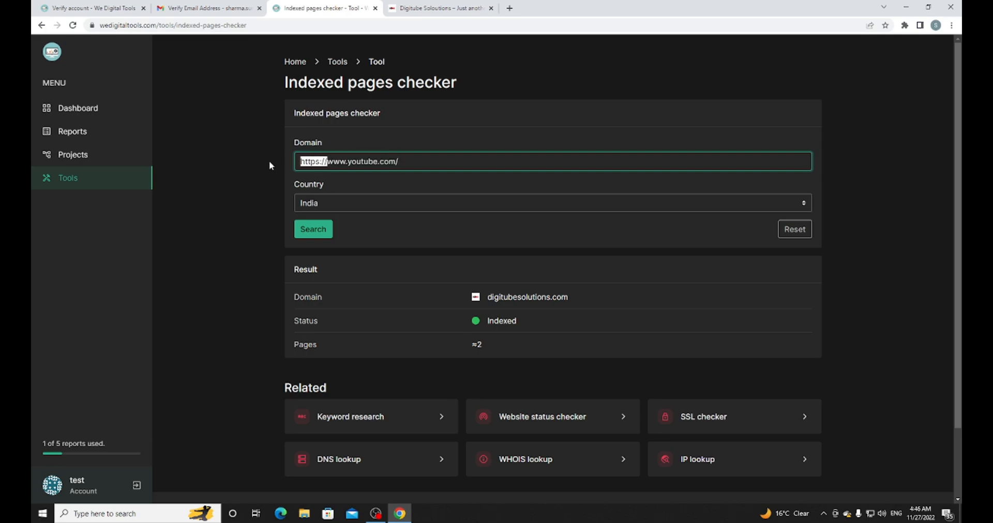
{"action": "left_click", "coordinate": [312, 230]}
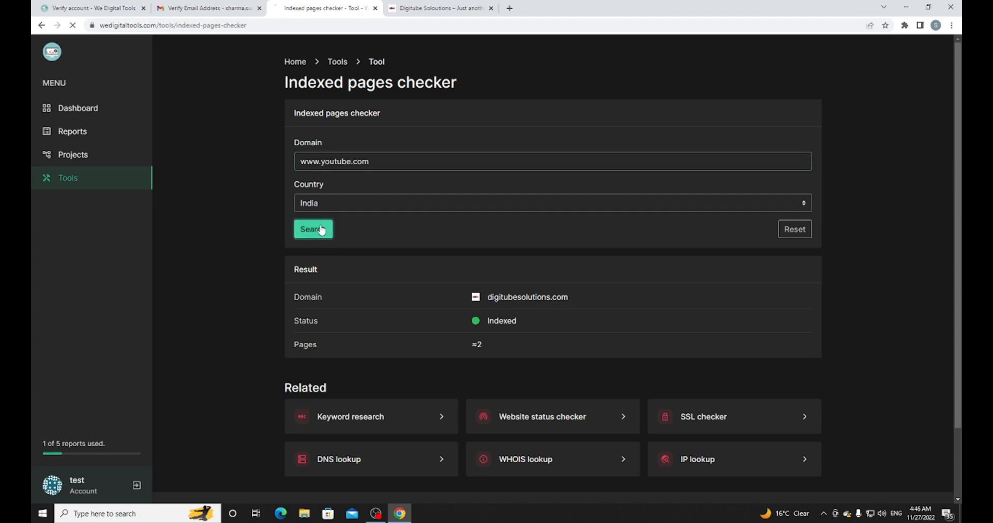
{"action": "left_click", "coordinate": [313, 230]}
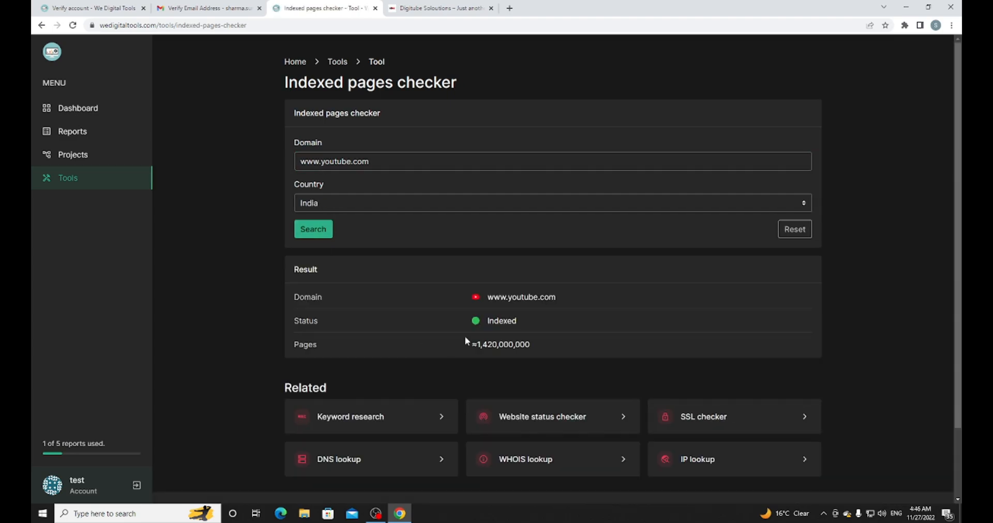
{"action": "scroll", "scroll_direction": "down", "scroll_amount": 3}
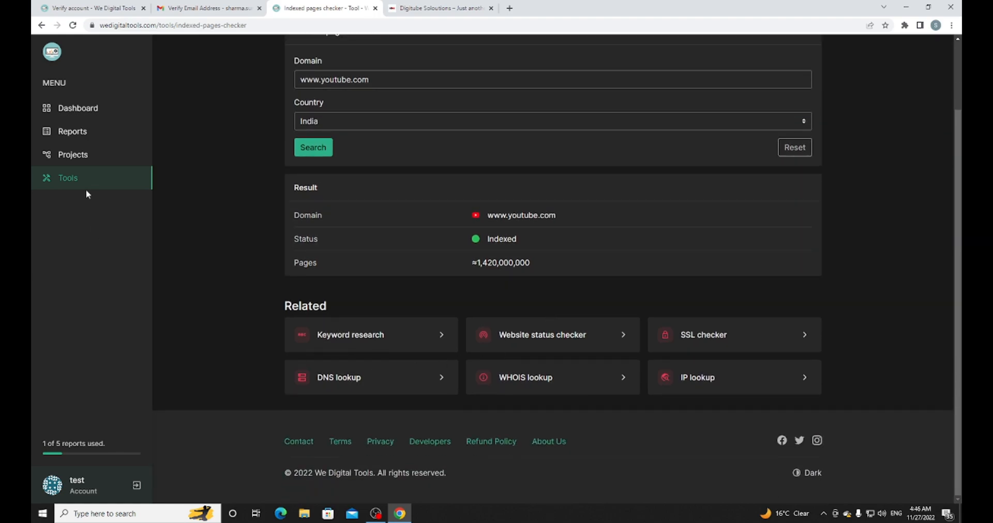
Step: Browse the Tools page's web, utility and content tool lists
{"action": "left_click", "coordinate": [68, 178]}
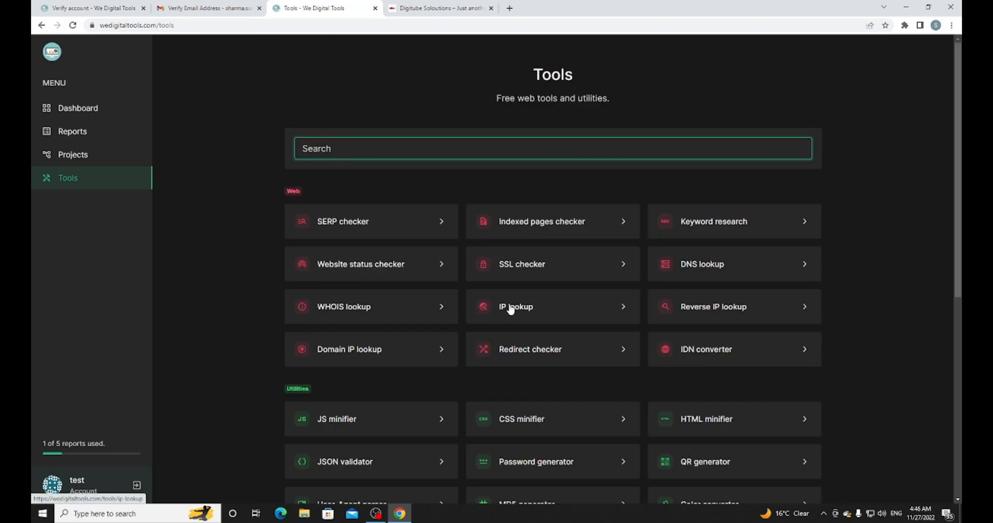
{"action": "scroll", "scroll_direction": "down", "scroll_amount": 3}
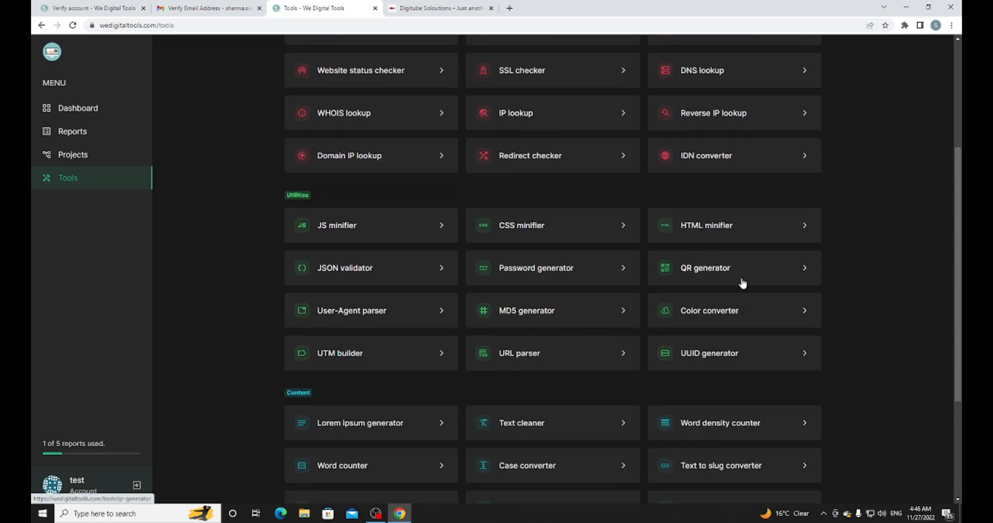
{"action": "scroll", "scroll_direction": "down", "scroll_amount": 3}
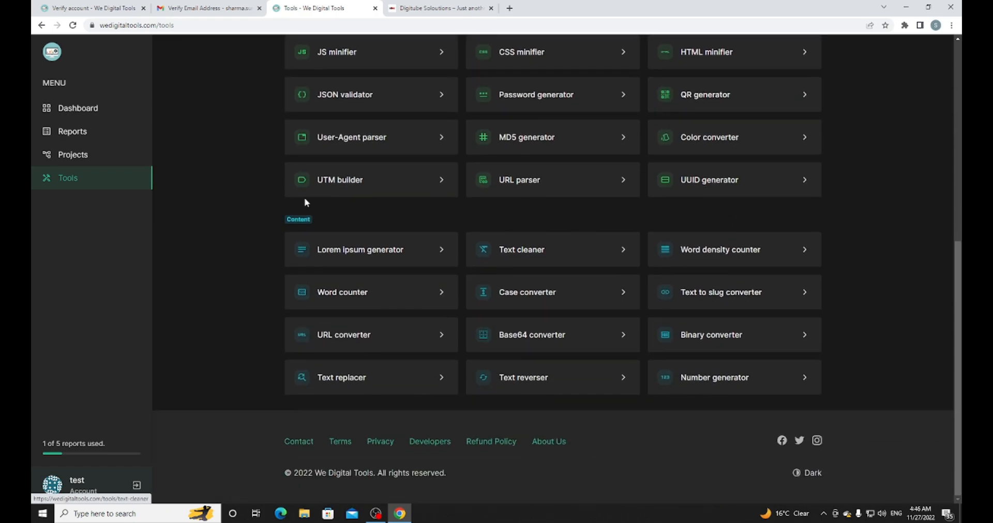
{"action": "mouse_move", "coordinate": [373, 191]}
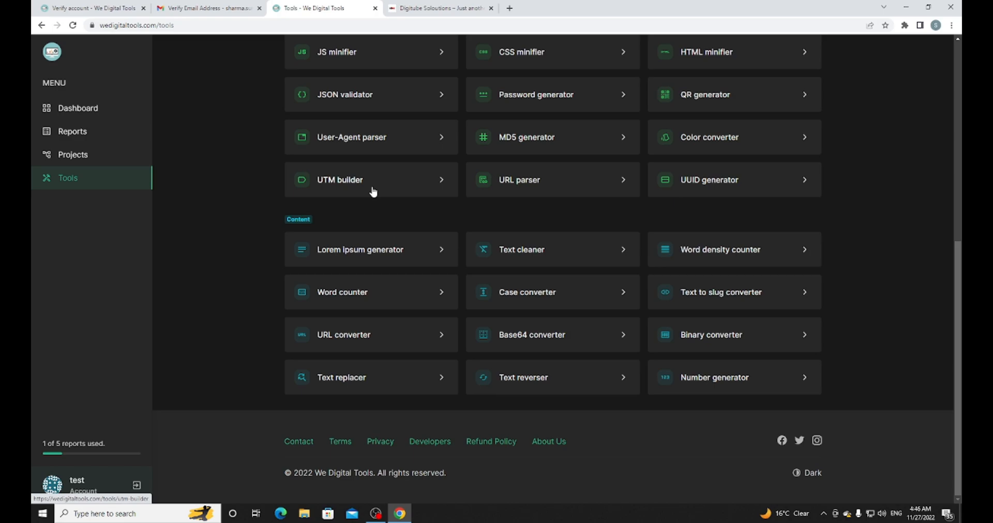
{"action": "scroll", "scroll_direction": "up", "scroll_amount": 3}
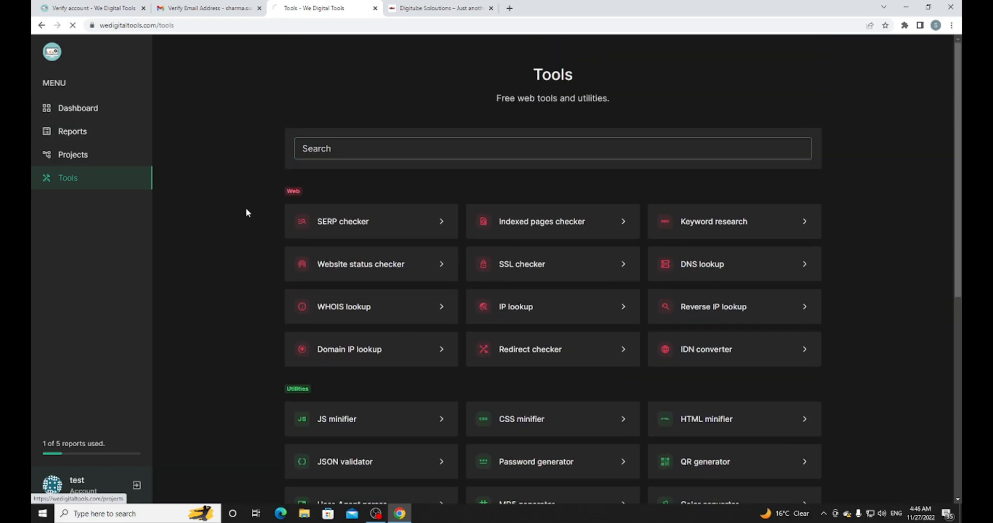
Step: Preview the digitubesolutions.com report for printing and cancel without printing
{"action": "left_click", "coordinate": [73, 131]}
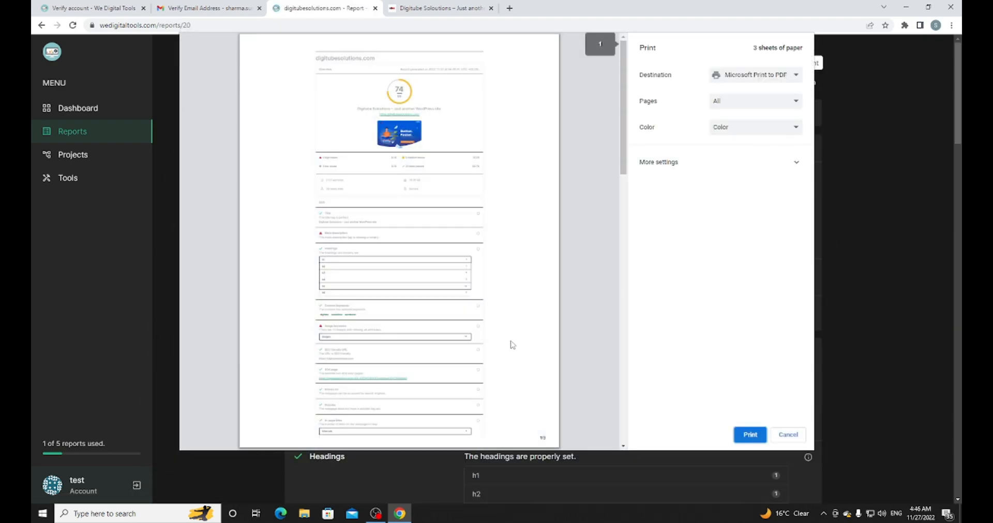
{"action": "scroll", "scroll_direction": "down", "scroll_amount": 3}
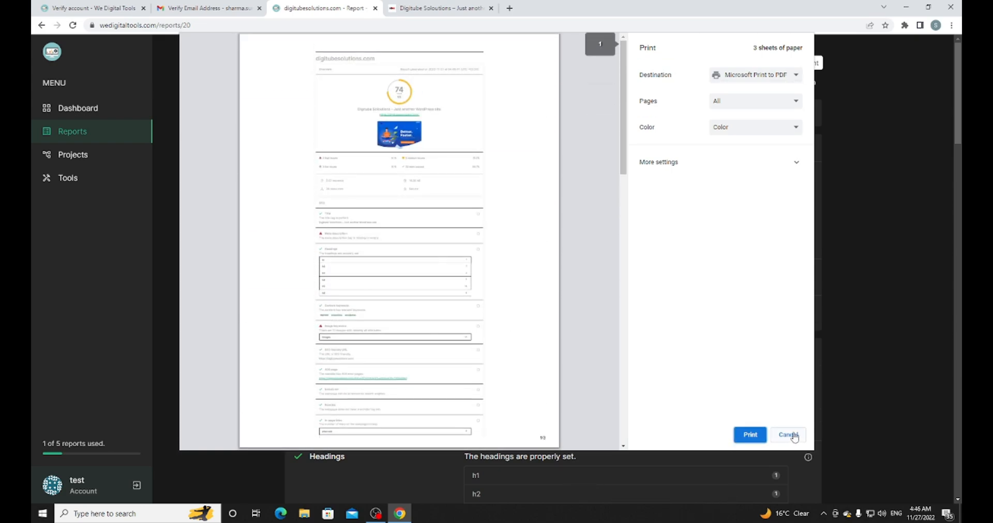
{"action": "left_click", "coordinate": [789, 435]}
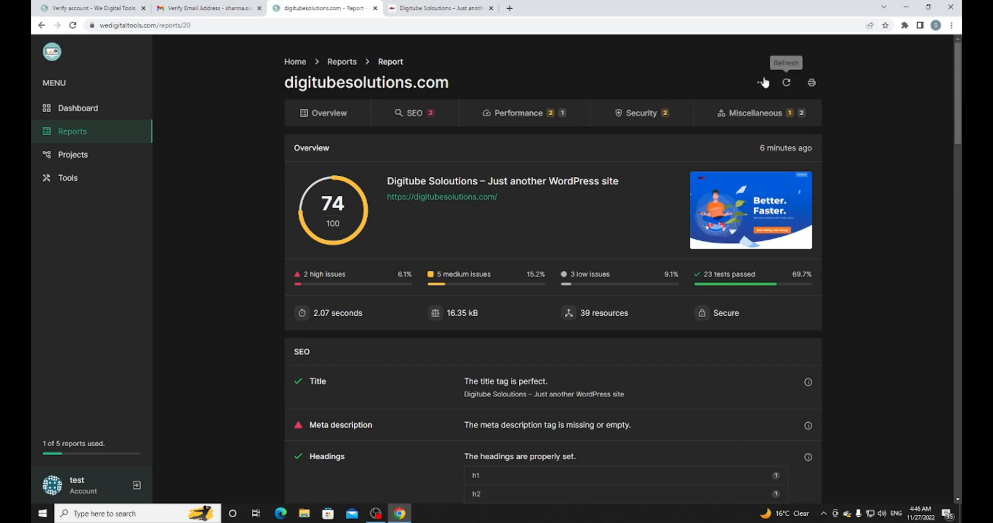
Step: From the report's action menu, go to the Account Profile page with name, email and timezone
{"action": "left_click", "coordinate": [761, 83]}
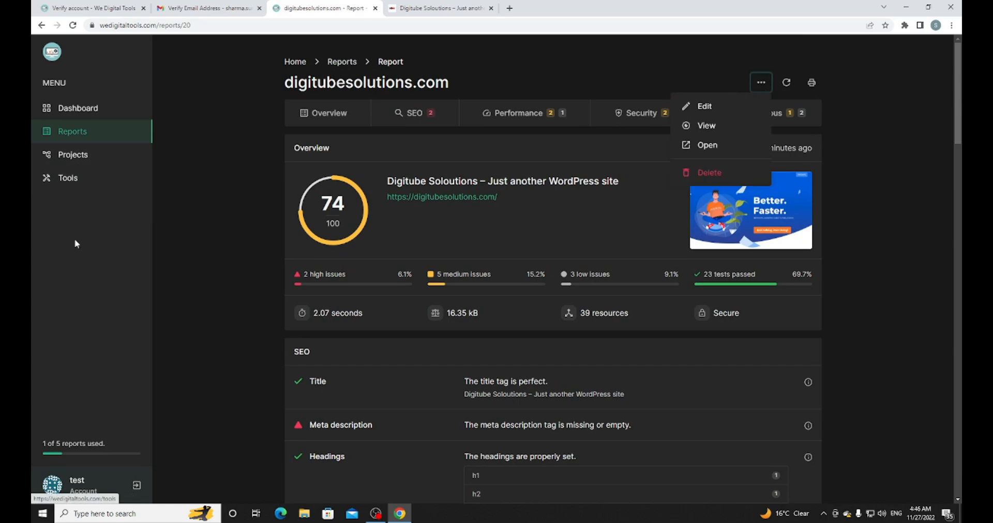
{"action": "mouse_move", "coordinate": [82, 117]}
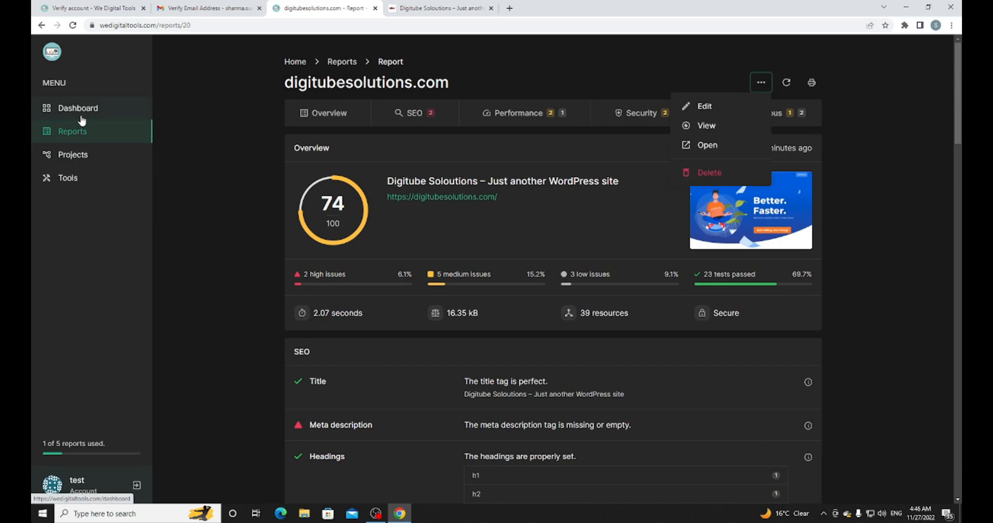
{"action": "left_click", "coordinate": [76, 108]}
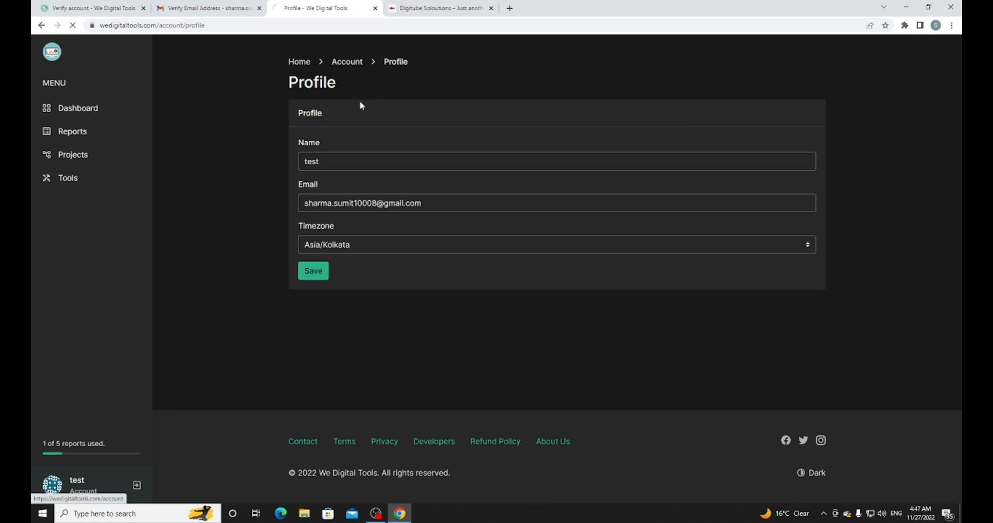
Step: In Account Preferences, review the Brand logo field and the Privacy and Export tabs
{"action": "left_click", "coordinate": [347, 62]}
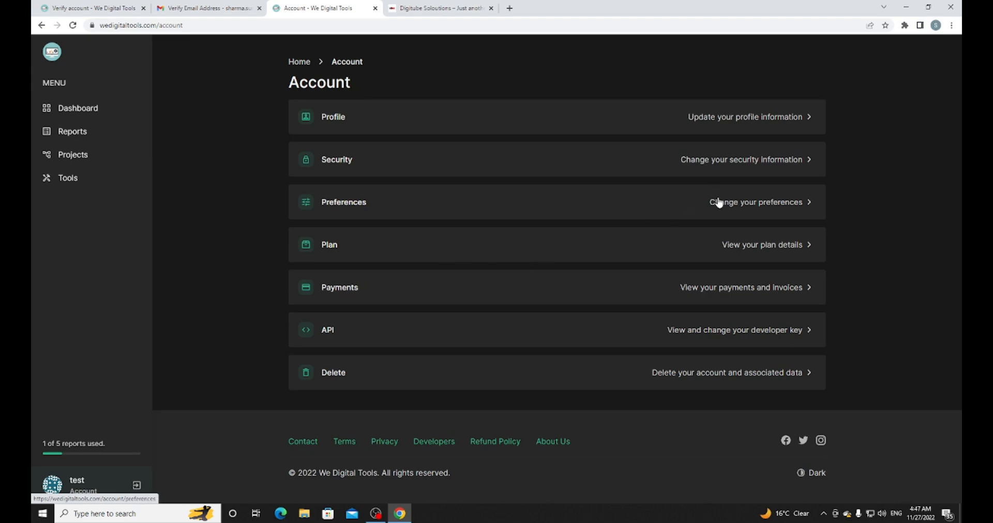
{"action": "left_click", "coordinate": [755, 202]}
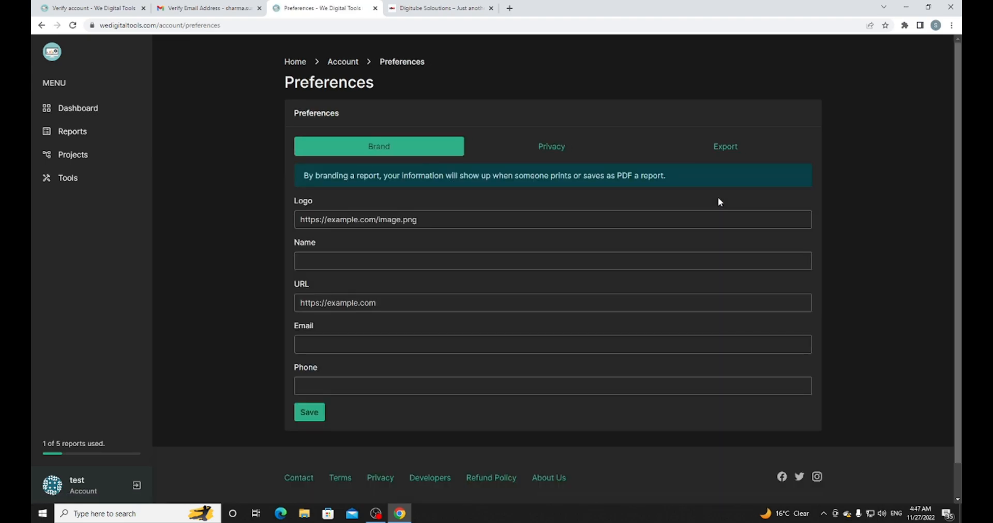
{"action": "left_click", "coordinate": [457, 220]}
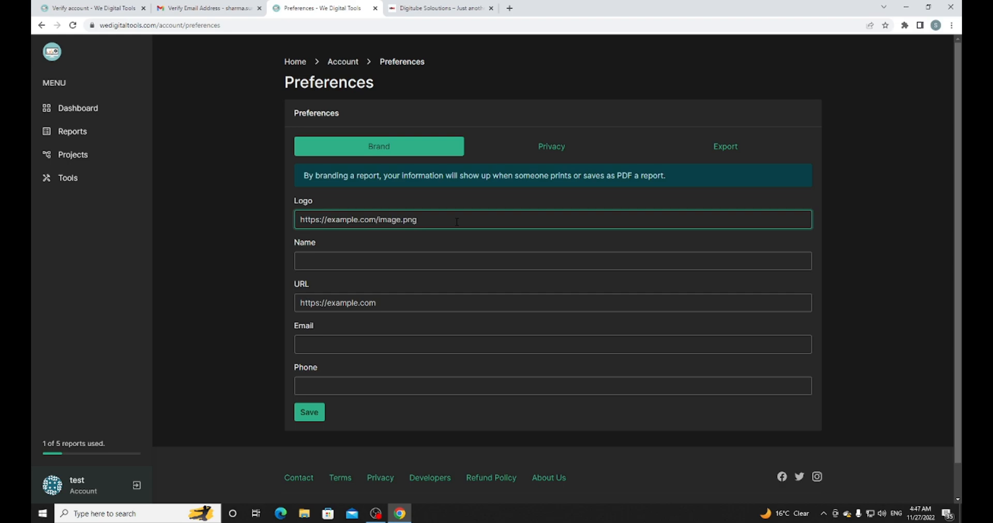
{"action": "left_click", "coordinate": [528, 147]}
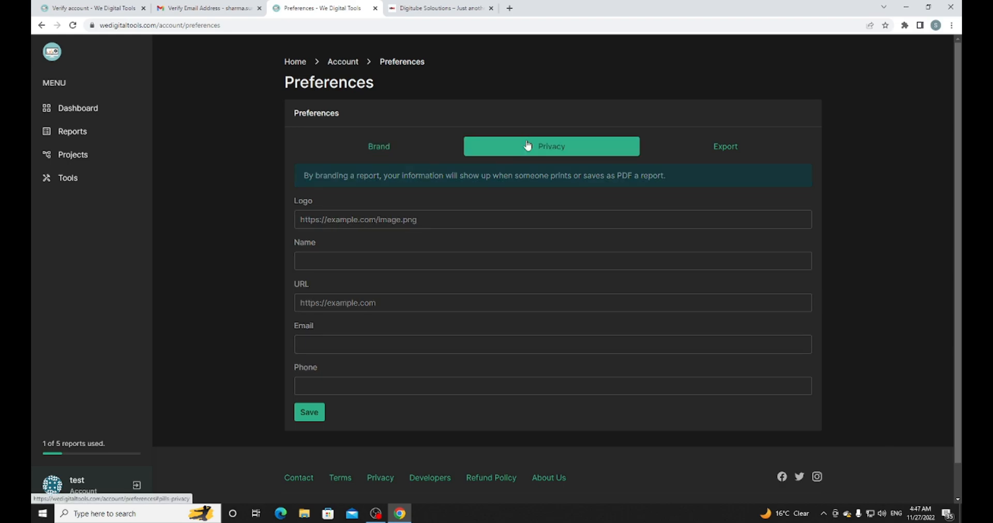
{"action": "left_click", "coordinate": [725, 147]}
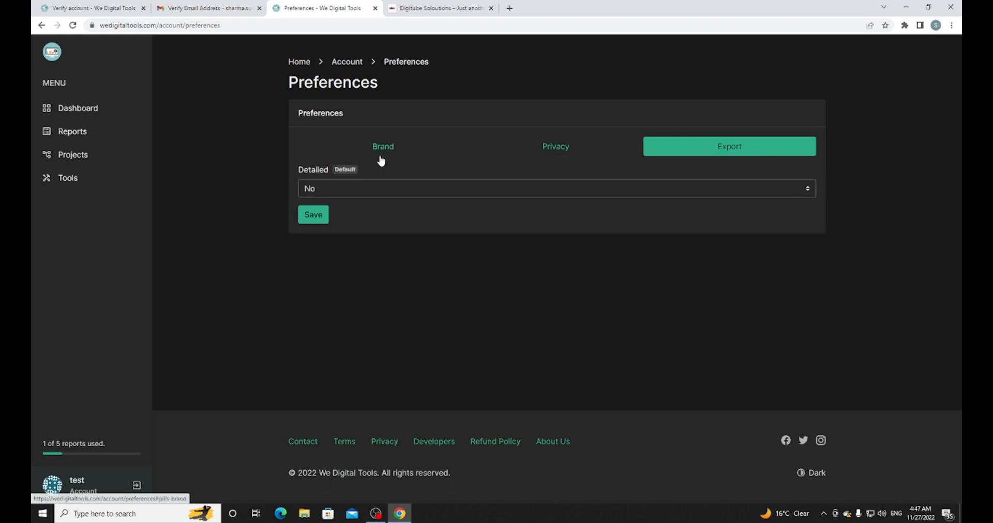
{"action": "left_click", "coordinate": [383, 147]}
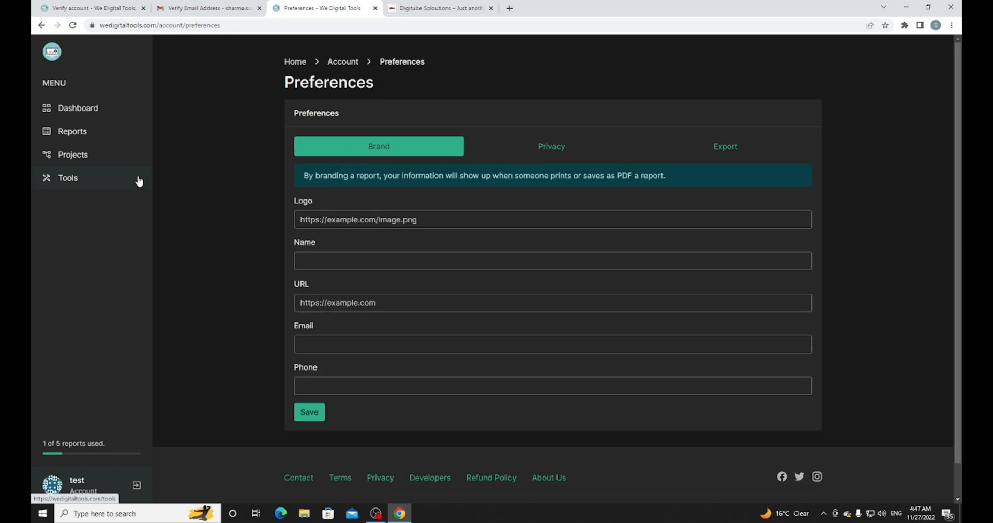
Step: Return to the dashboard showing the digitubesolutions.com report rated Decent
{"action": "left_click", "coordinate": [76, 108]}
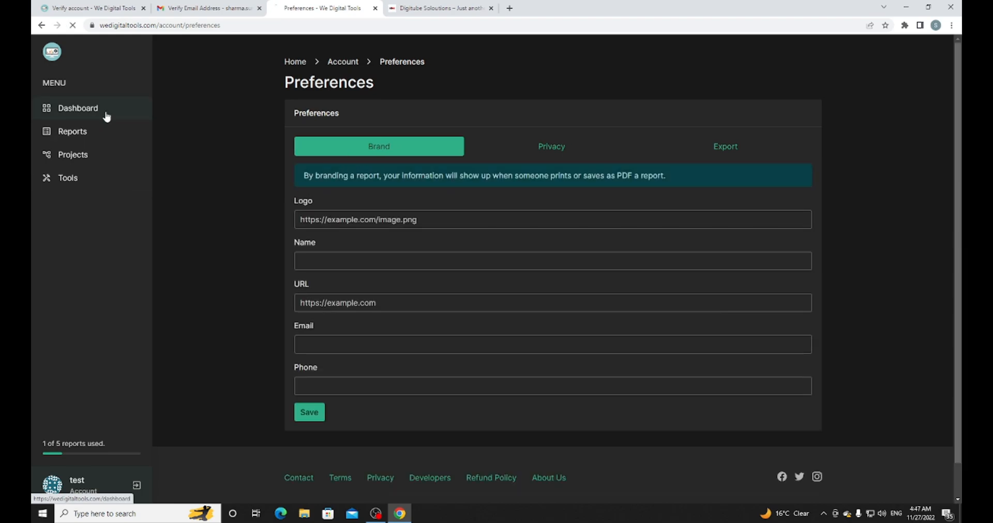
{"action": "left_click", "coordinate": [77, 109]}
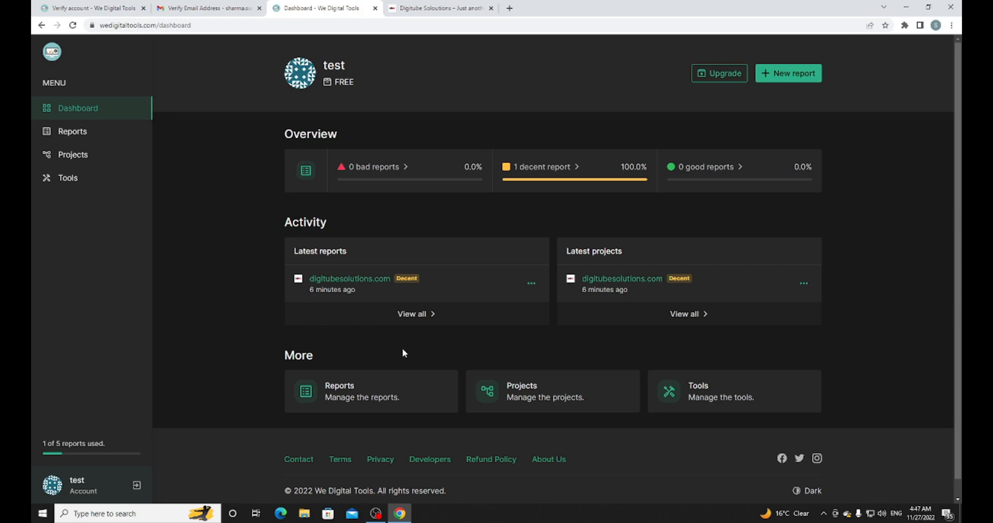
Step: From the Tools footer, reach the Developers API docs for Projects with list and delete endpoints
{"action": "left_click", "coordinate": [67, 178]}
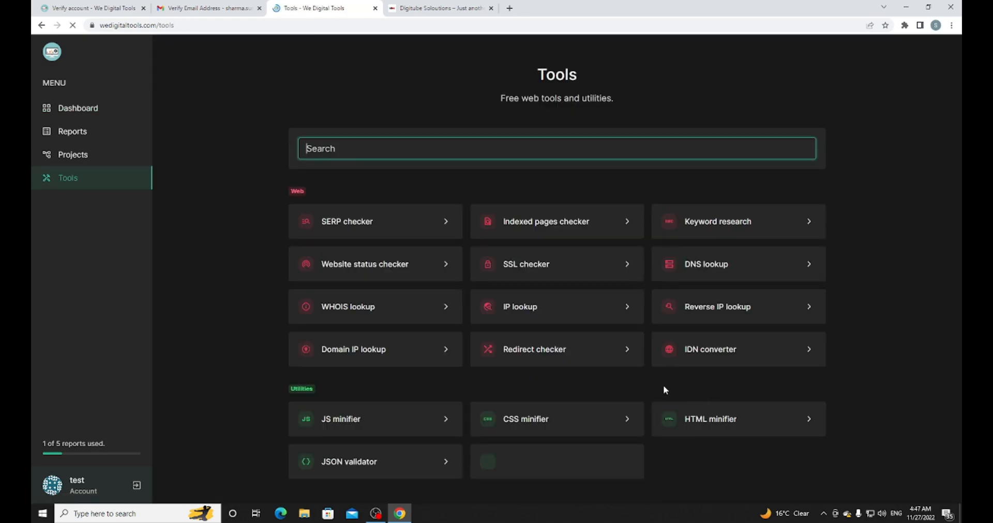
{"action": "scroll", "scroll_direction": "down", "scroll_amount": 3}
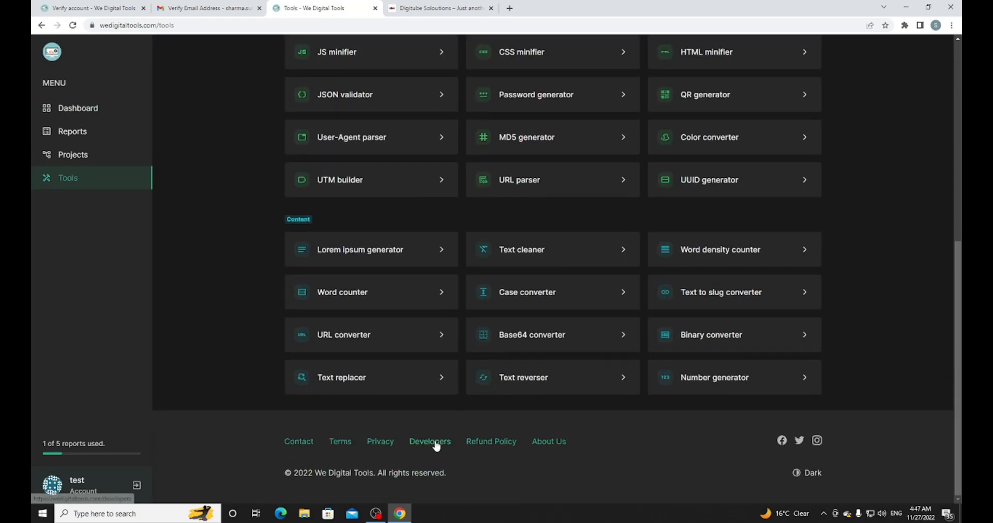
{"action": "left_click", "coordinate": [431, 441]}
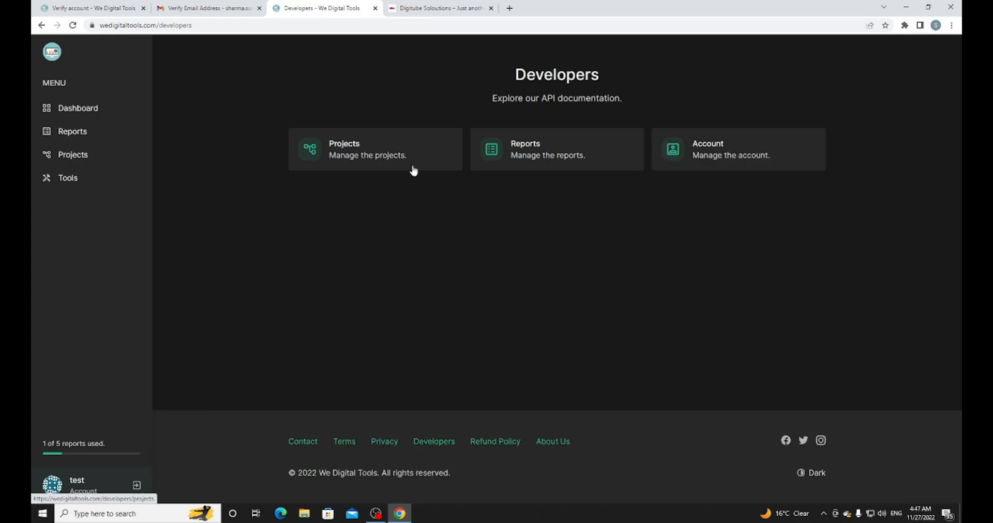
{"action": "left_click", "coordinate": [374, 150]}
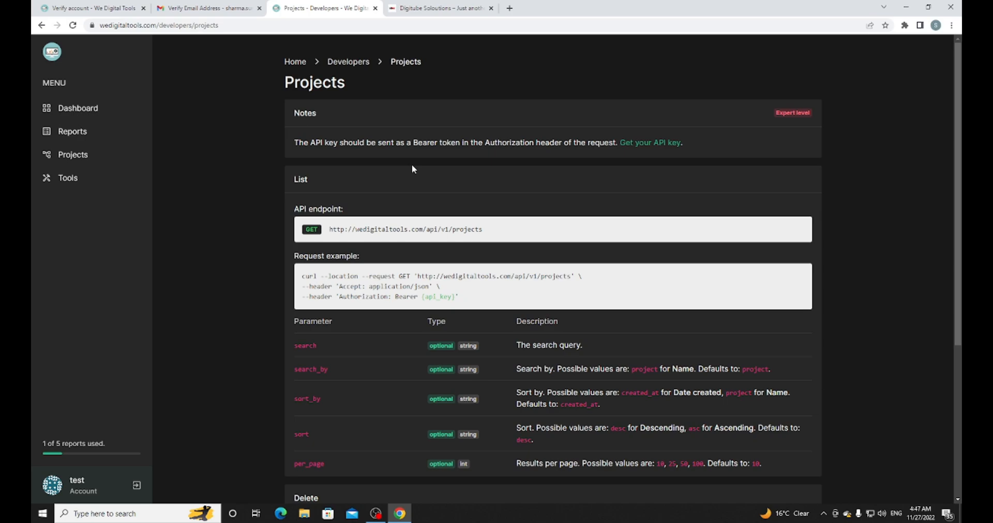
{"action": "scroll", "scroll_direction": "down", "scroll_amount": 3}
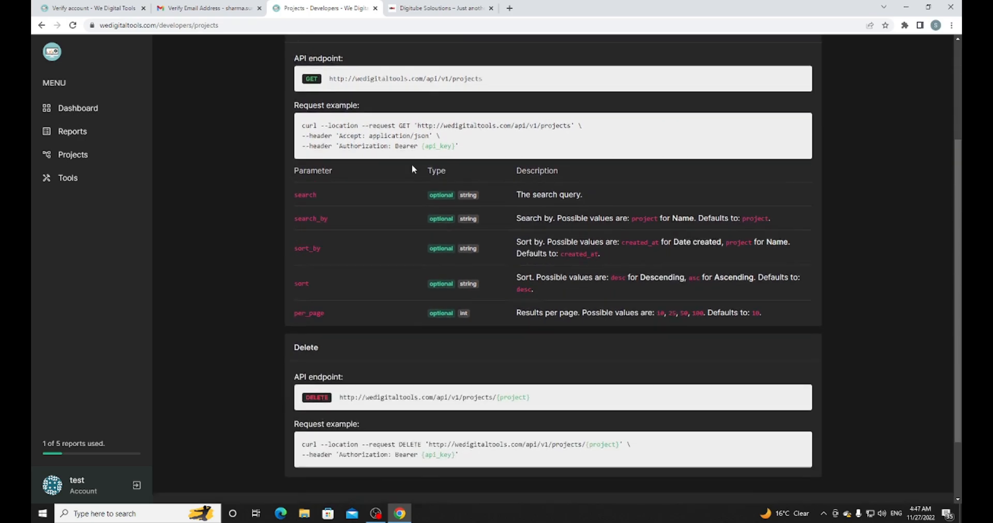
{"action": "scroll", "scroll_direction": "up", "scroll_amount": 3}
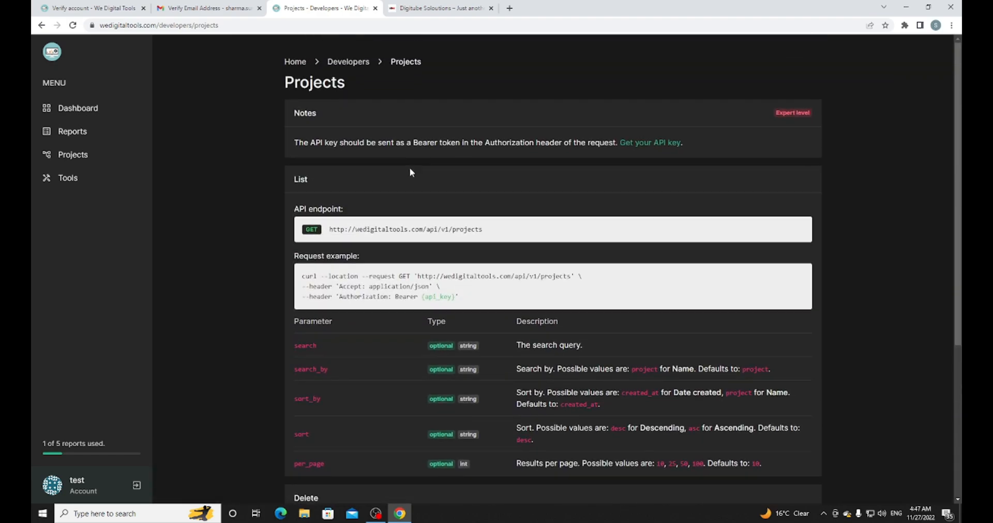
{"action": "mouse_move", "coordinate": [389, 180]}
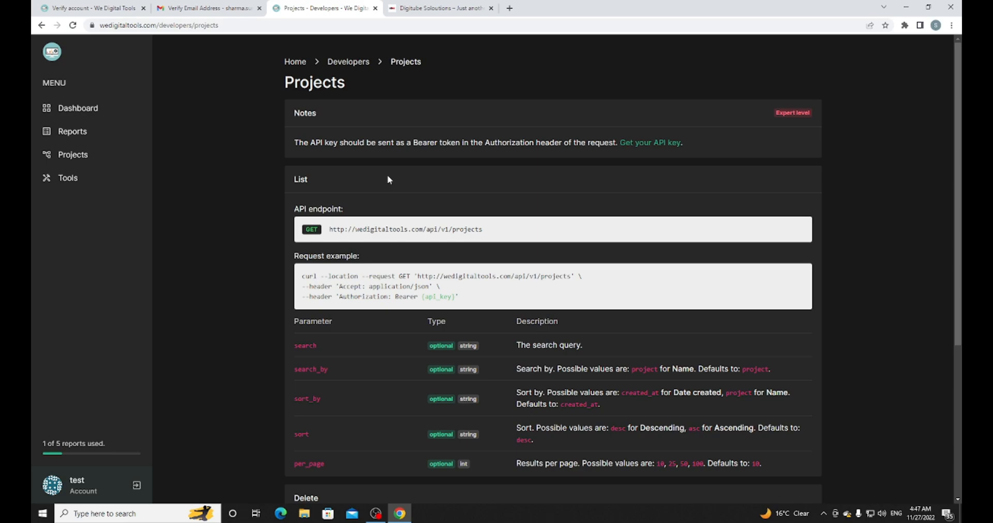
{"action": "mouse_move", "coordinate": [367, 92]}
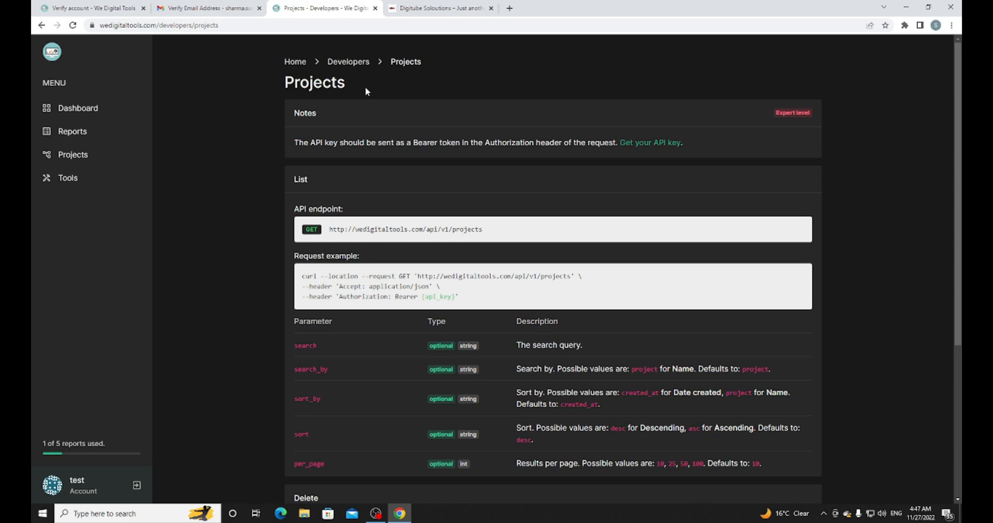
{"action": "mouse_move", "coordinate": [368, 126]}
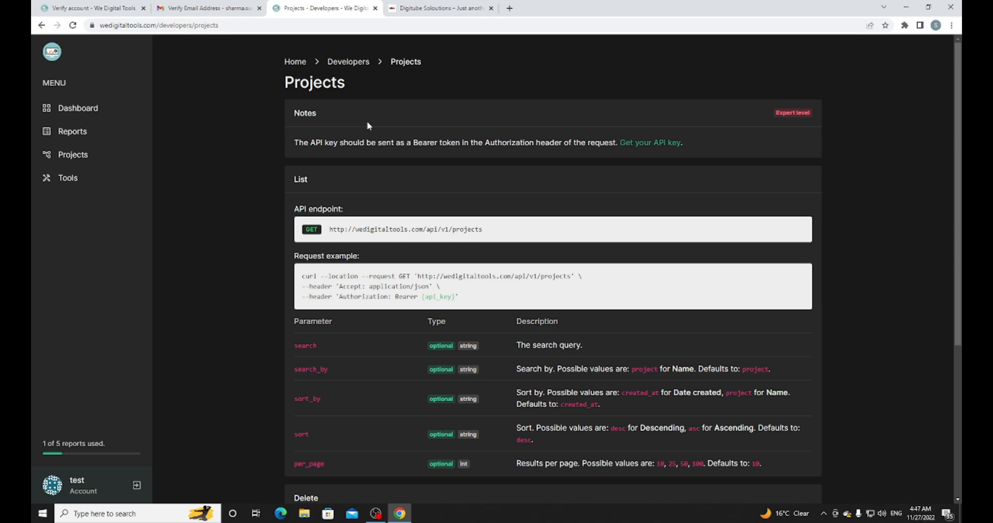